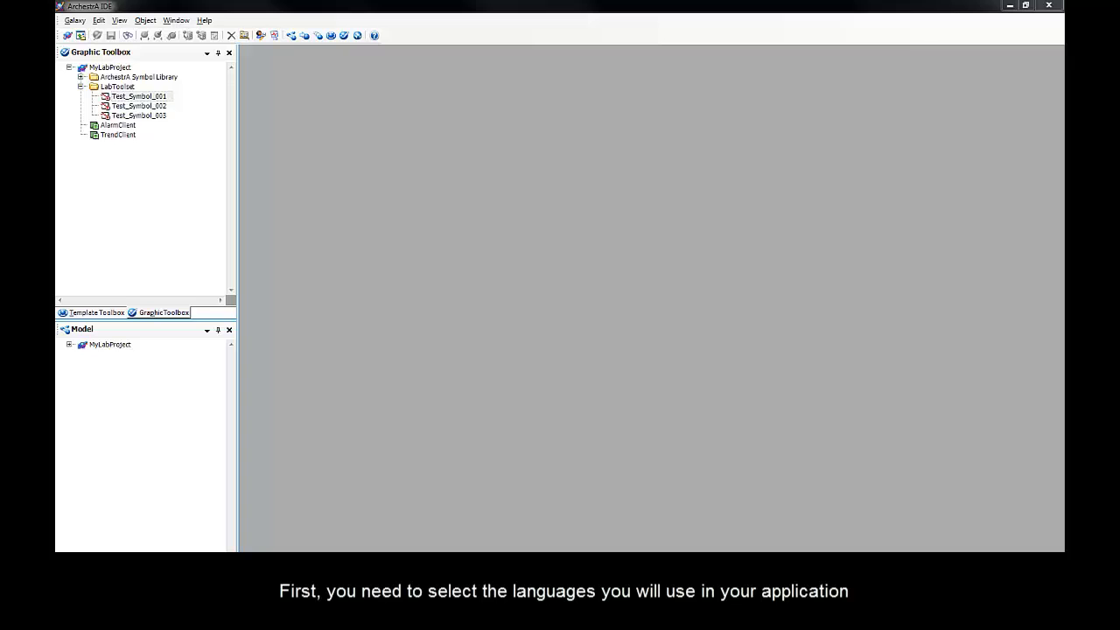
mouse_move(620, 220)
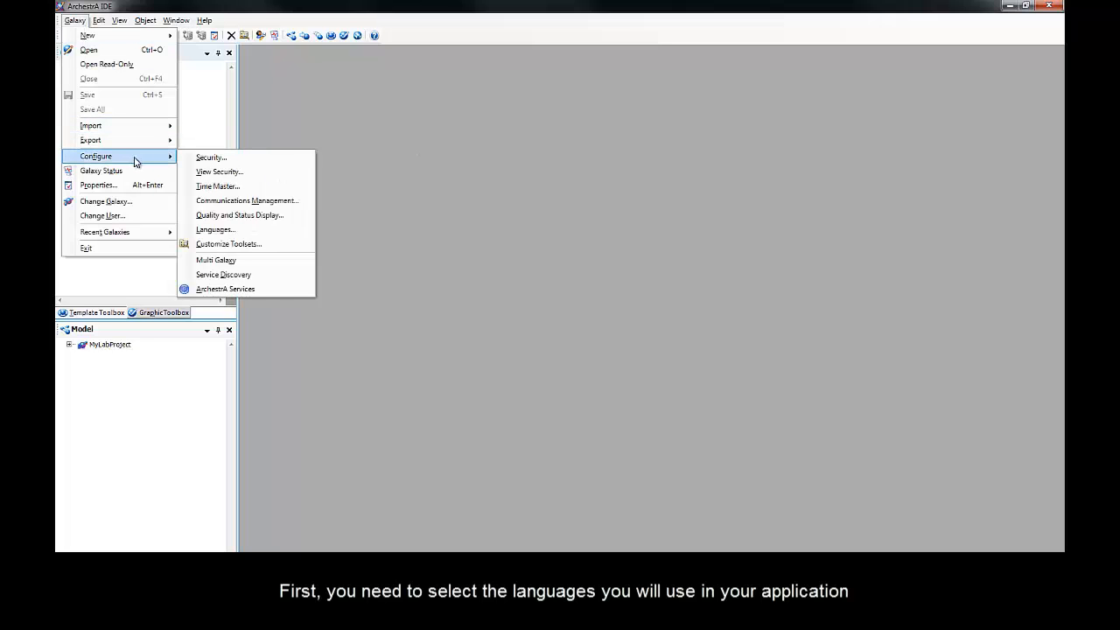
Step: Open the galaxy's Configure Languages dialog, which lists only English (United States), locale 1033
click(214, 230)
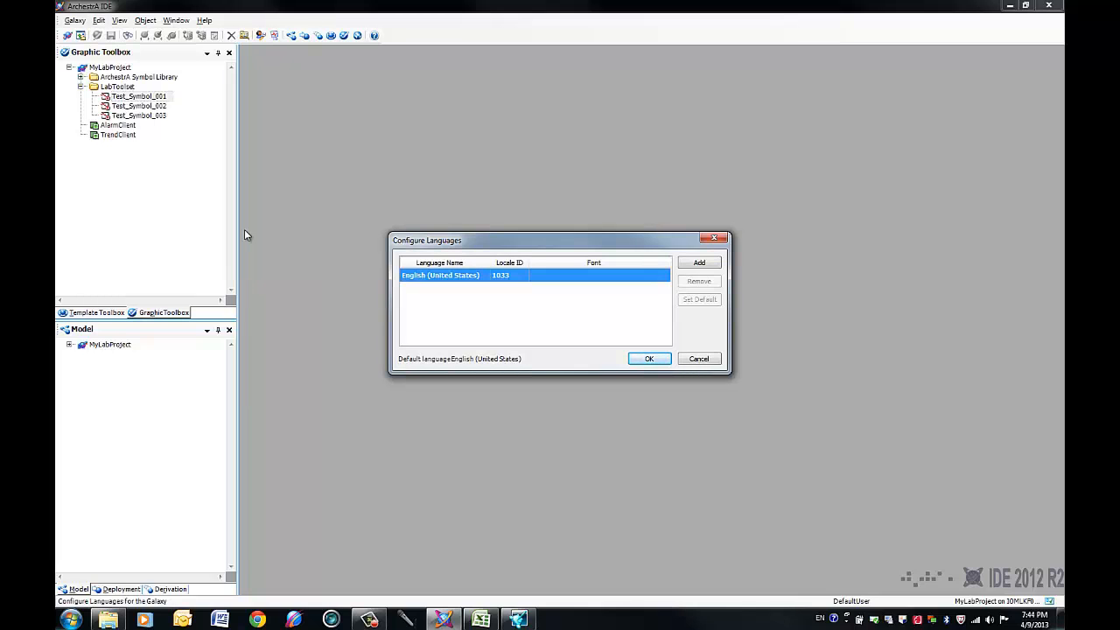
mouse_move(615, 245)
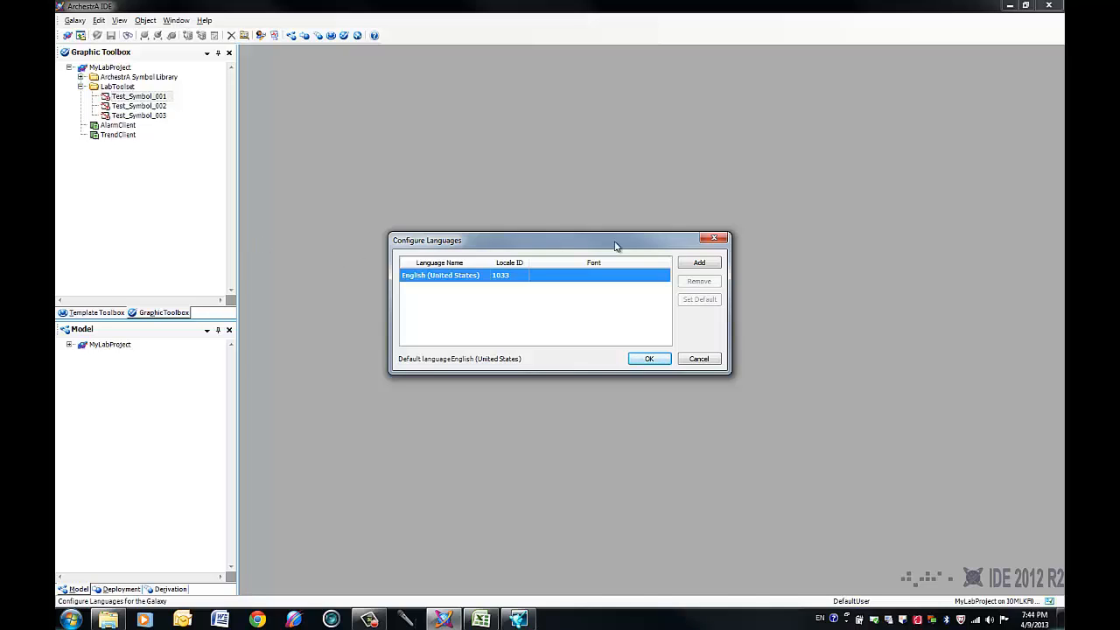
Step: Add French (France), locale 1036, as a galaxy language using the Britannic Bold font
click(698, 262)
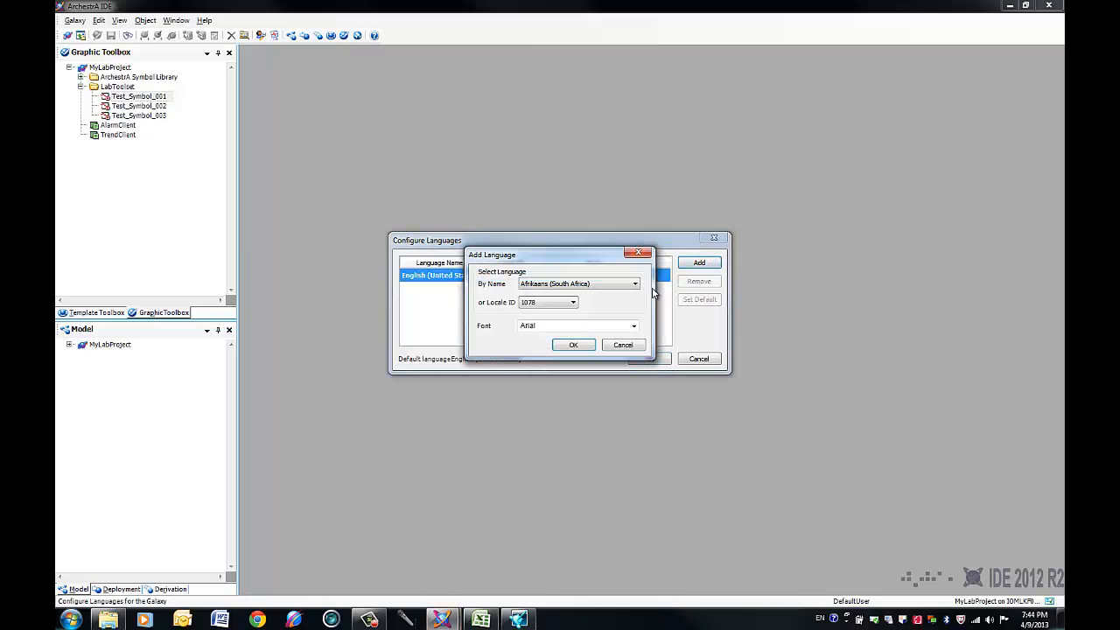
click(634, 284)
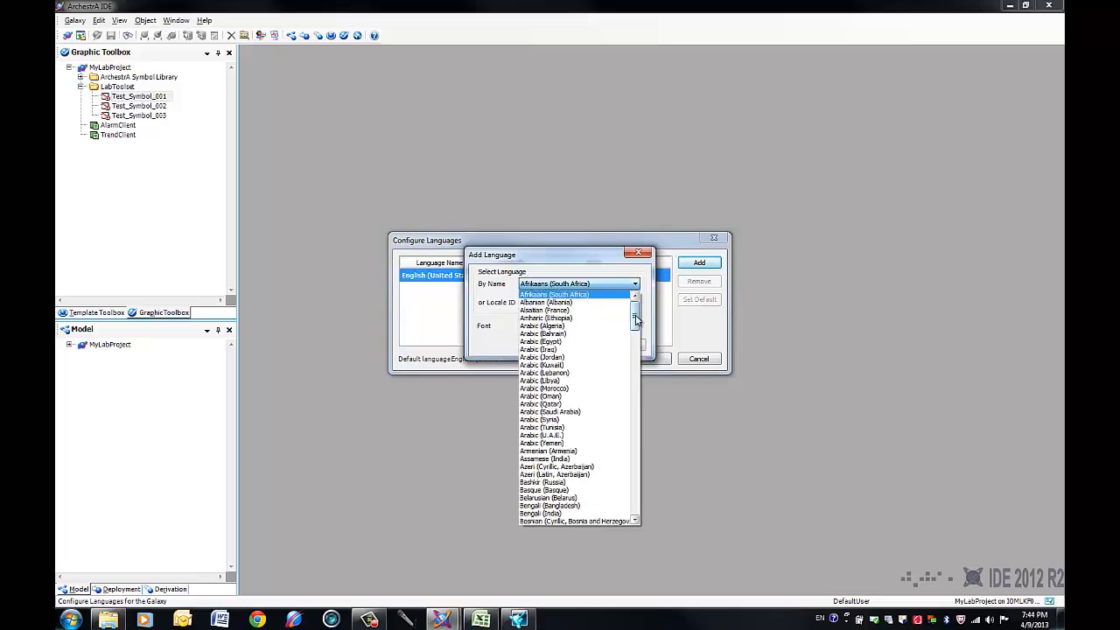
scroll(down, 3)
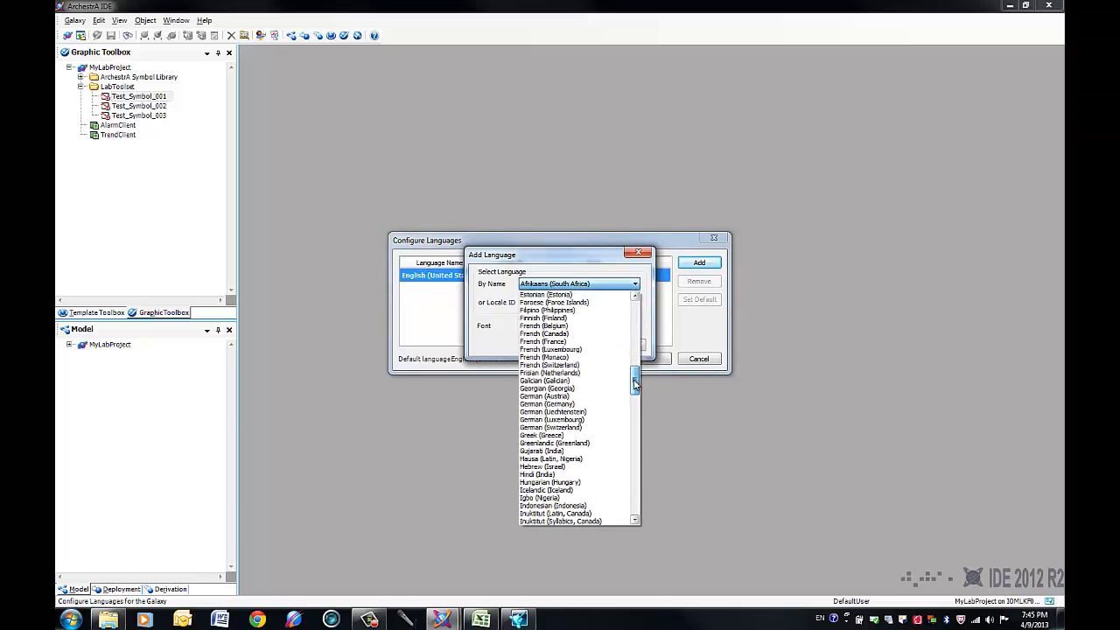
click(543, 341)
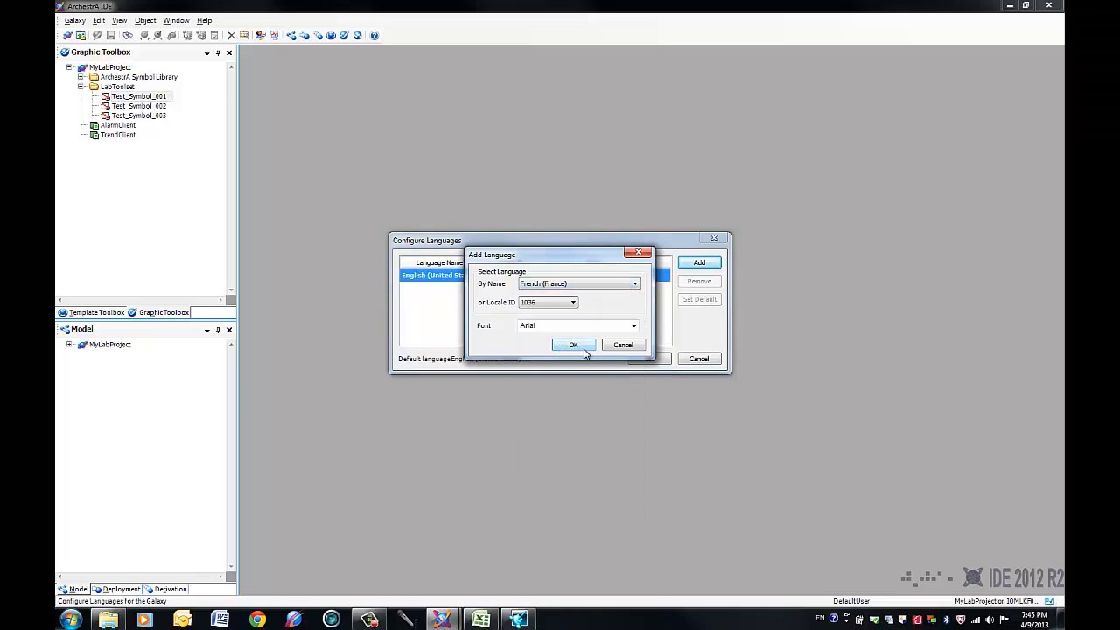
mouse_move(643, 331)
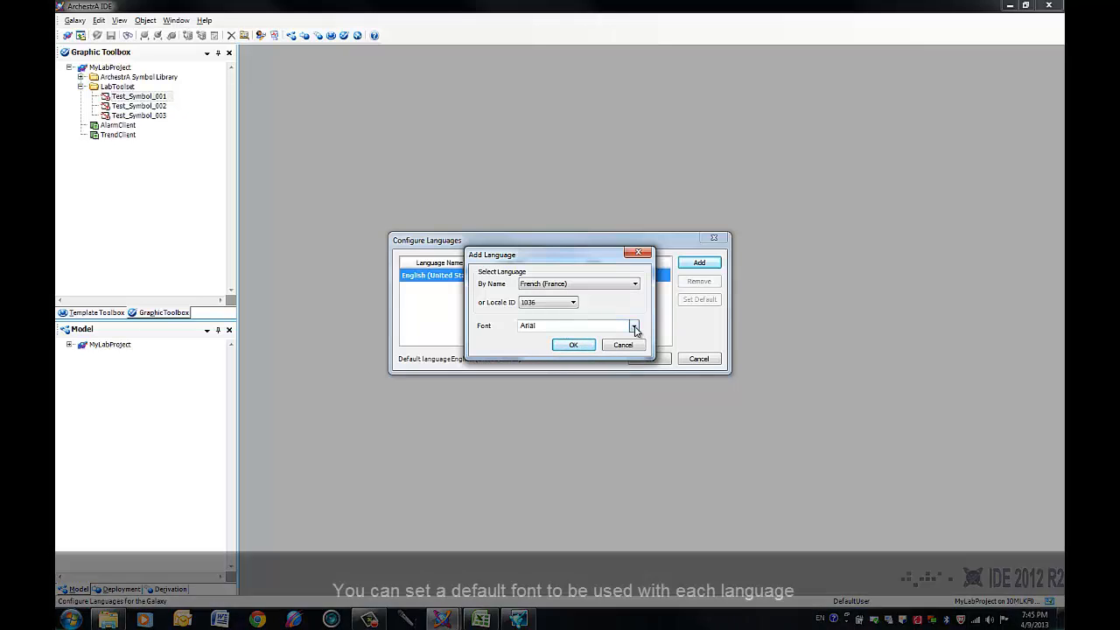
click(634, 325)
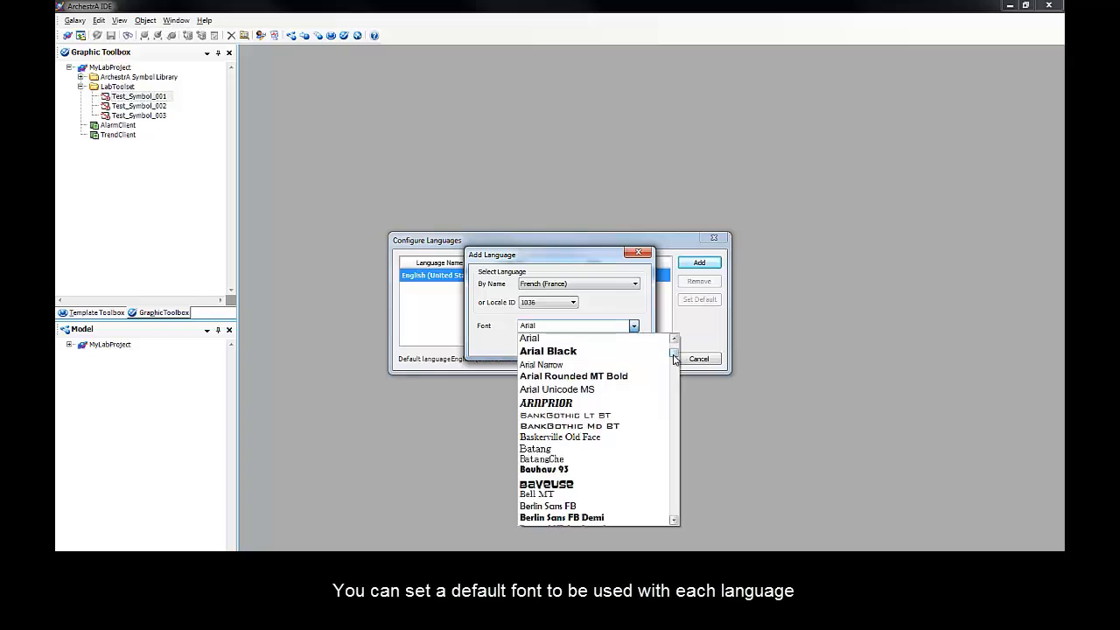
scroll(down, 3)
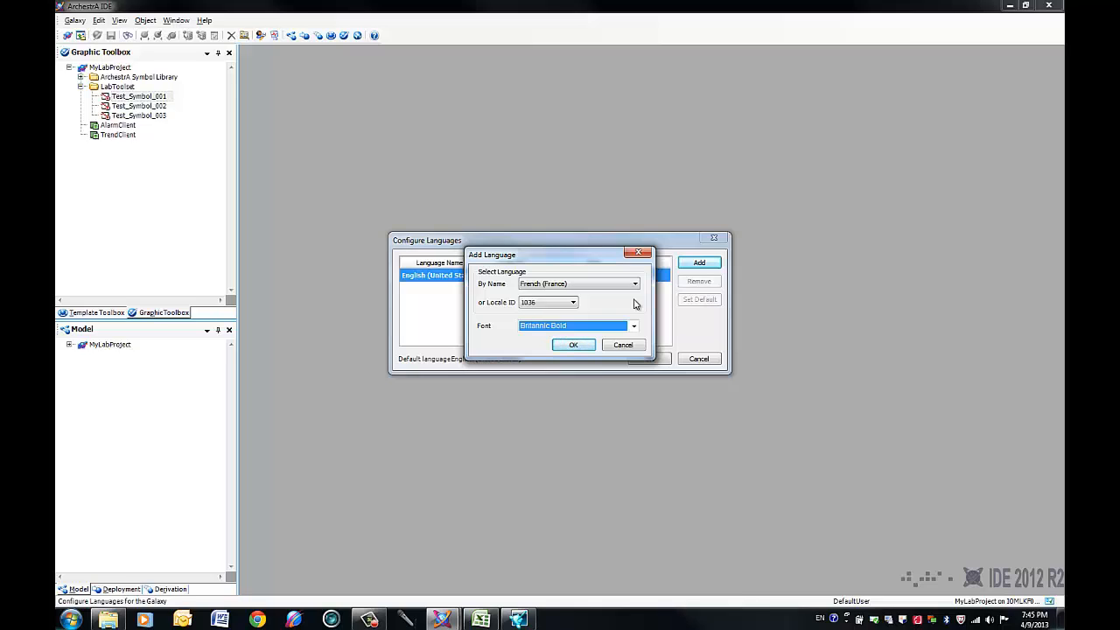
click(572, 343)
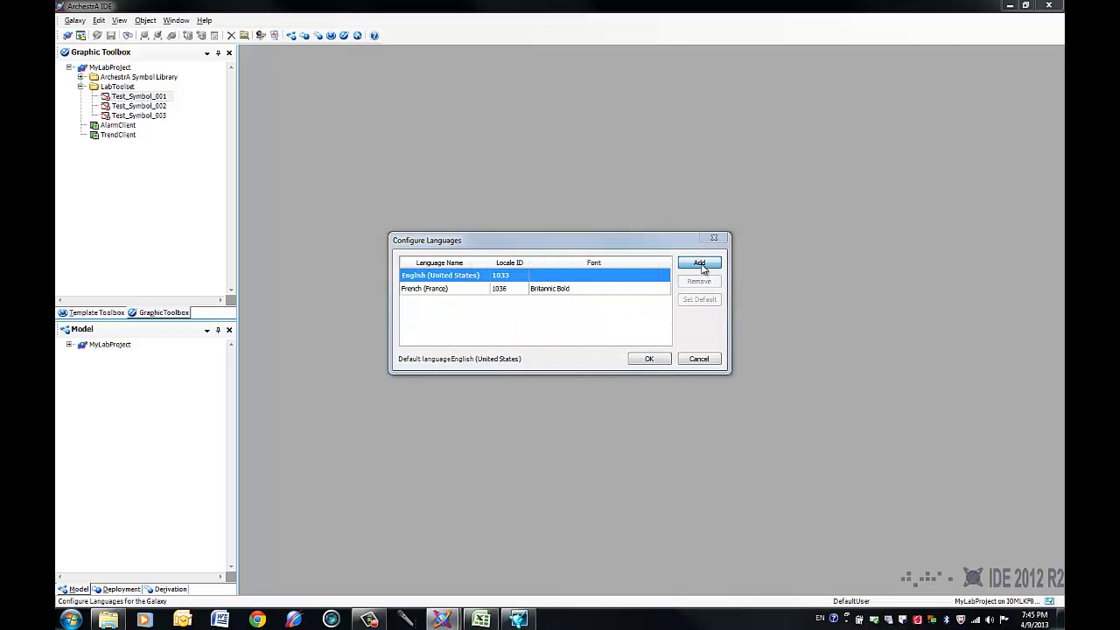
Step: Add Spanish (Mexico), locale 2058, with the Stencil font as the third galaxy language
click(699, 263)
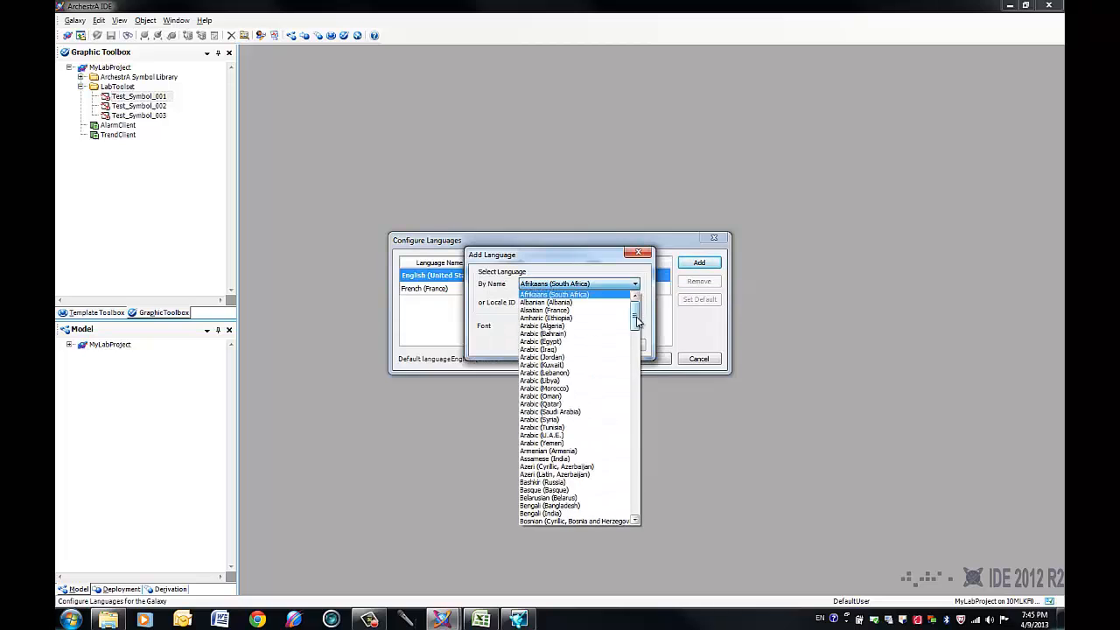
scroll(down, 3)
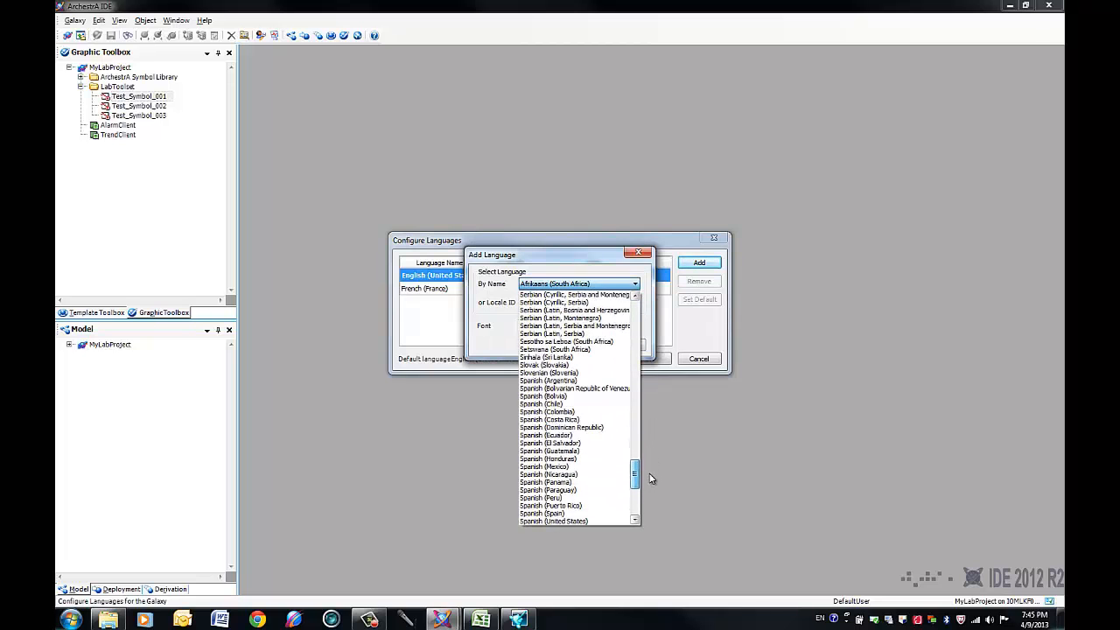
click(549, 466)
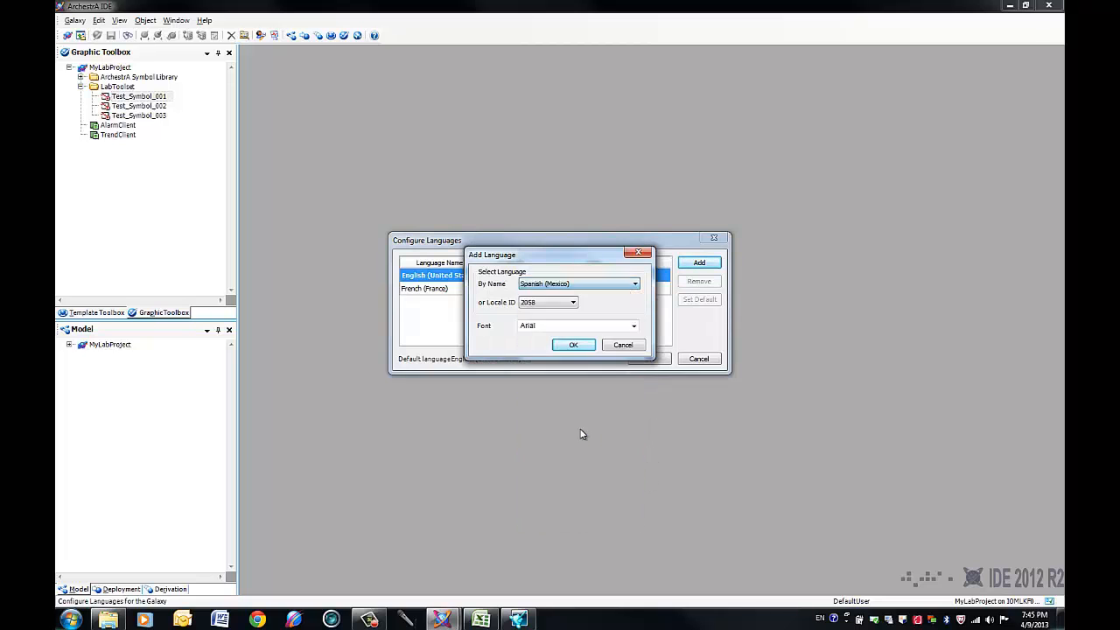
mouse_move(593, 314)
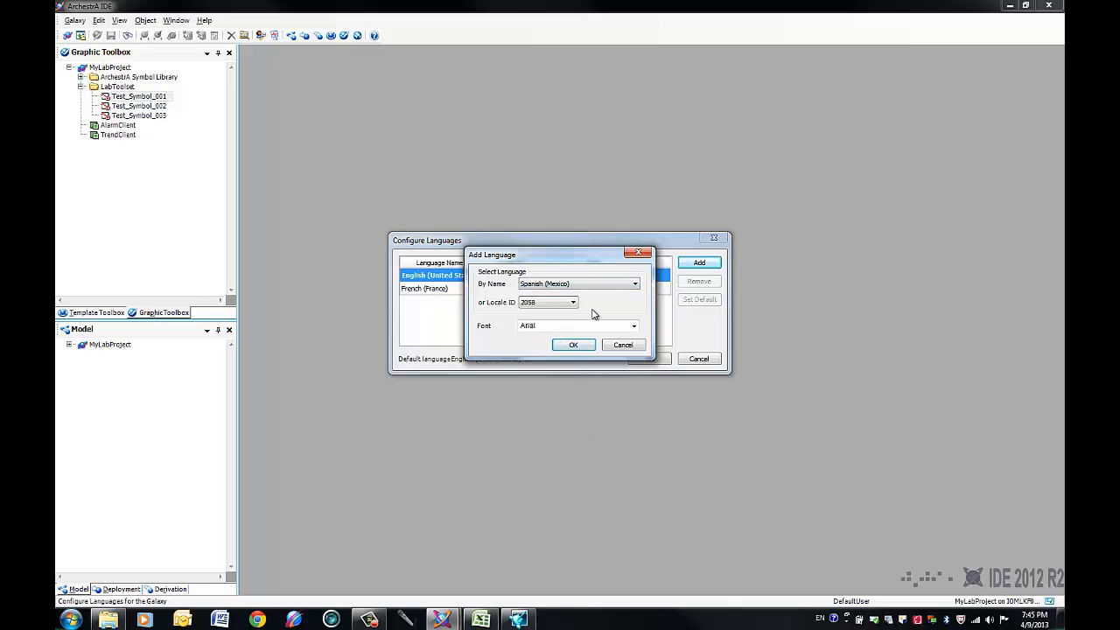
click(633, 325)
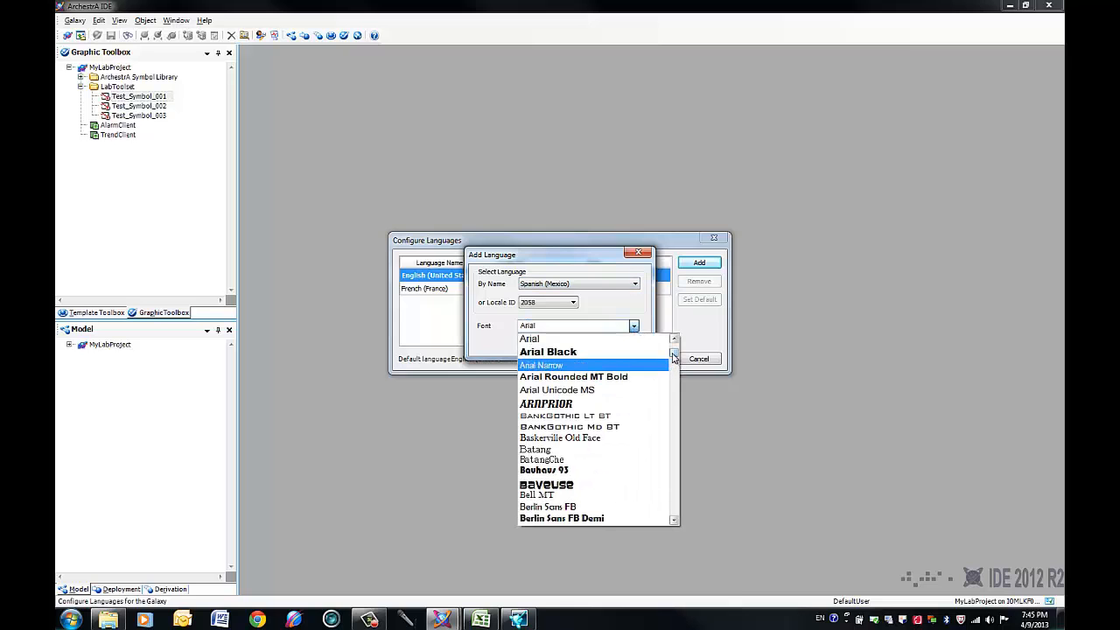
scroll(down, 3)
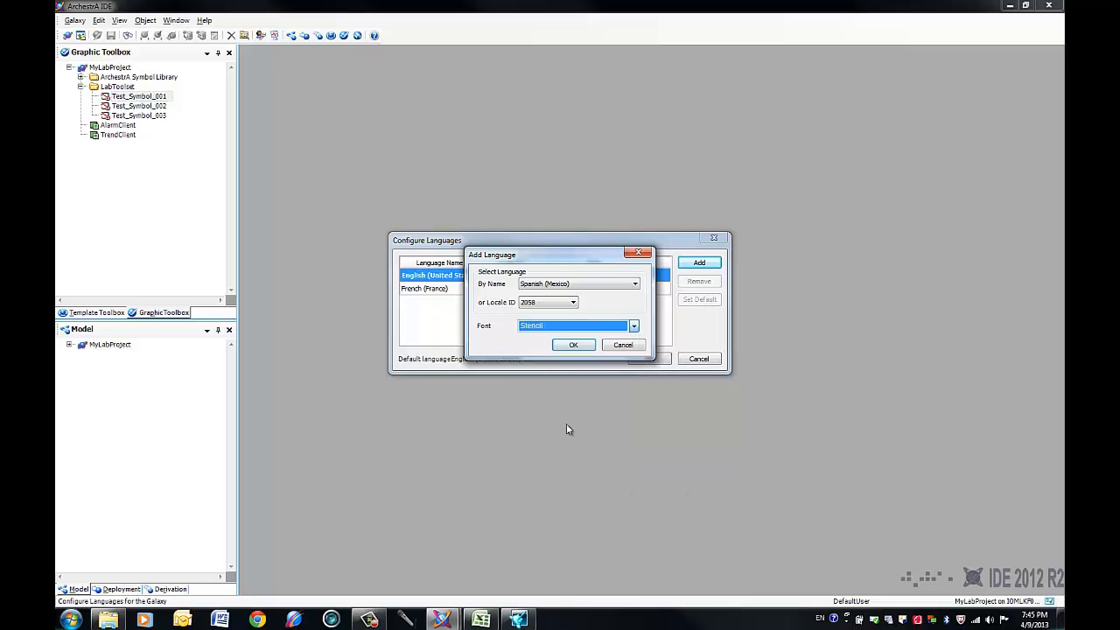
click(572, 344)
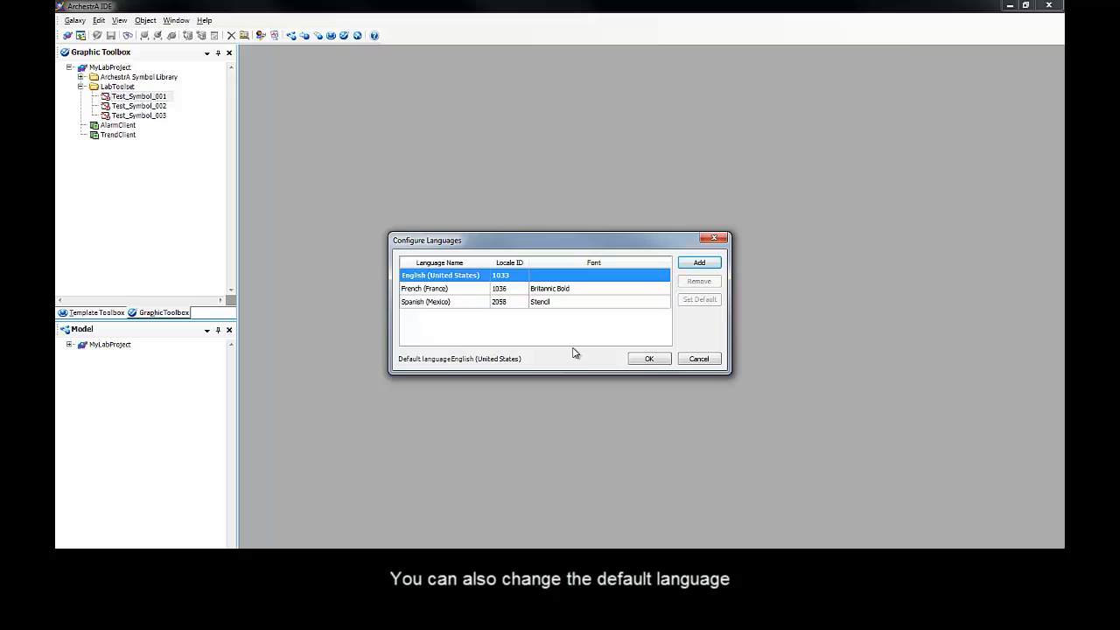
mouse_move(409, 292)
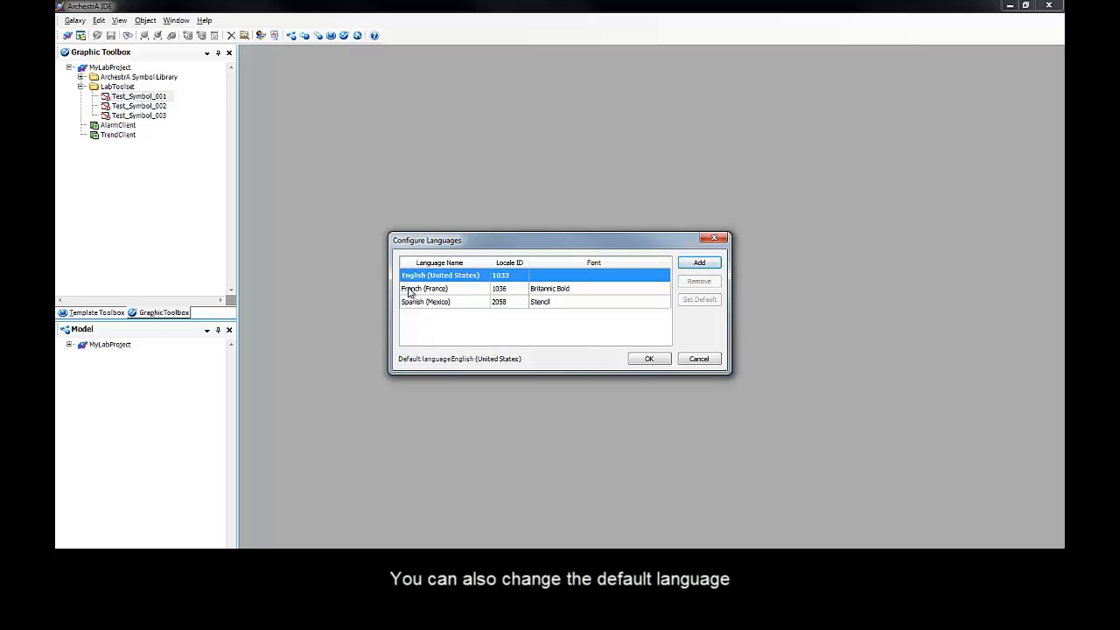
Step: Select the French (France) entry, then confirm and close the three-language setup
click(424, 288)
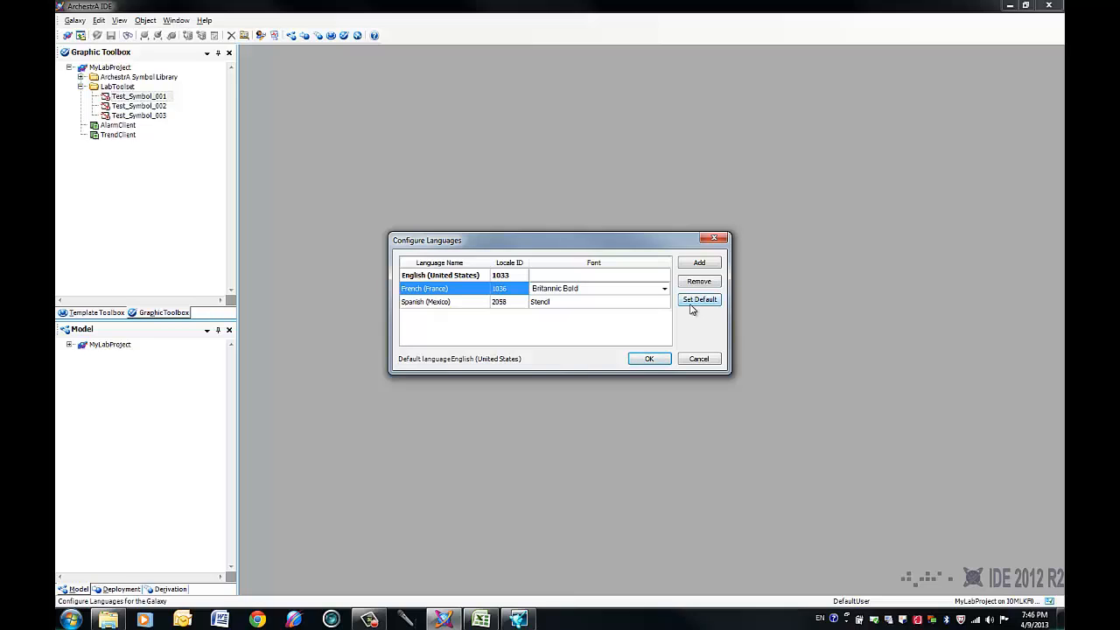
mouse_move(639, 339)
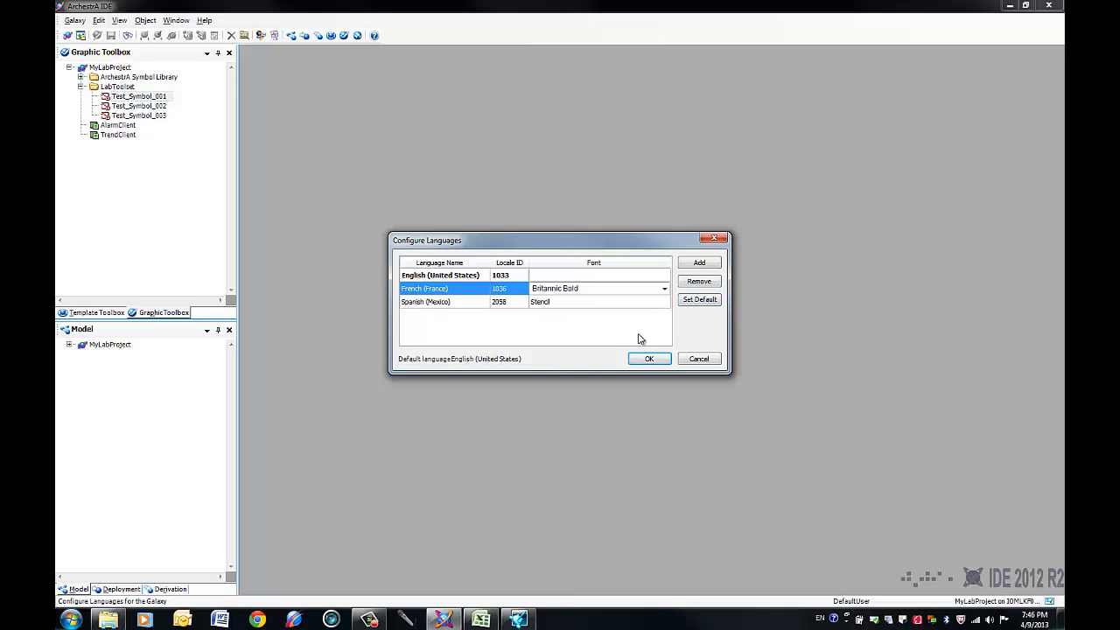
mouse_move(654, 337)
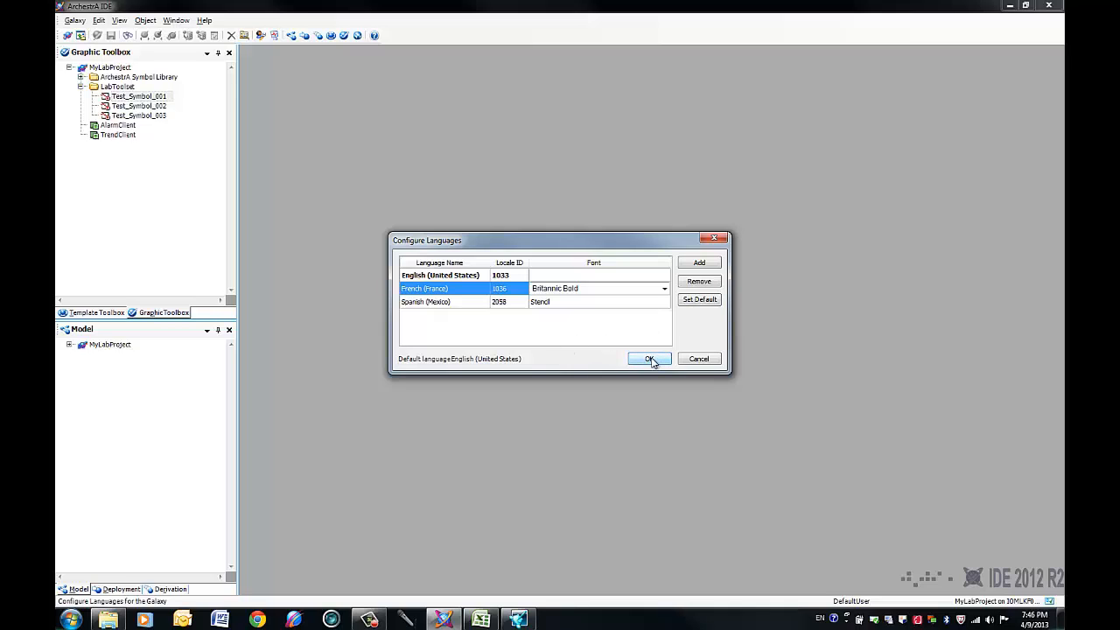
click(649, 359)
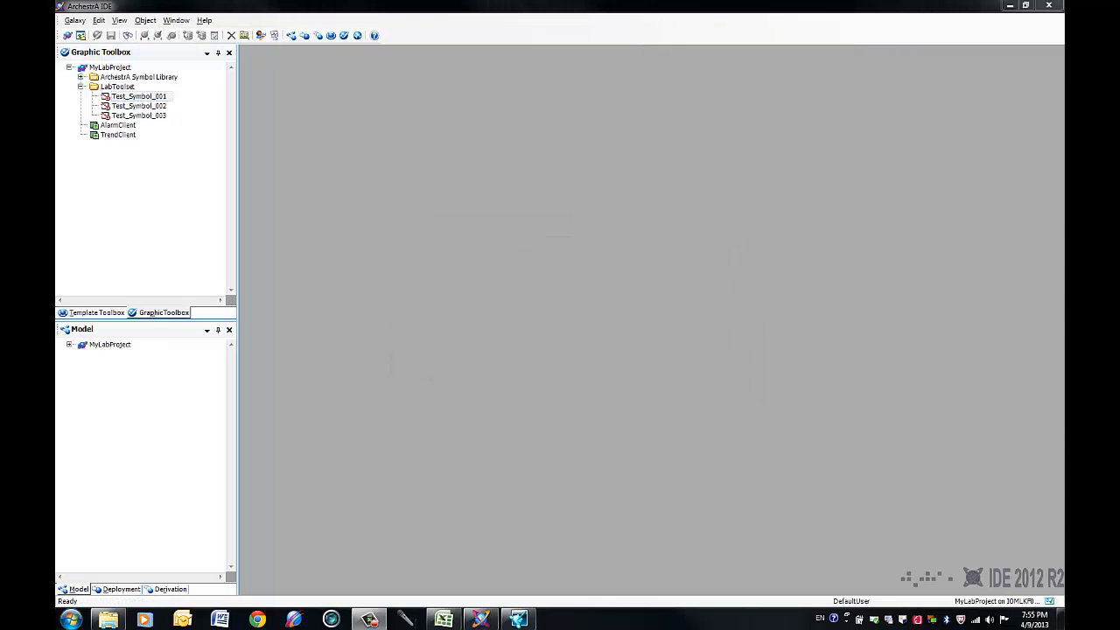
mouse_move(191, 169)
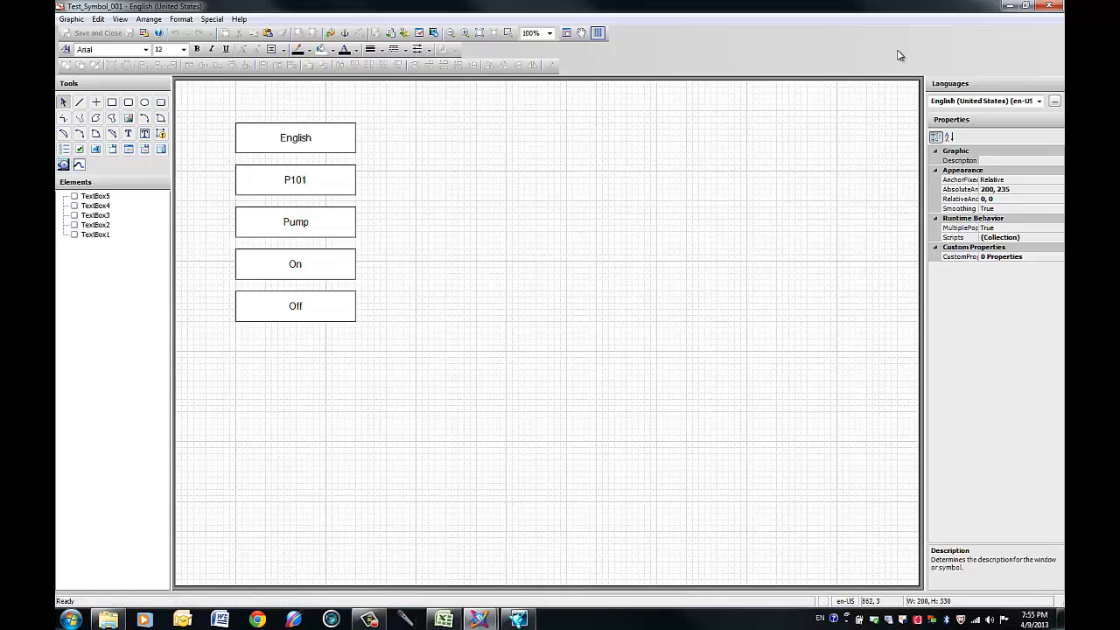
mouse_move(1000, 84)
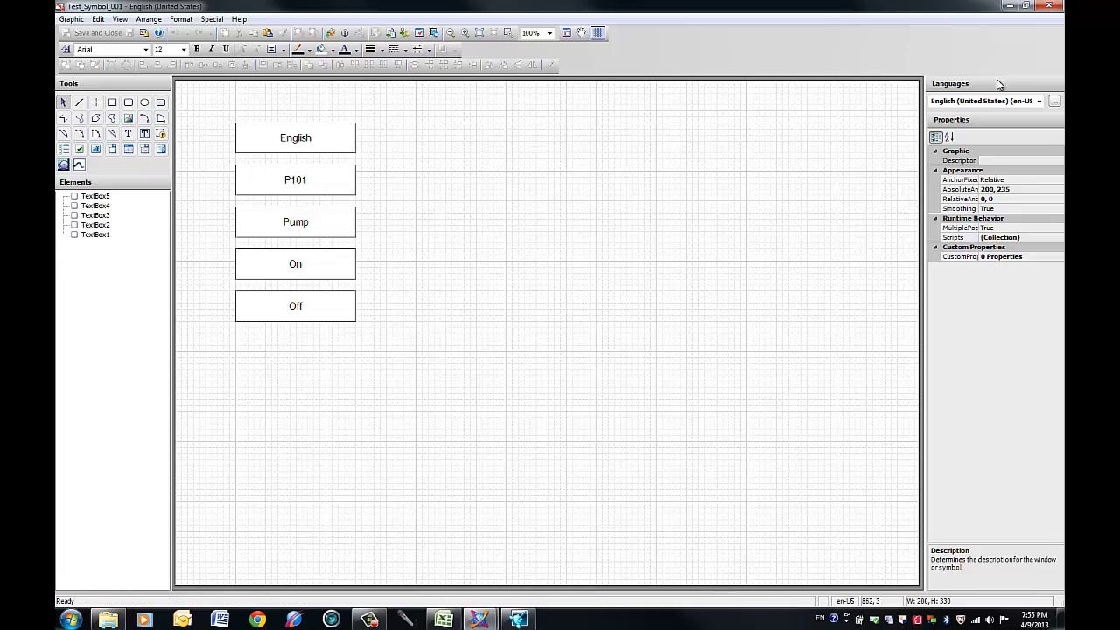
Step: Show Test_Symbol_001's language list with English, French and Spanish available
click(1040, 101)
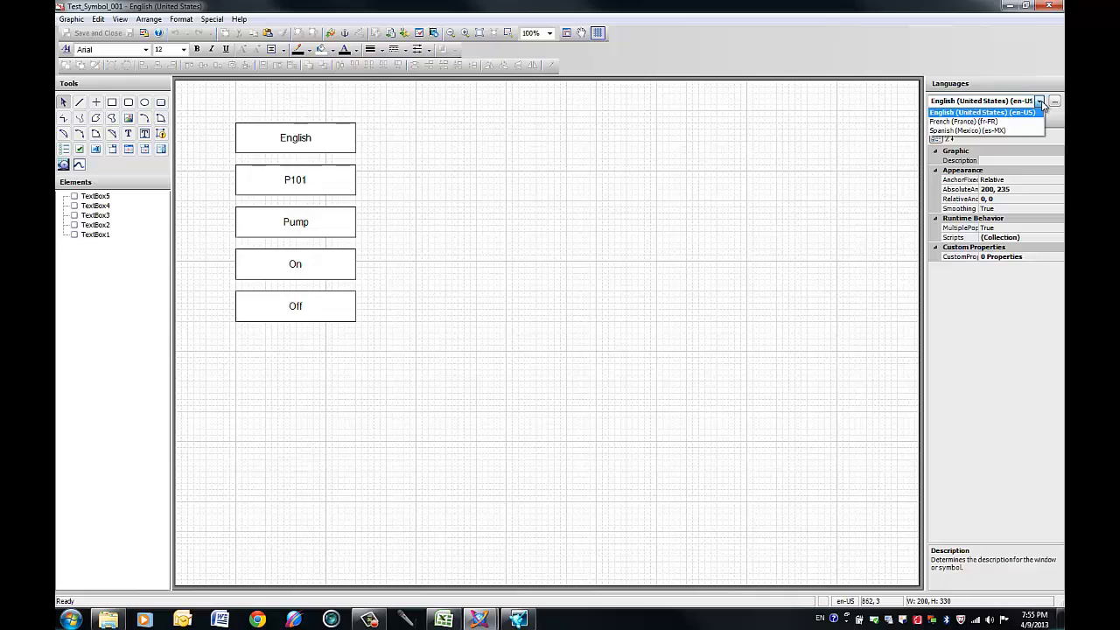
Step: Switch Test_Symbol_001's editing language to Spanish (Mexico) (es-MX)
click(965, 121)
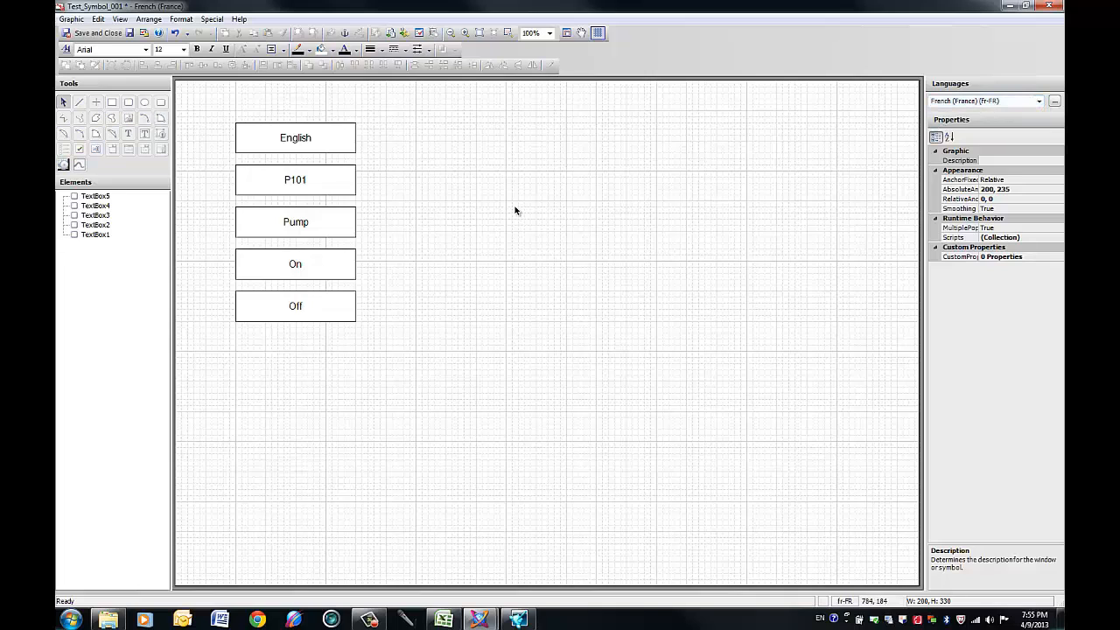
click(1038, 101)
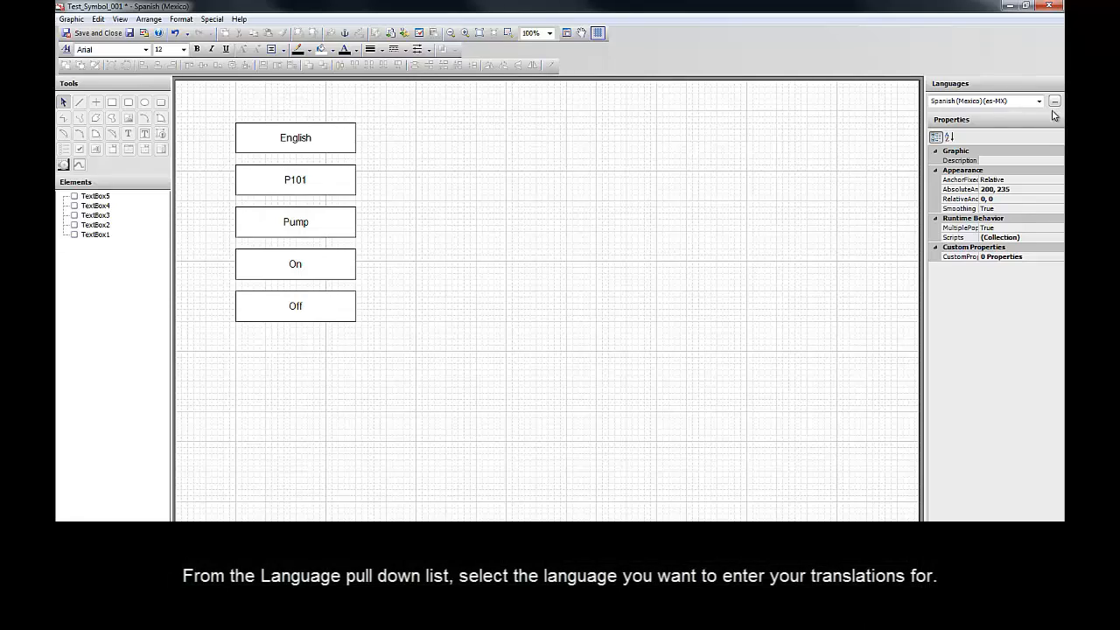
click(1038, 101)
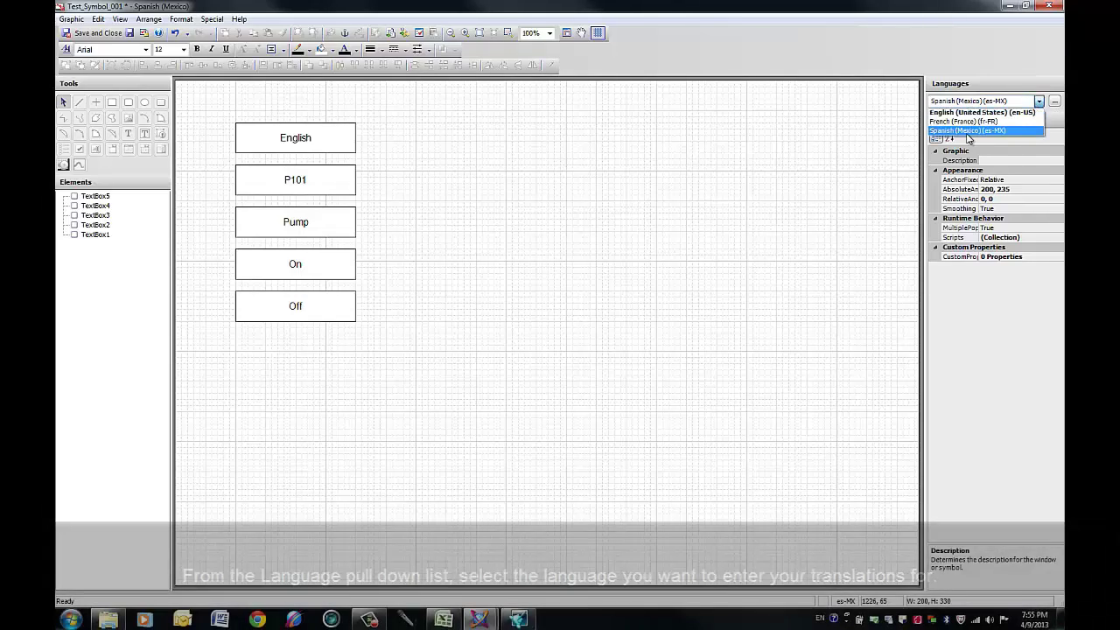
click(966, 130)
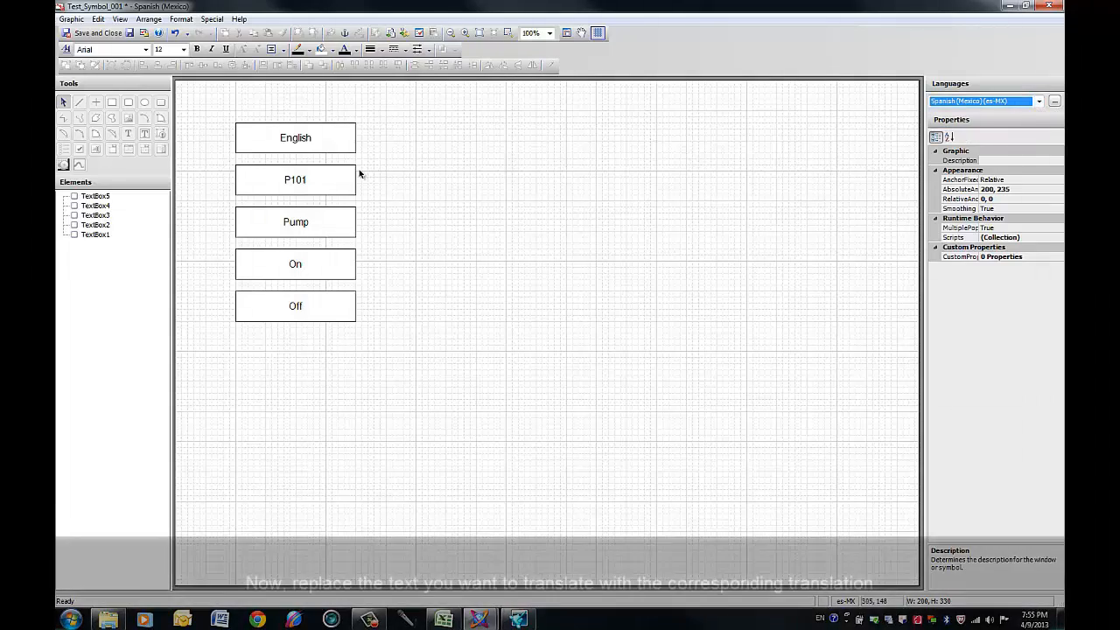
Step: Replace the English and Pump labels with Español and Bomba
click(295, 137)
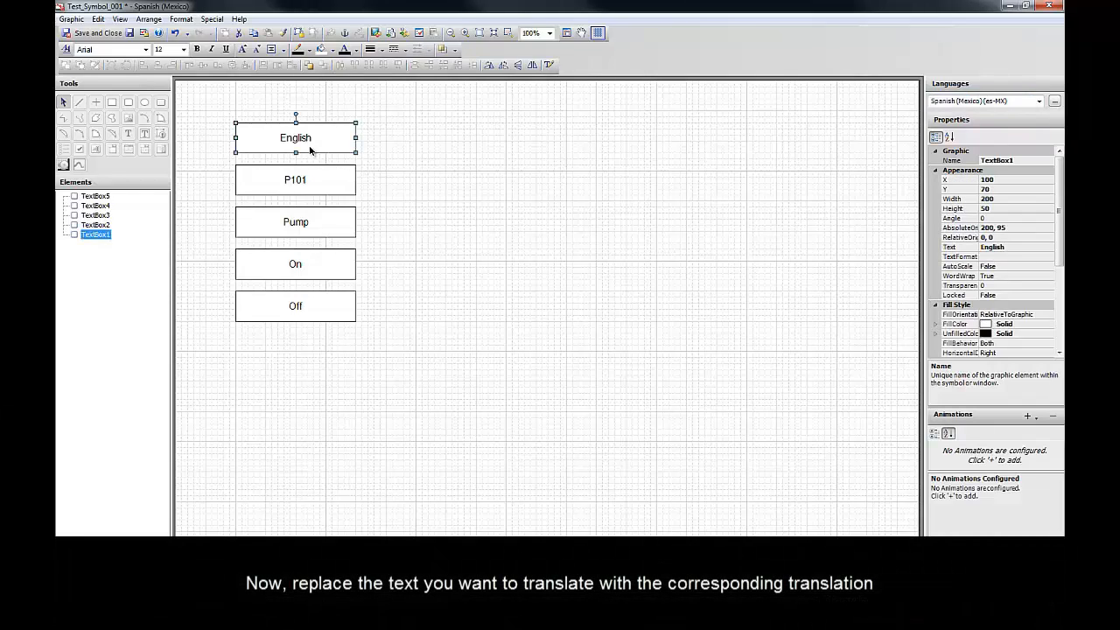
double_click(295, 137)
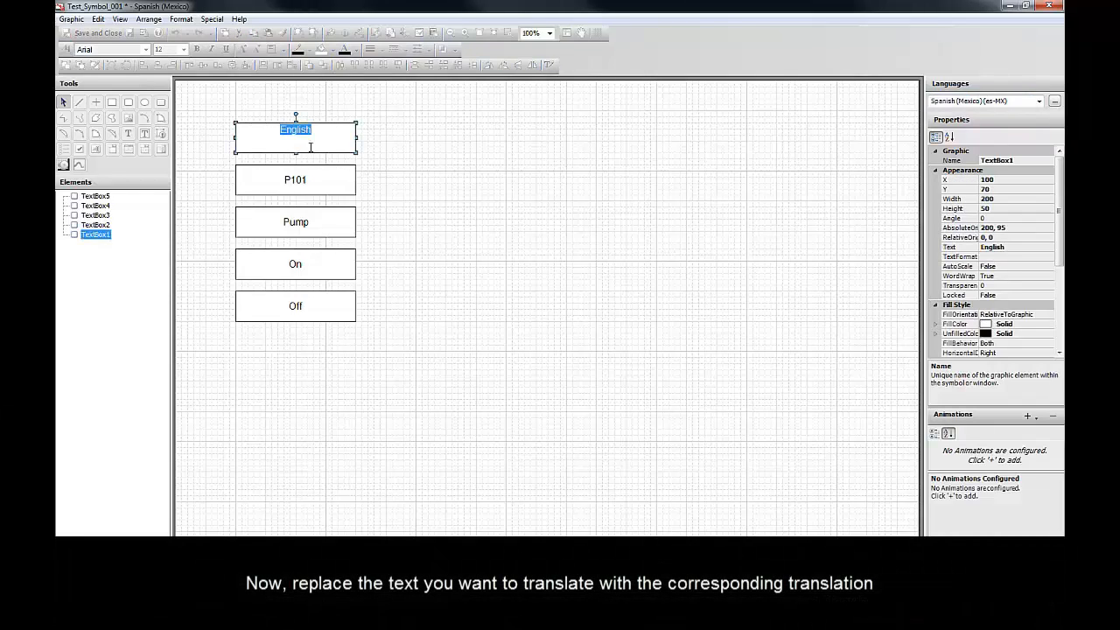
text(Espa)
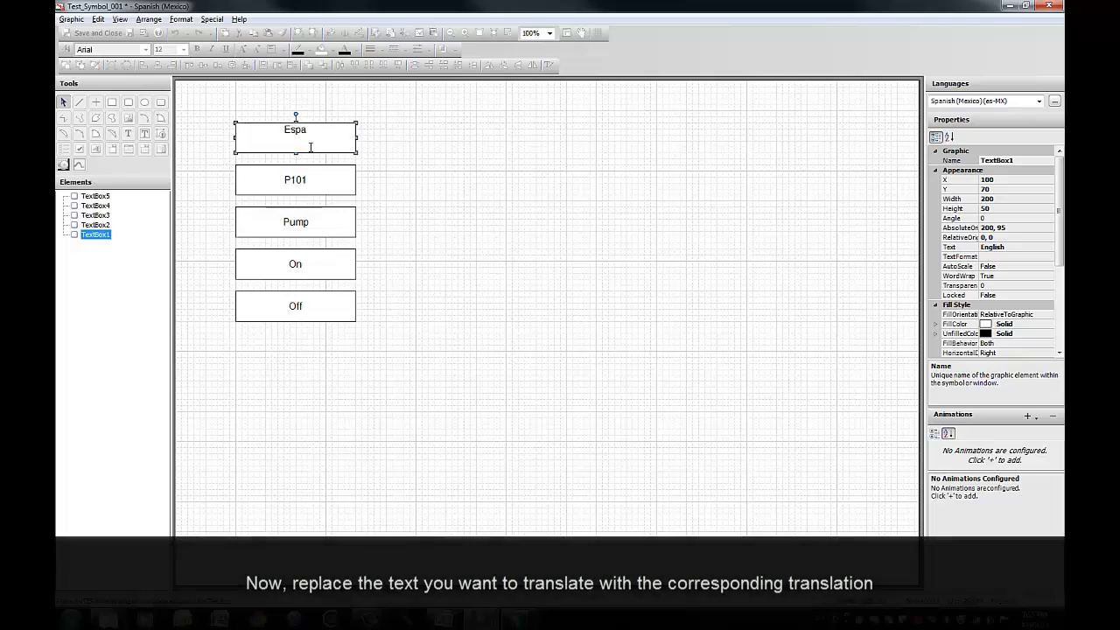
text(ñol)
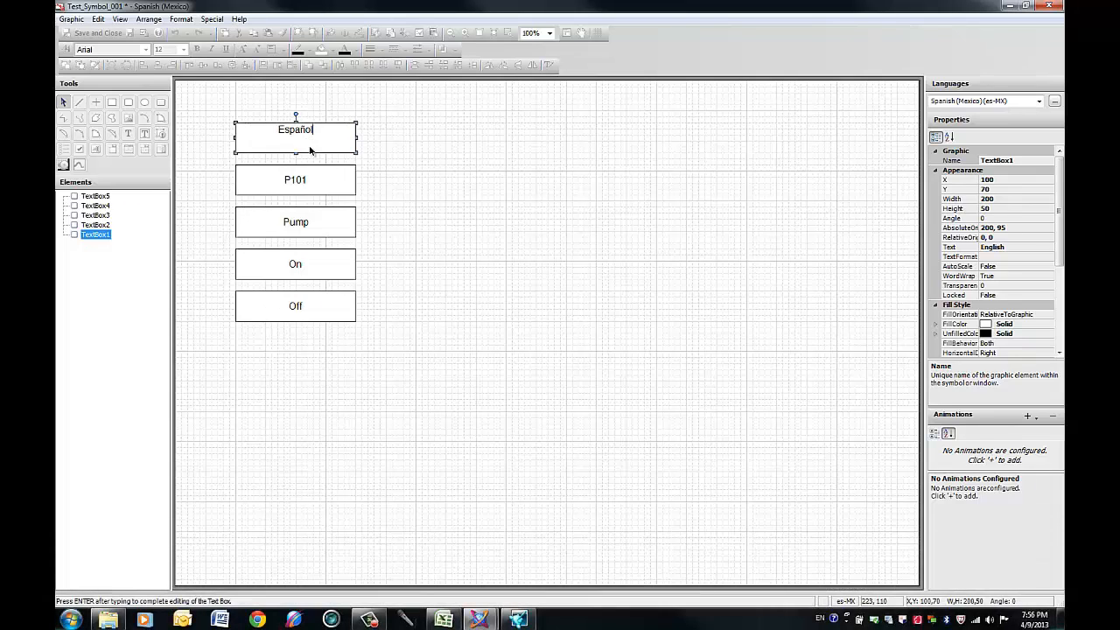
click(295, 221)
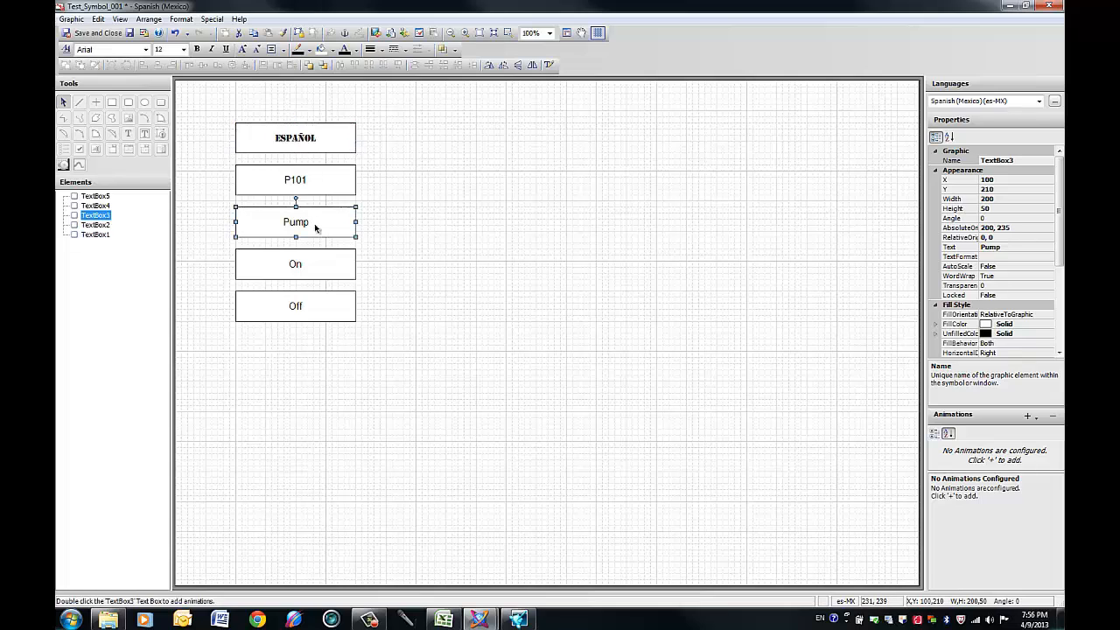
double_click(295, 221)
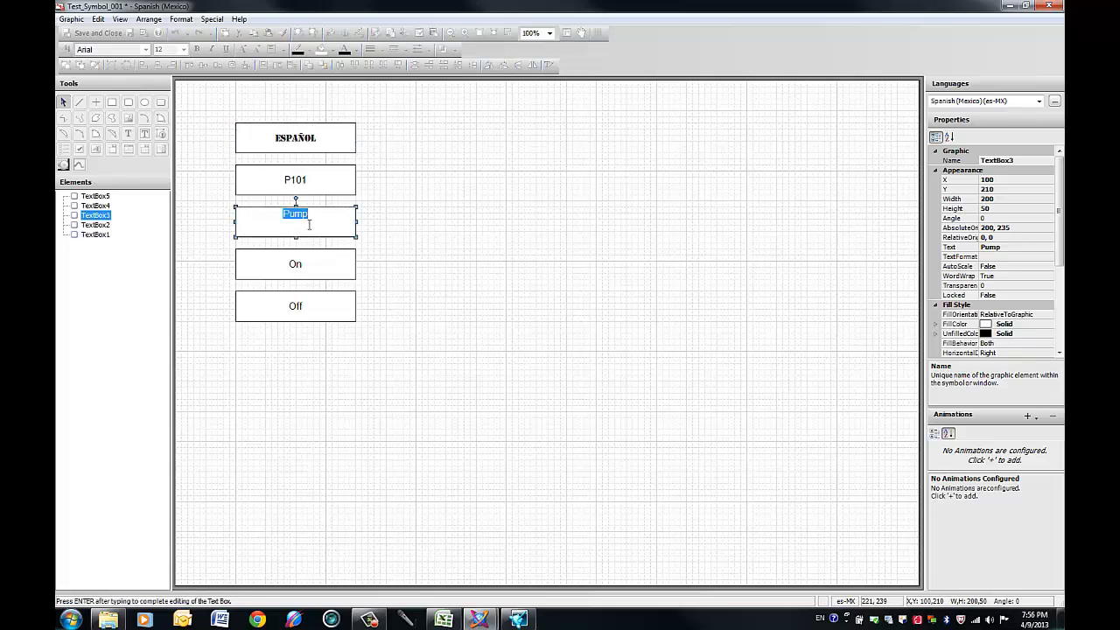
text(Bomba)
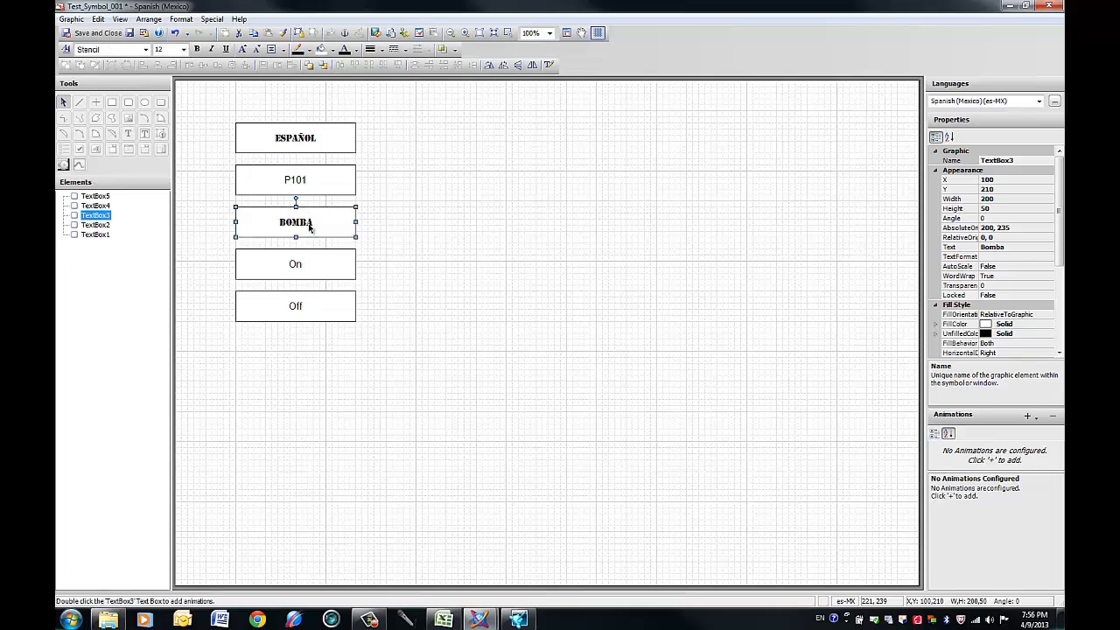
Step: Replace the On and Off labels with Encendido and Apagado, then deselect
click(339, 282)
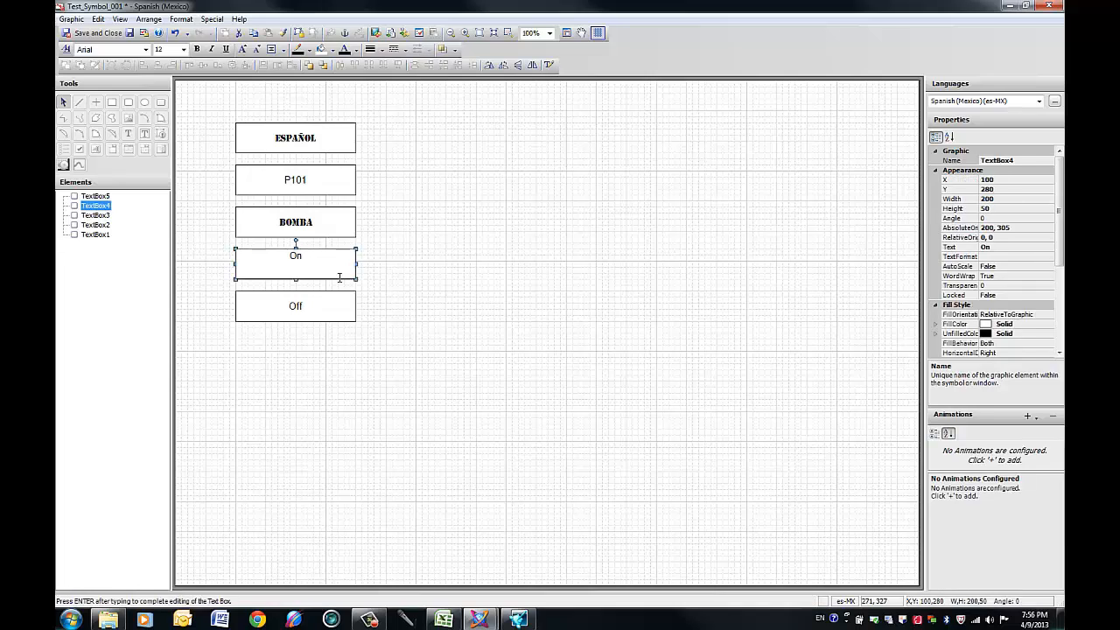
text(E)
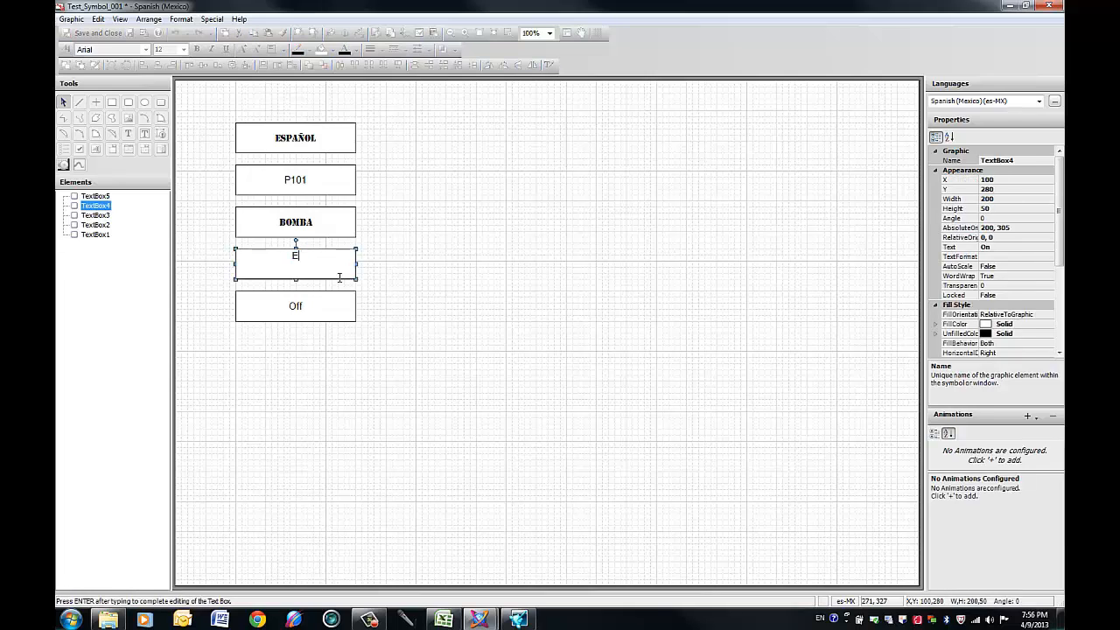
text(Encendido)
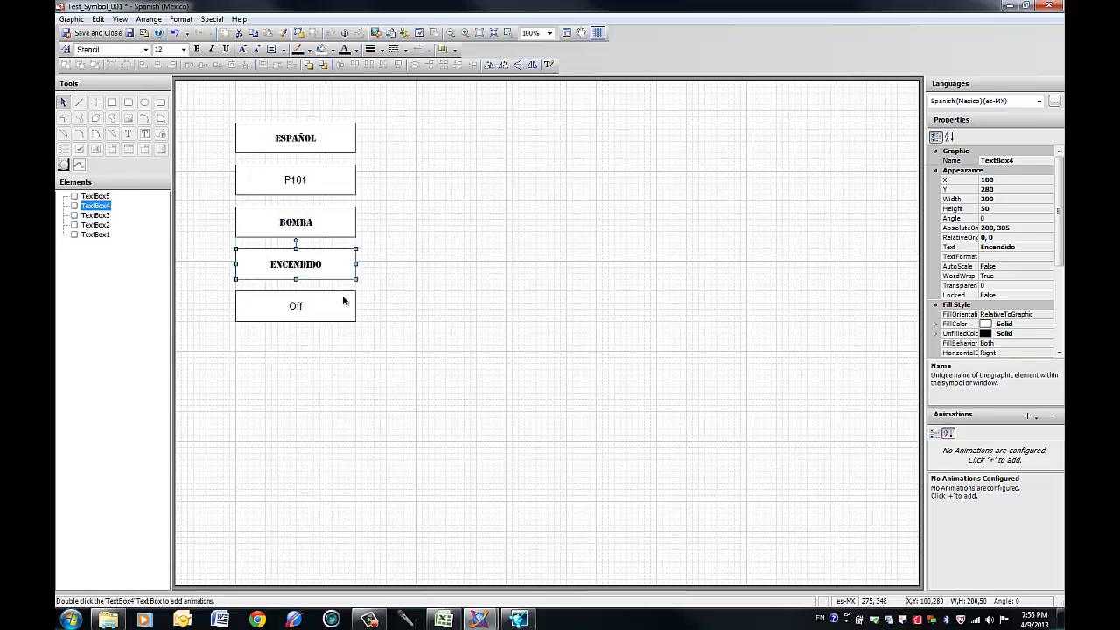
double_click(294, 306)
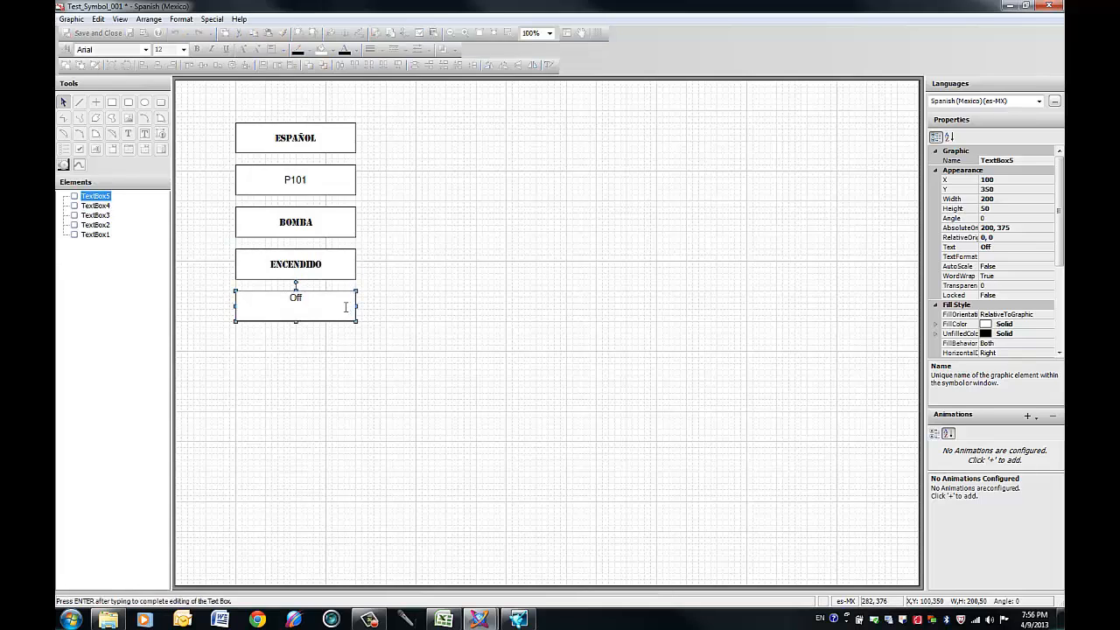
text(Apagado)
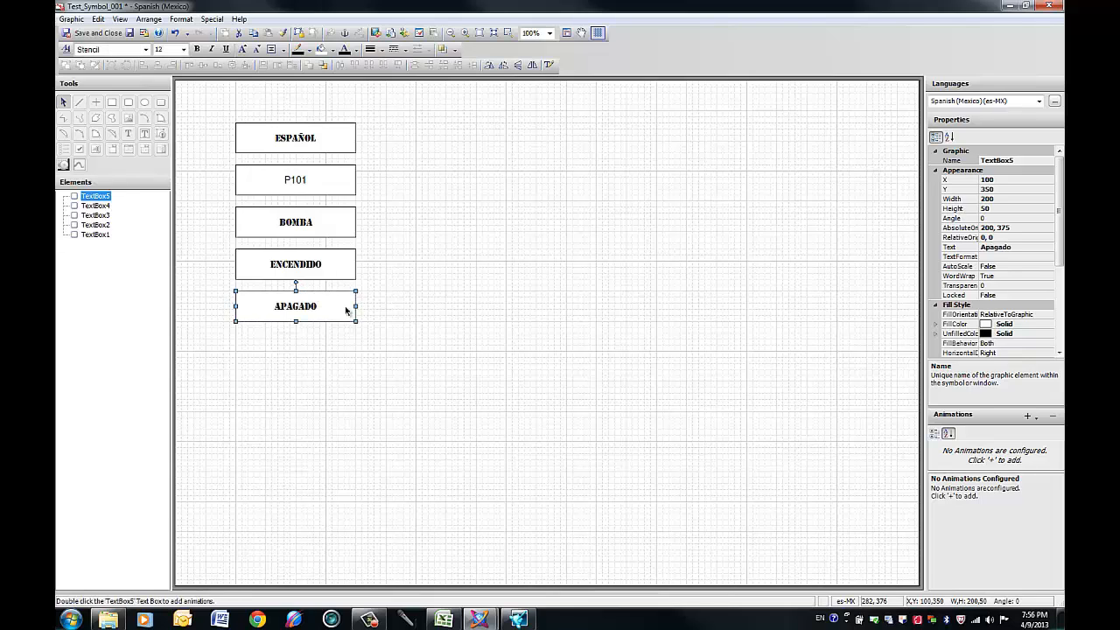
click(446, 311)
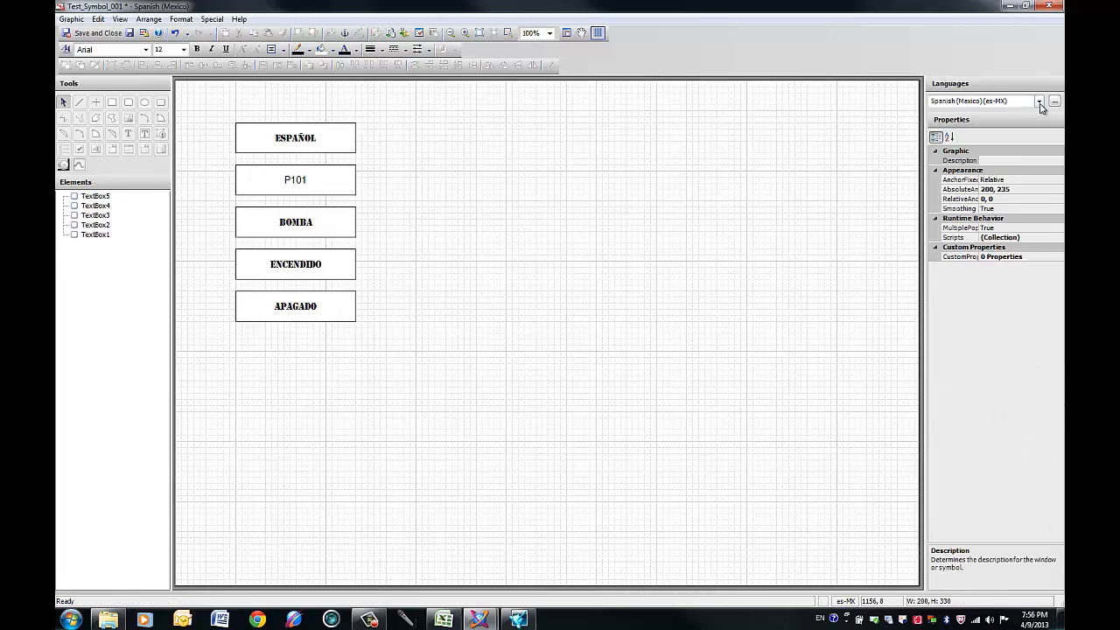
Step: Confirm the English version is intact, return to Spanish (Mexico), and select P101
click(1038, 101)
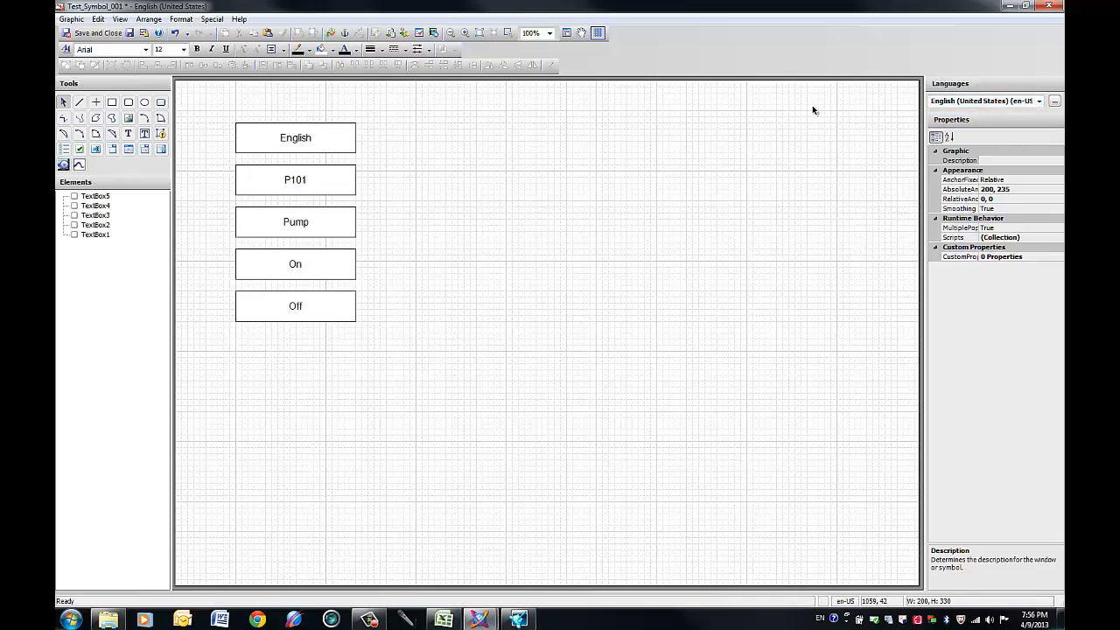
mouse_move(298, 371)
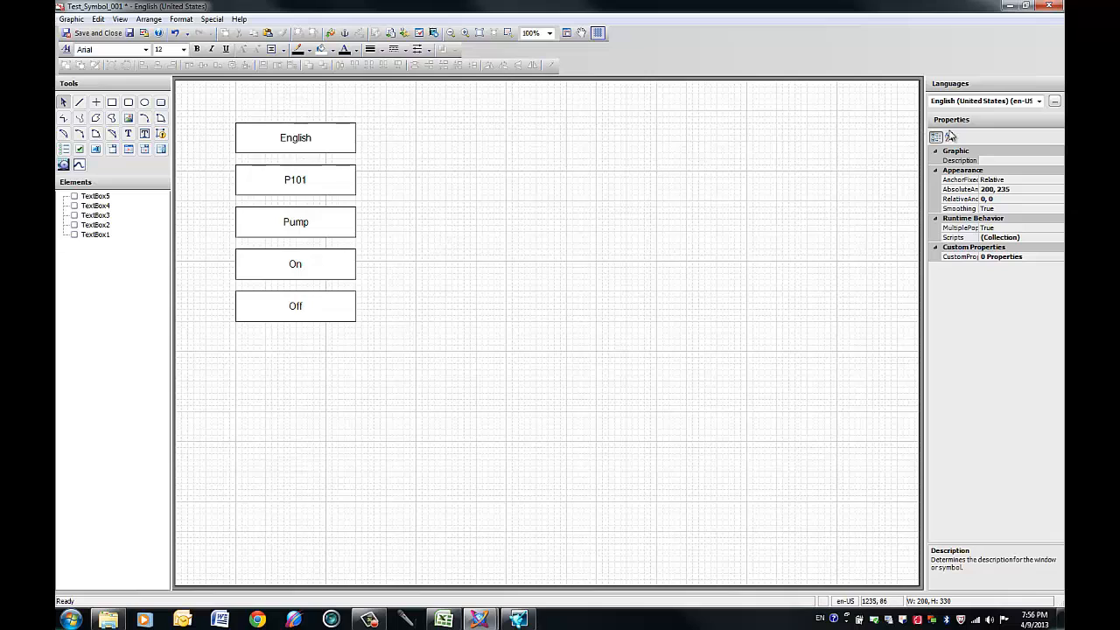
click(1038, 100)
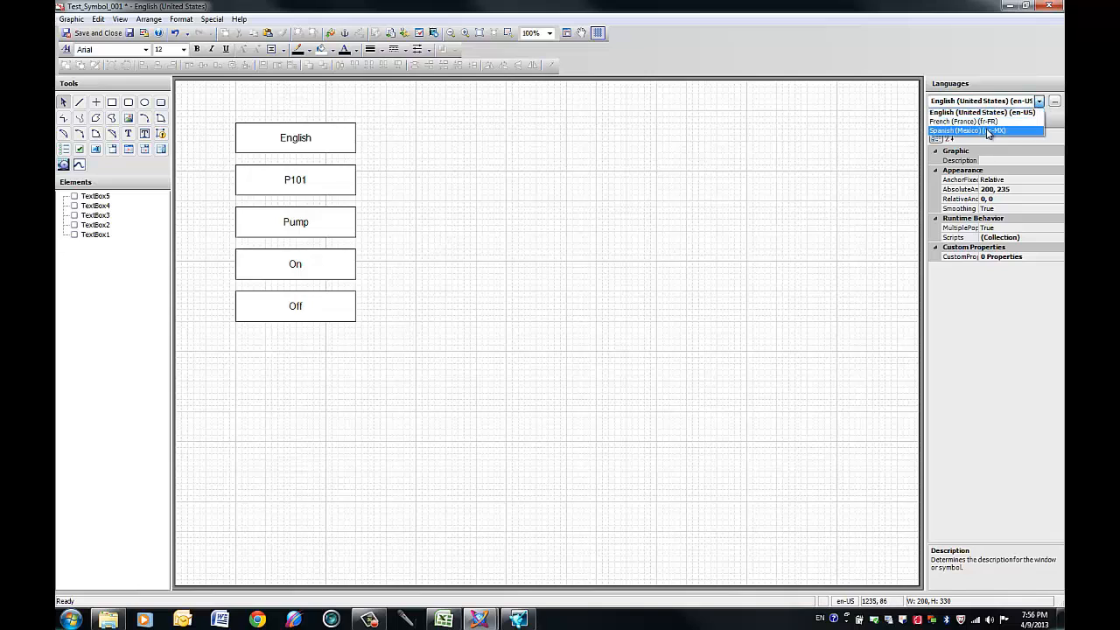
click(971, 131)
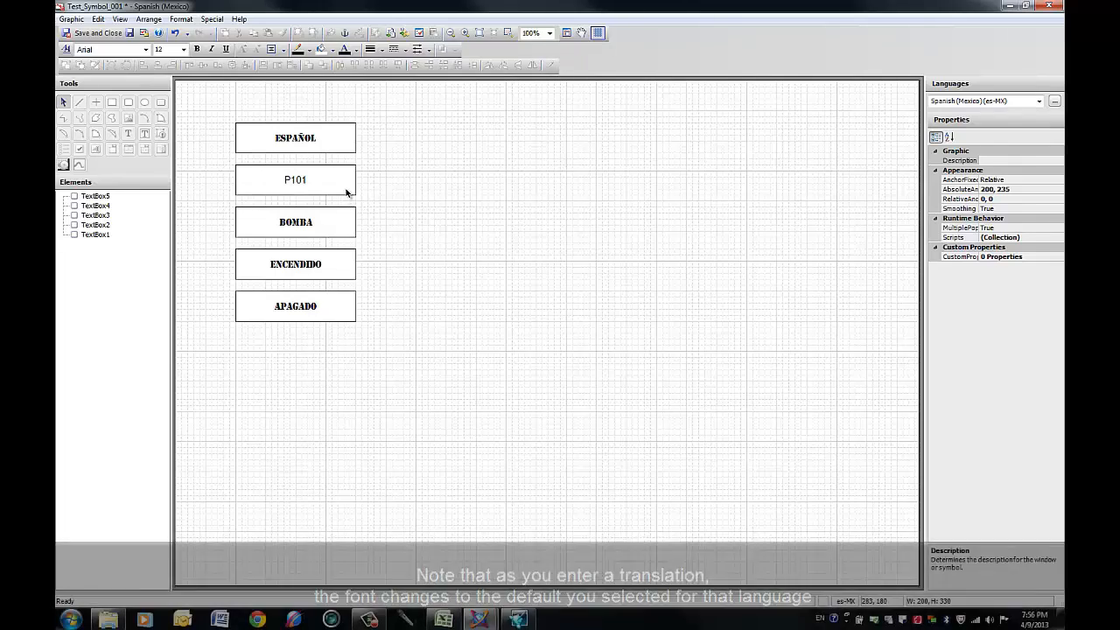
click(295, 180)
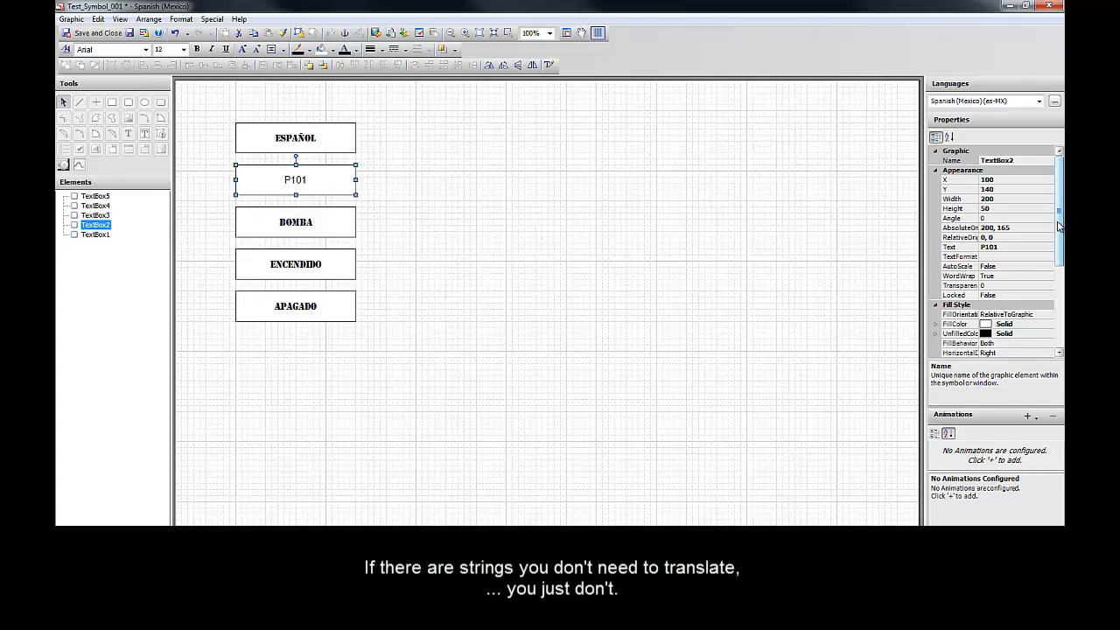
Step: Set the P101 label's Text Style font to Stencil in the Spanish version
scroll(down, 3)
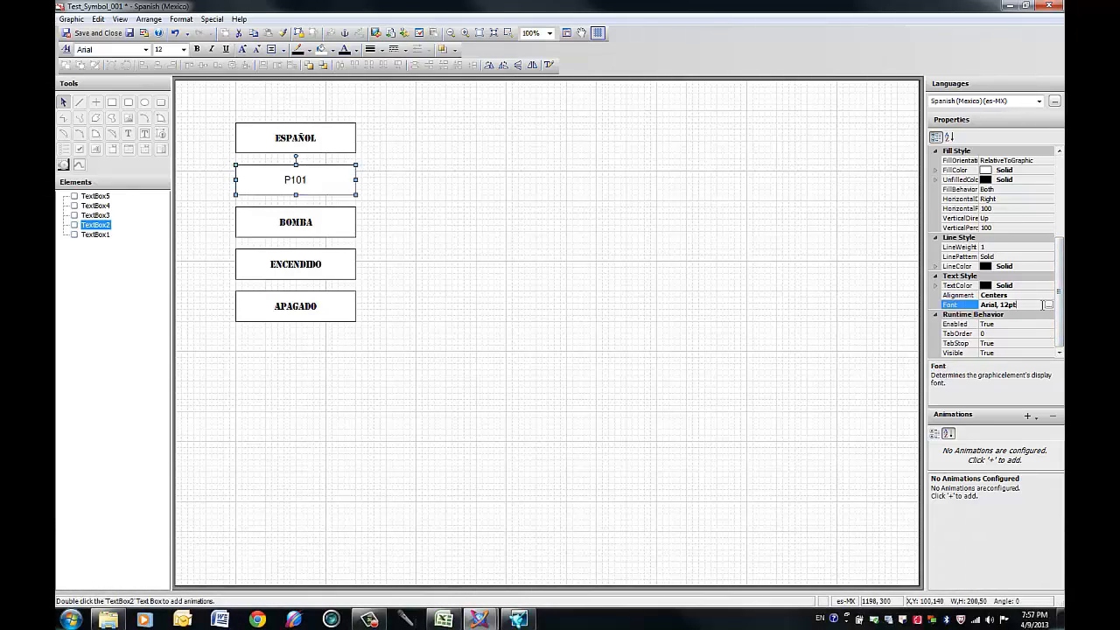
click(1047, 304)
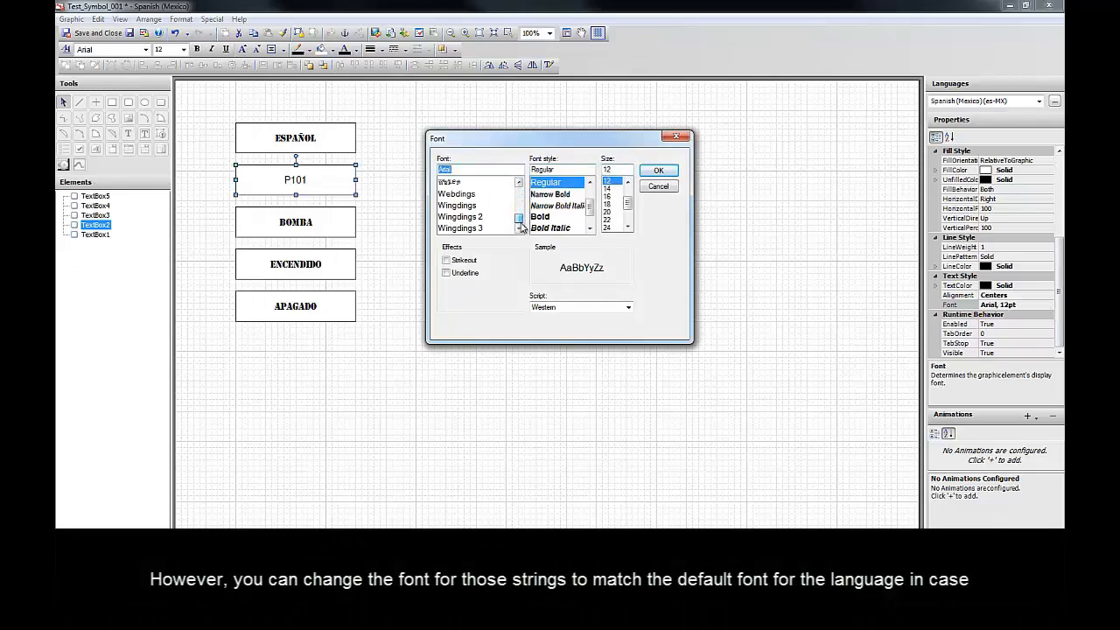
scroll(down, 3)
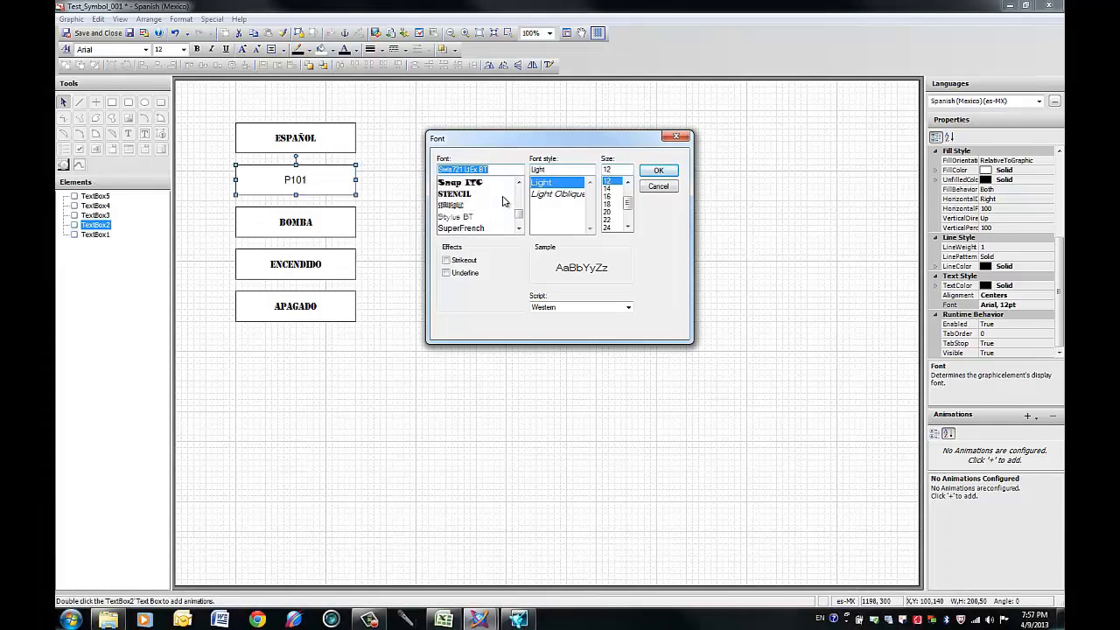
mouse_move(468, 201)
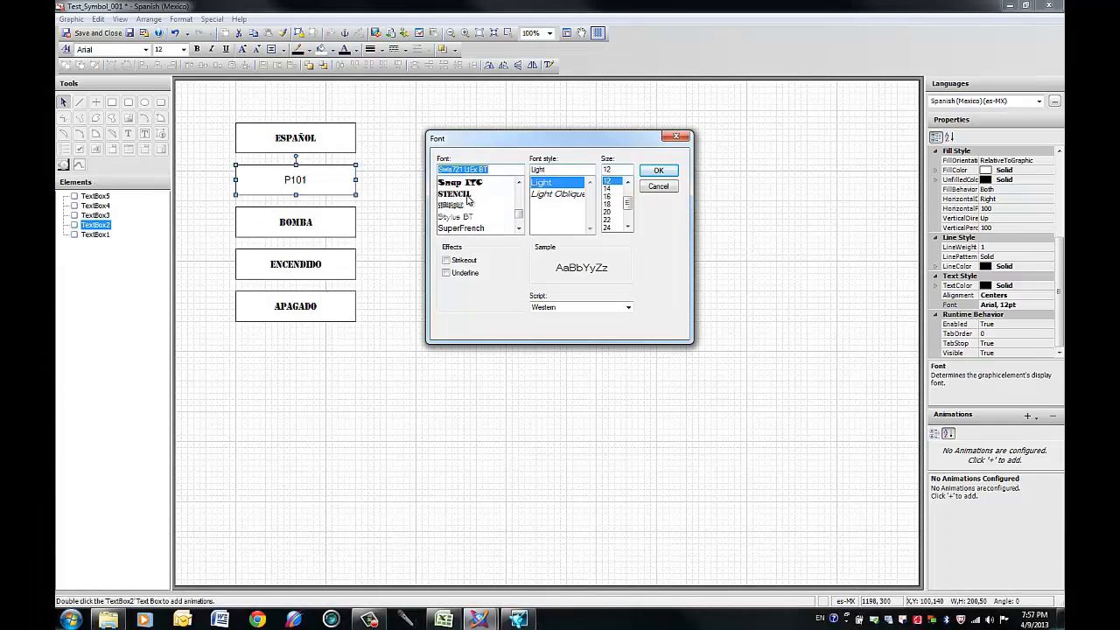
click(455, 194)
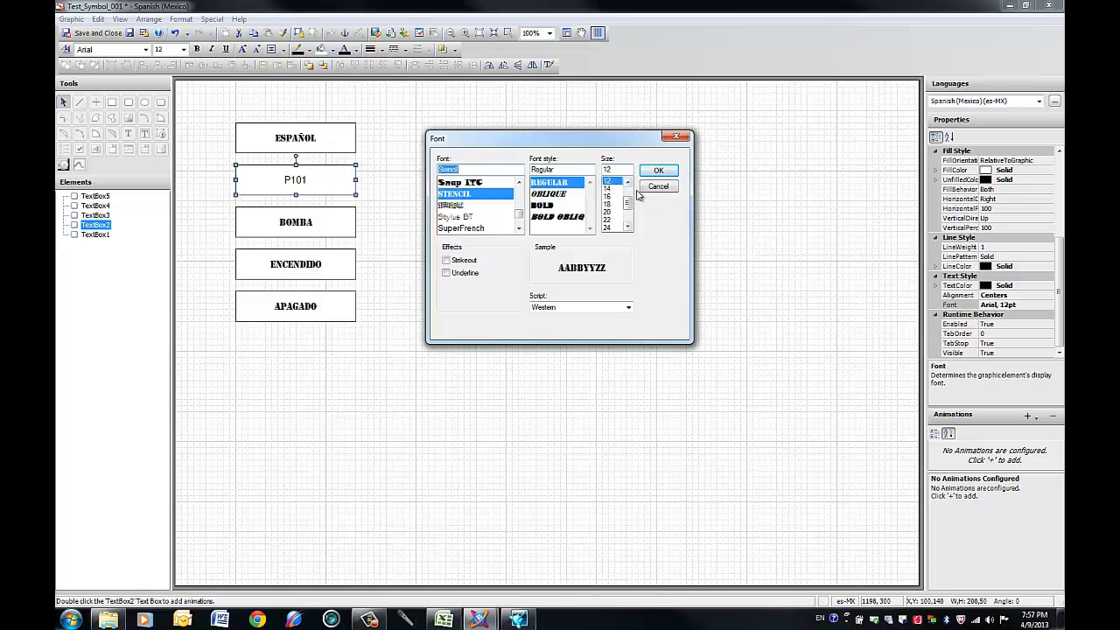
click(658, 186)
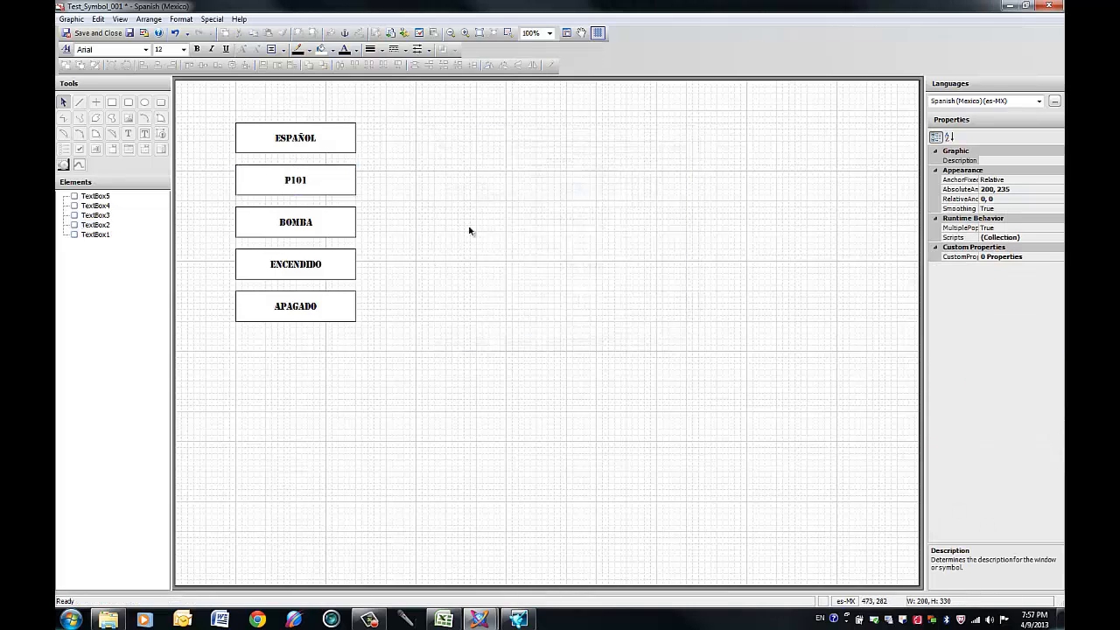
mouse_move(484, 275)
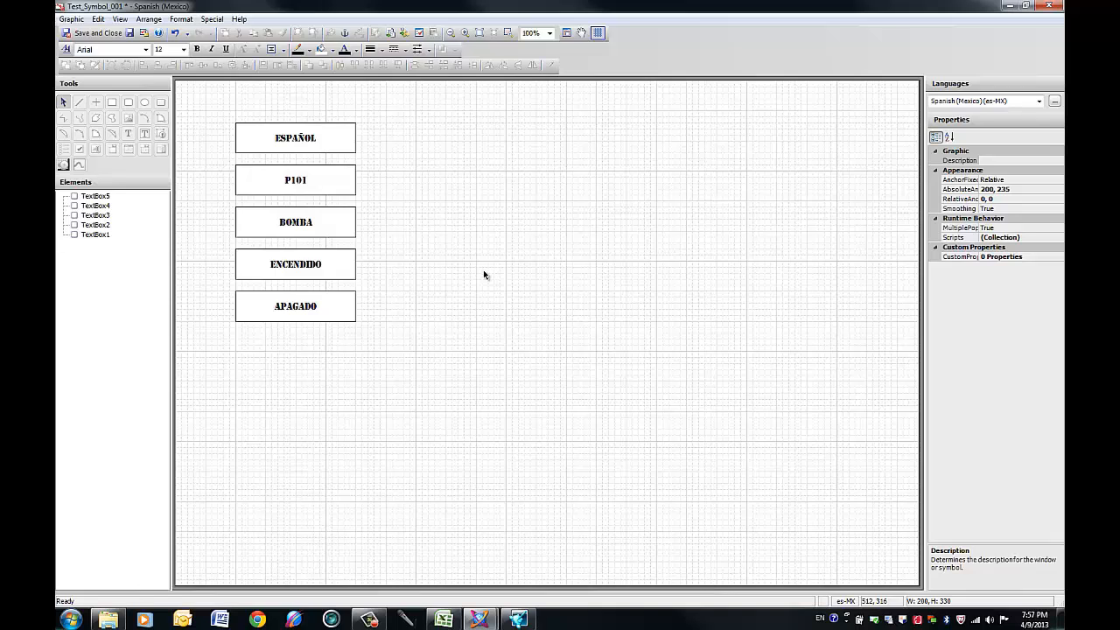
mouse_move(476, 269)
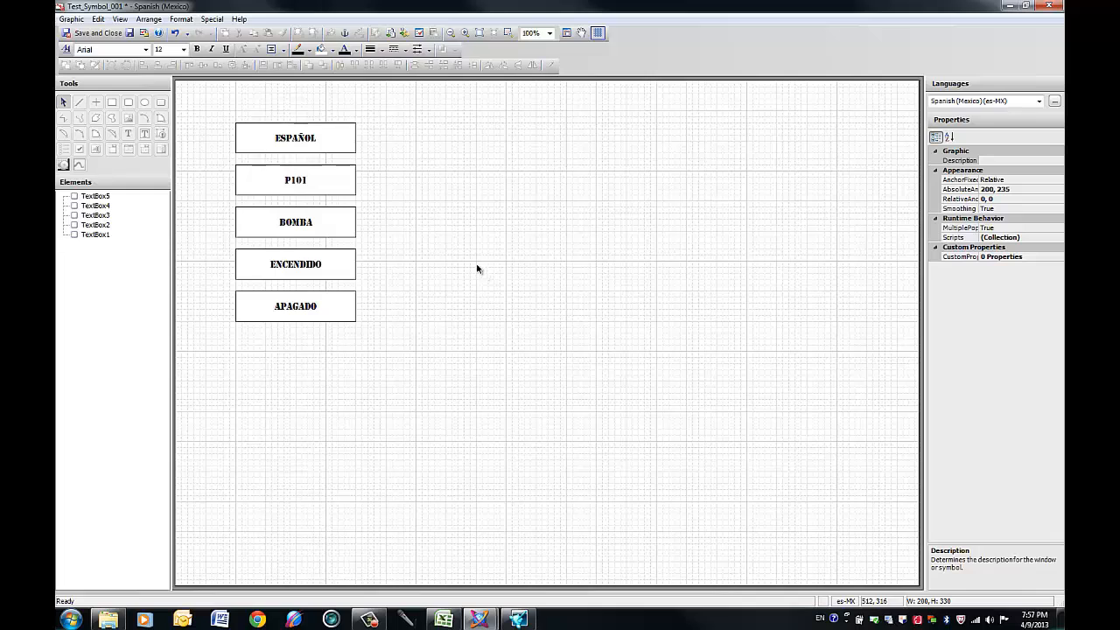
mouse_move(417, 195)
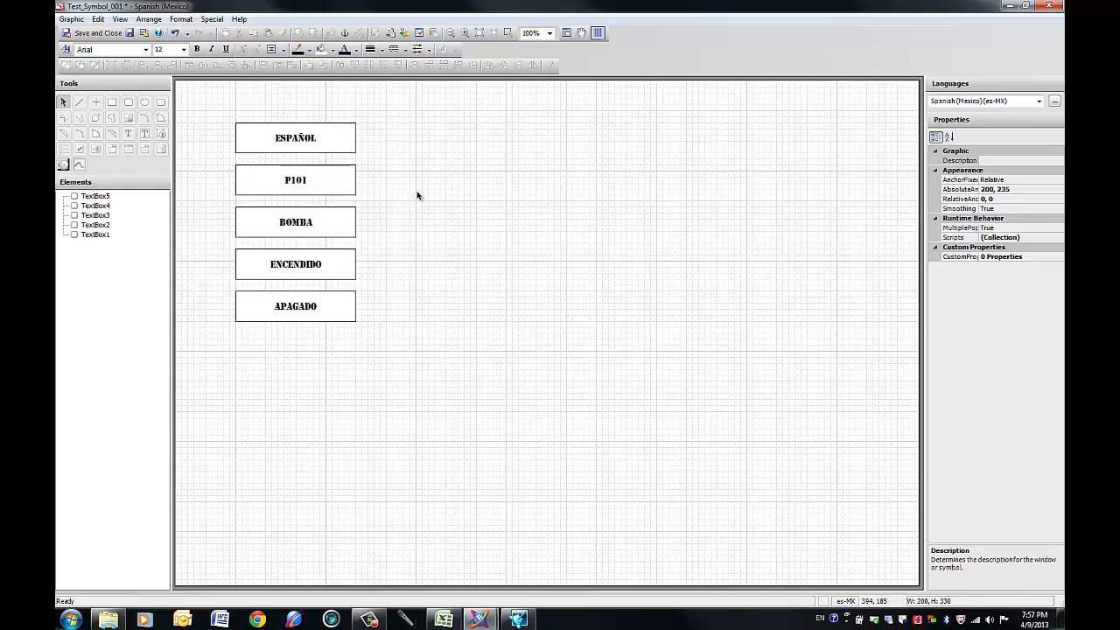
mouse_move(480, 201)
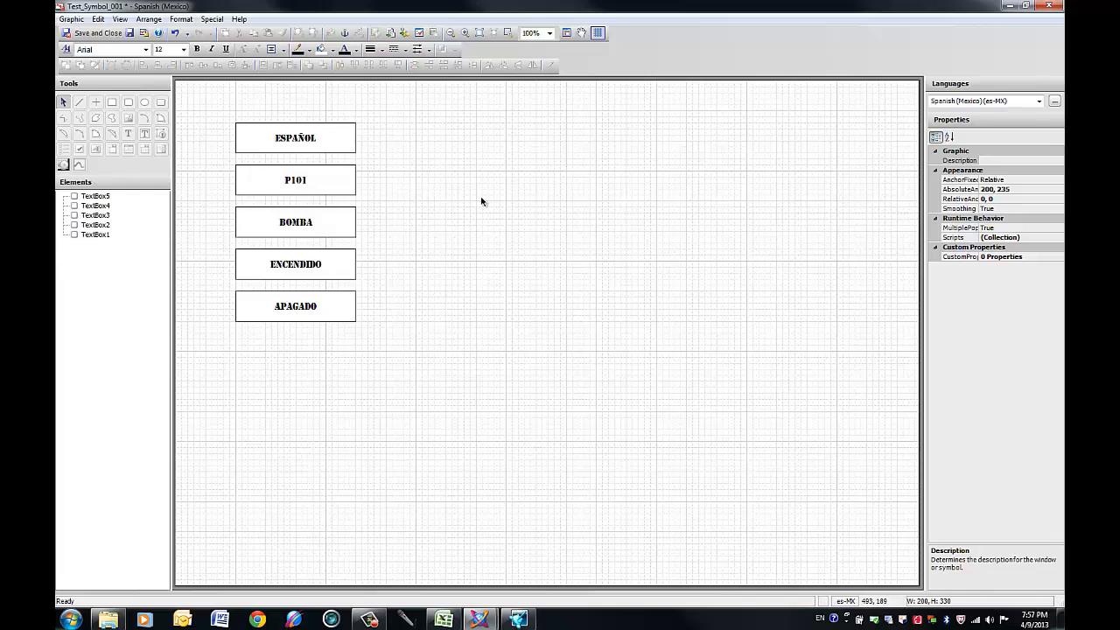
mouse_move(1036, 129)
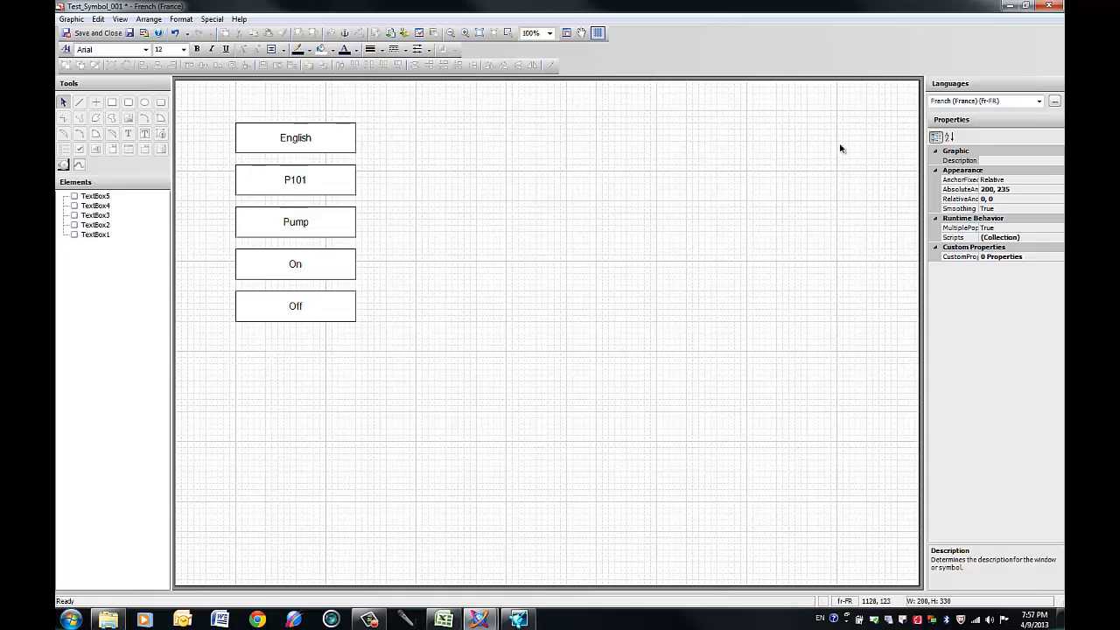
Step: Enter French labels Français, Pompe, Marche and Arrêt in Britannic Bold, keeping P101
click(295, 138)
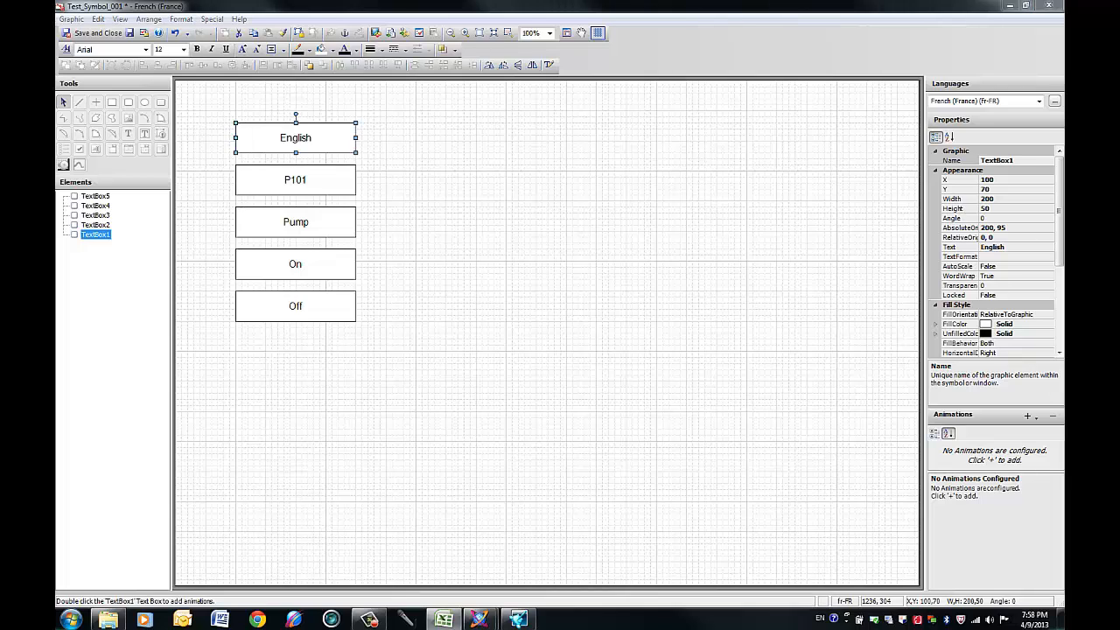
mouse_move(280, 168)
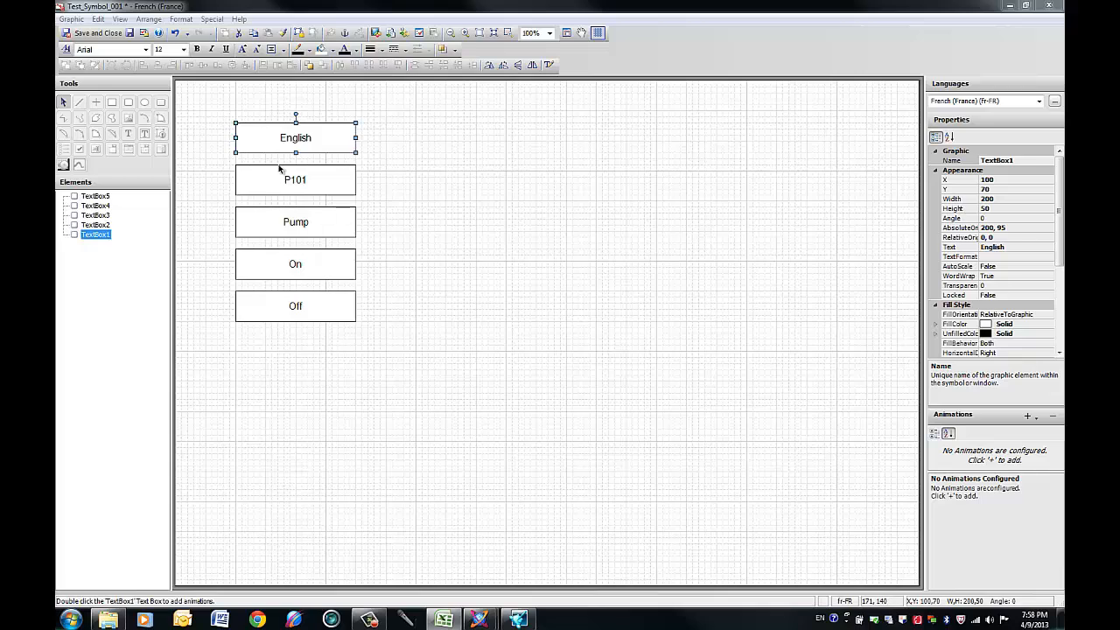
mouse_move(304, 148)
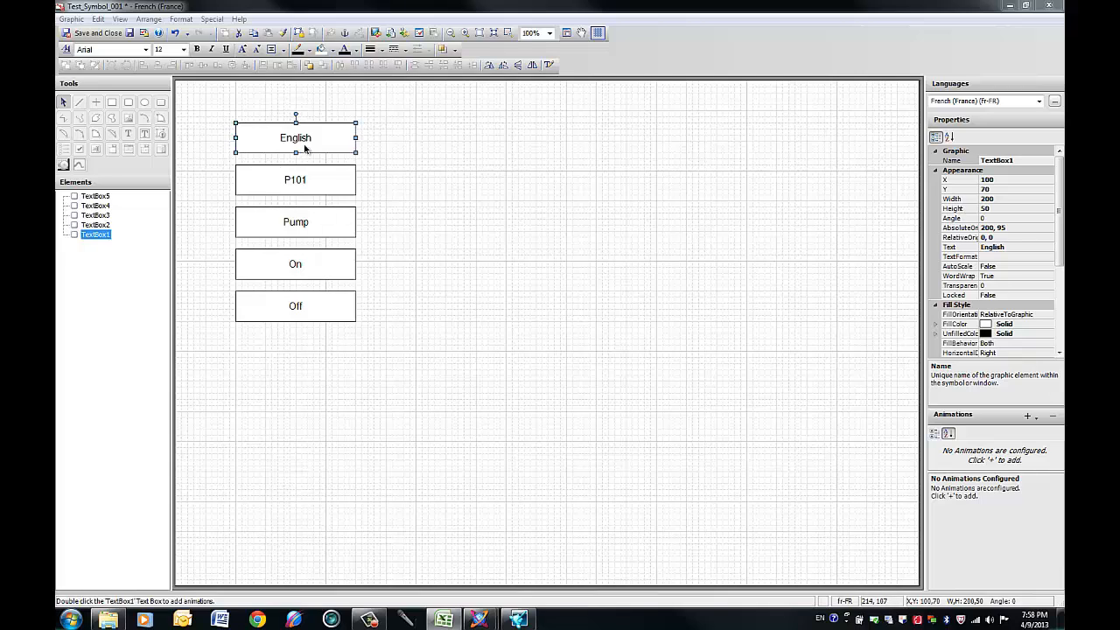
mouse_move(304, 147)
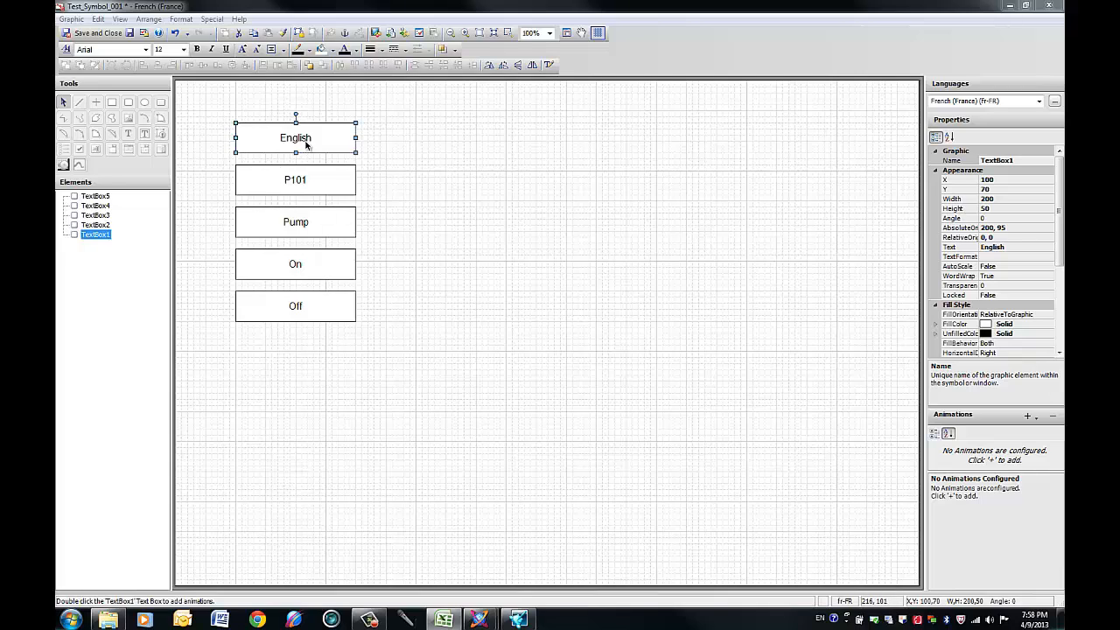
double_click(295, 137)
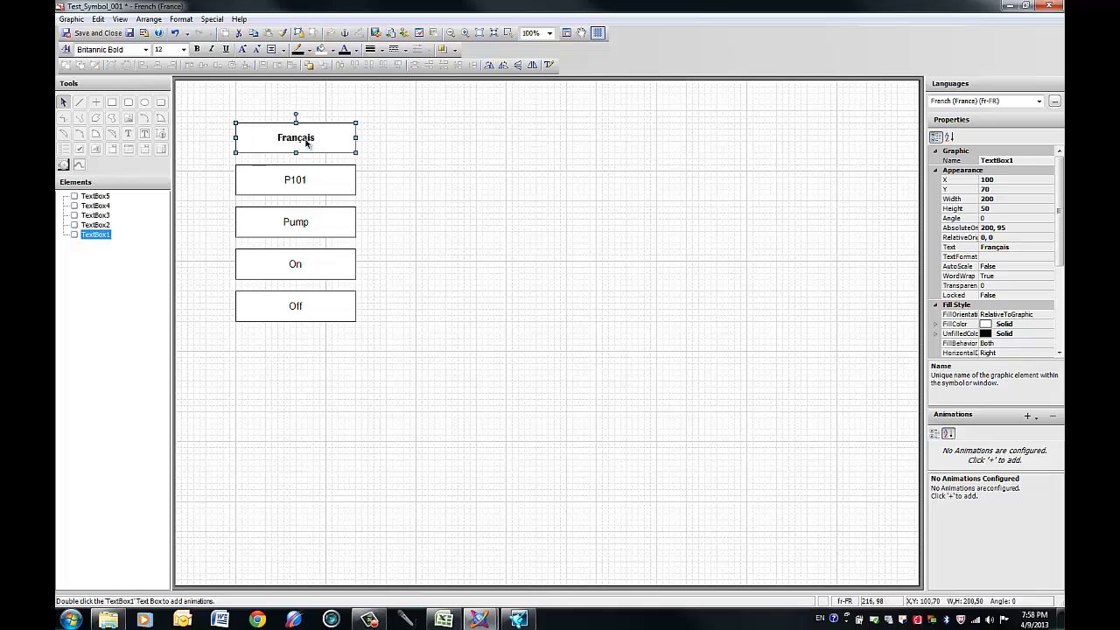
click(295, 222)
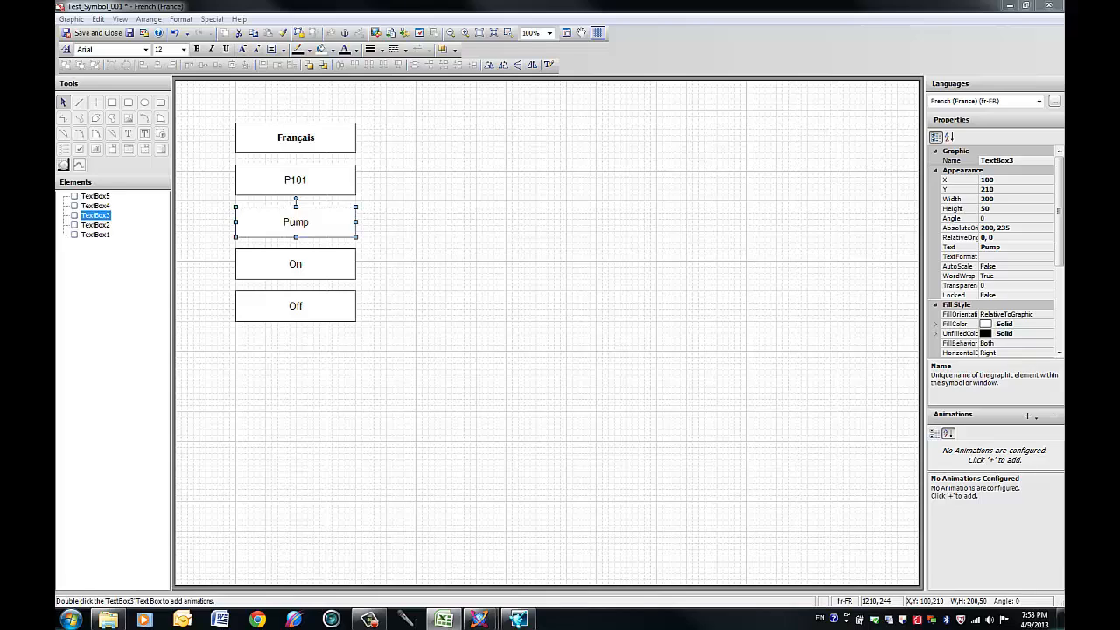
mouse_move(313, 234)
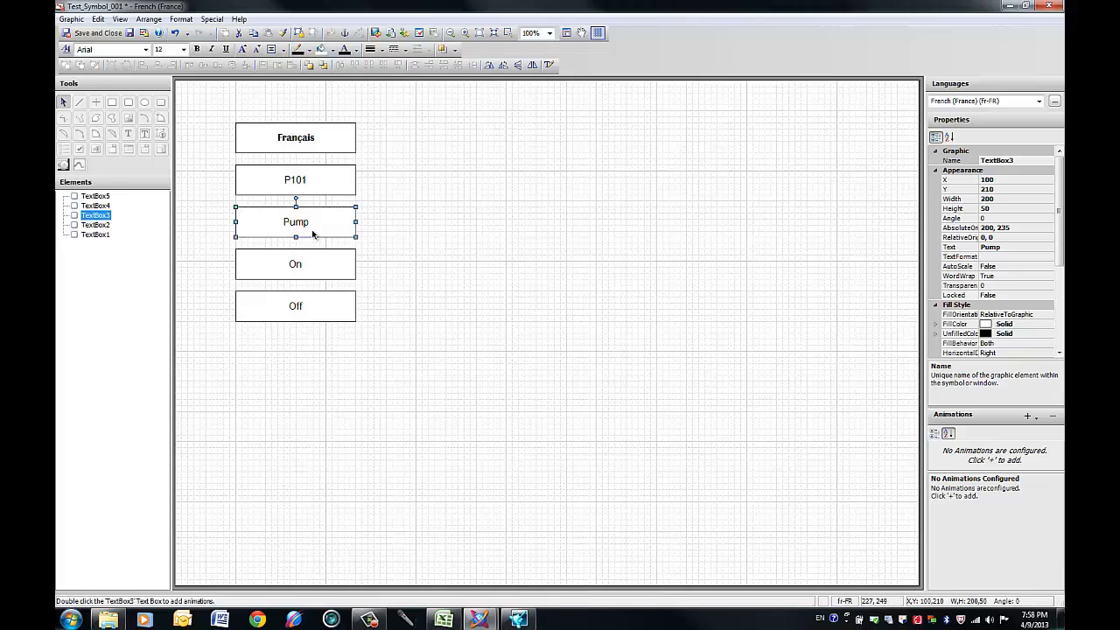
double_click(295, 221)
text(ompe)
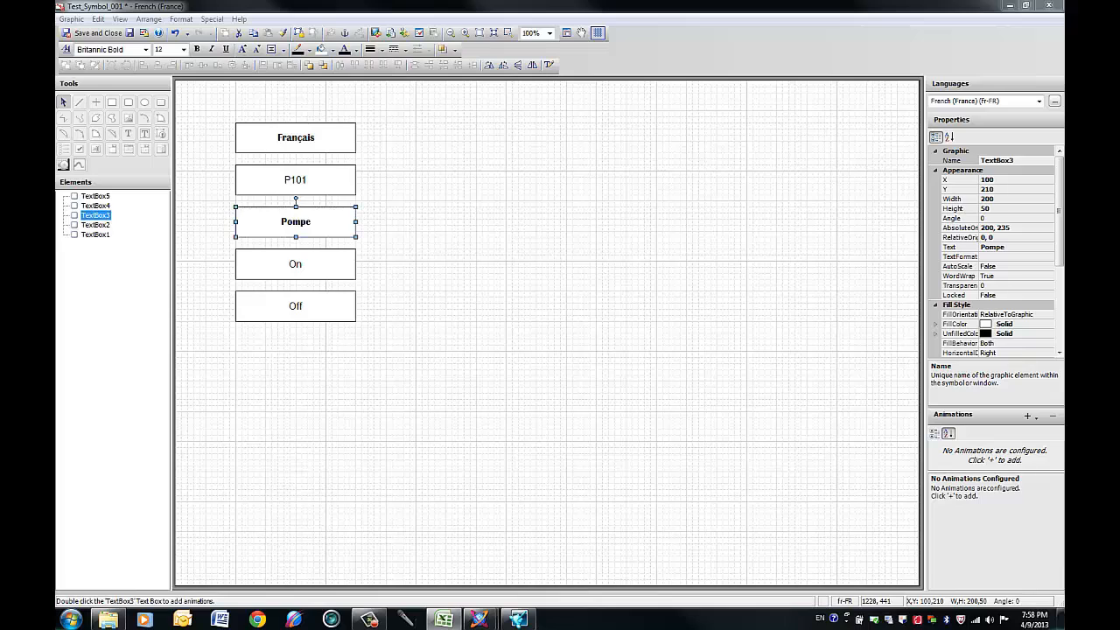
click(295, 263)
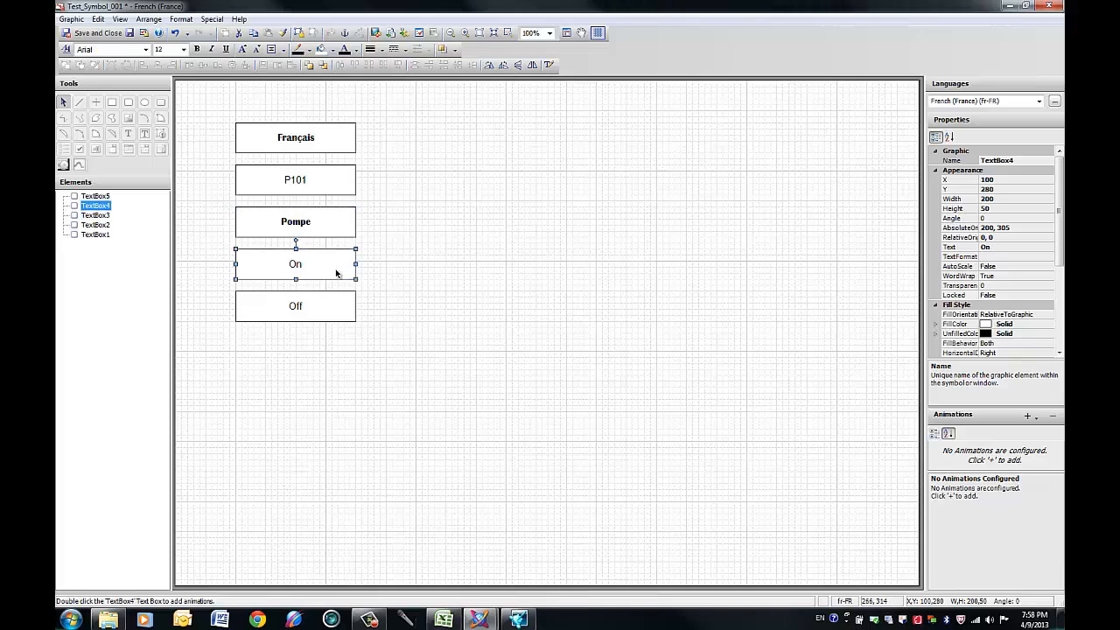
double_click(295, 263)
text(Marche)
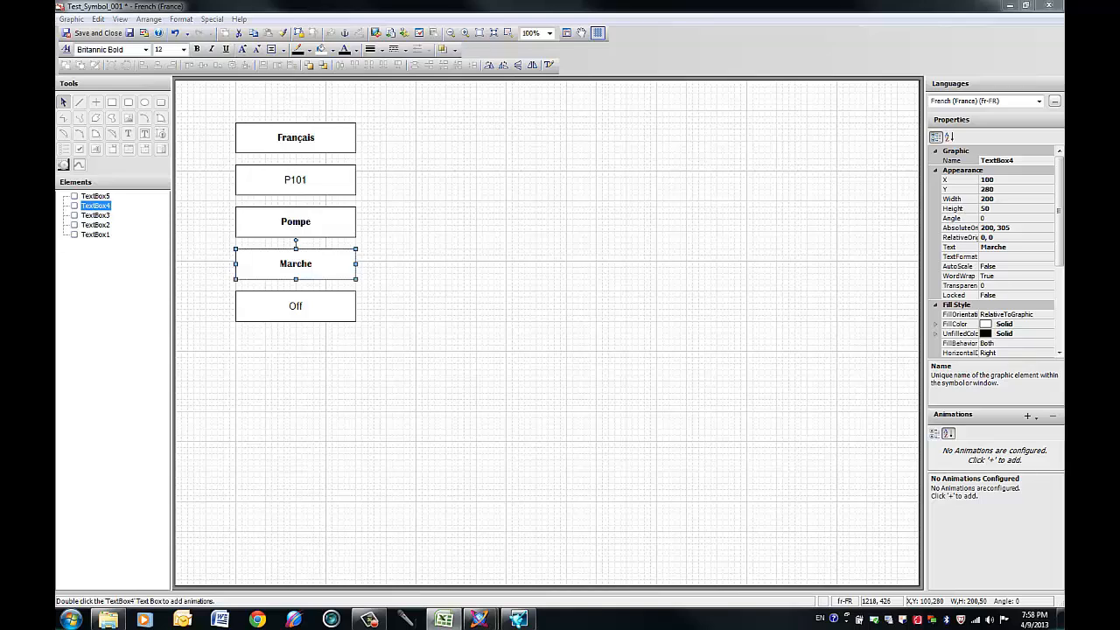
mouse_move(258, 307)
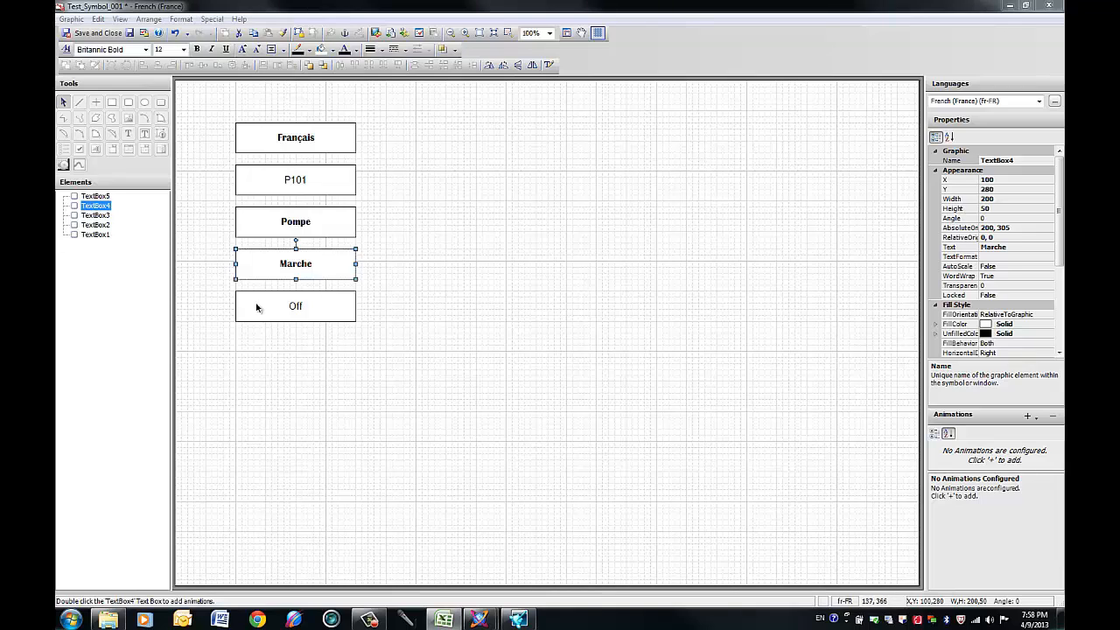
click(295, 305)
text(Arrêt)
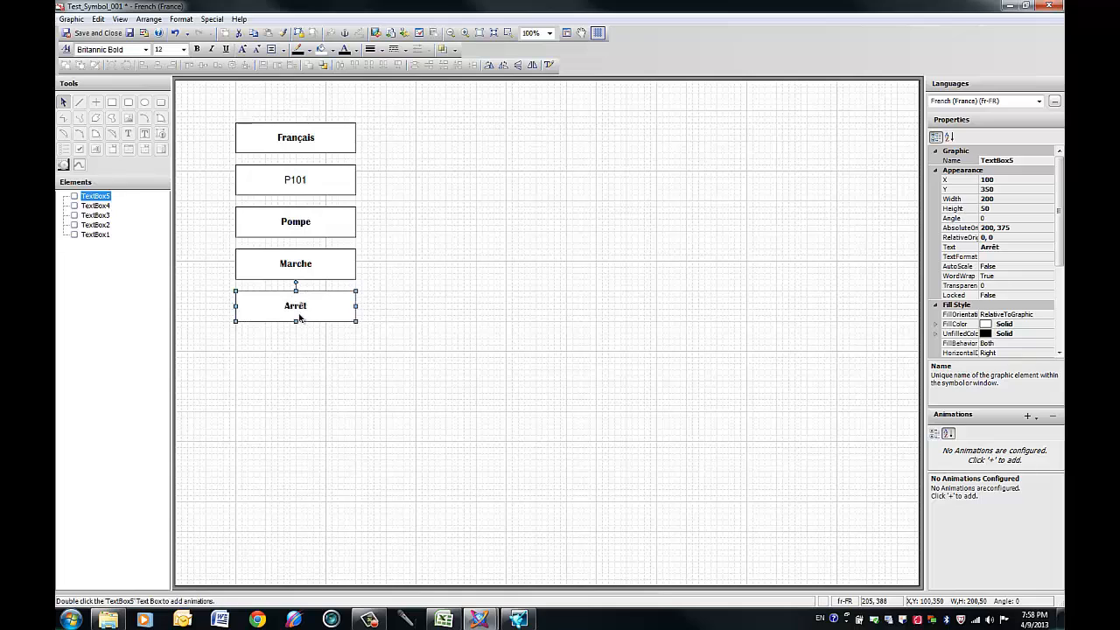
click(521, 396)
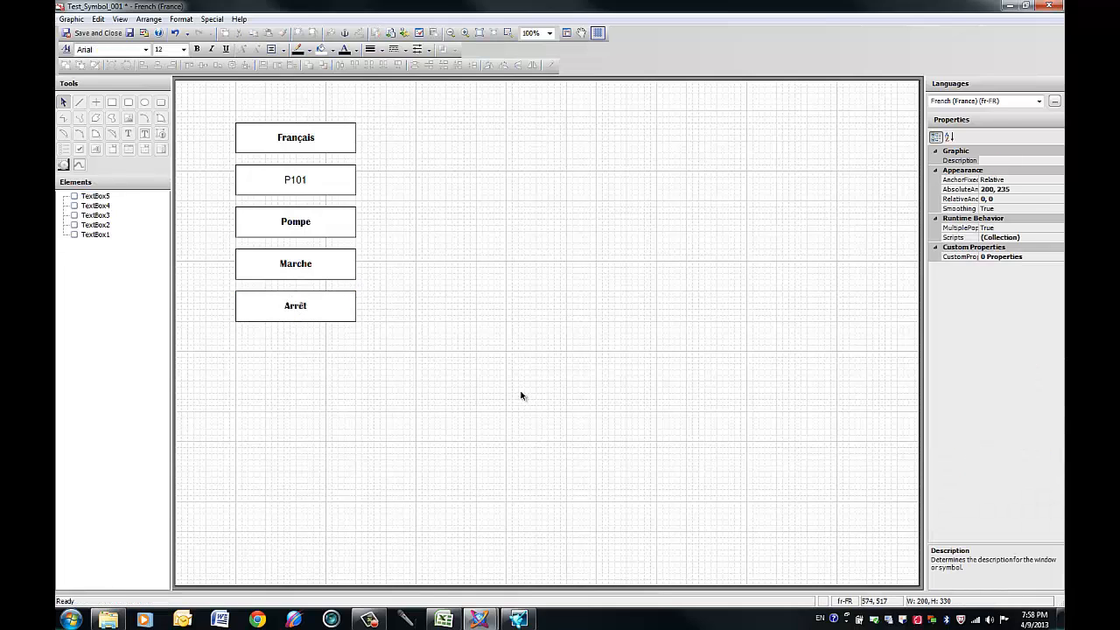
click(1038, 101)
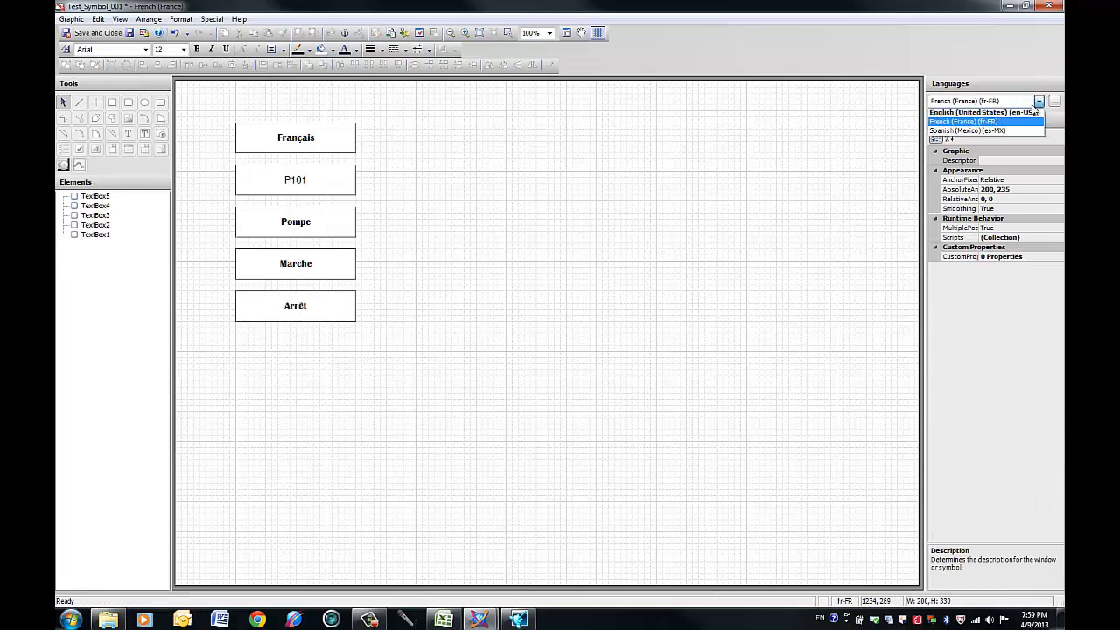
Step: Preview Test_Symbol_001 in English, French and Spanish, then save, close and check it in
click(986, 111)
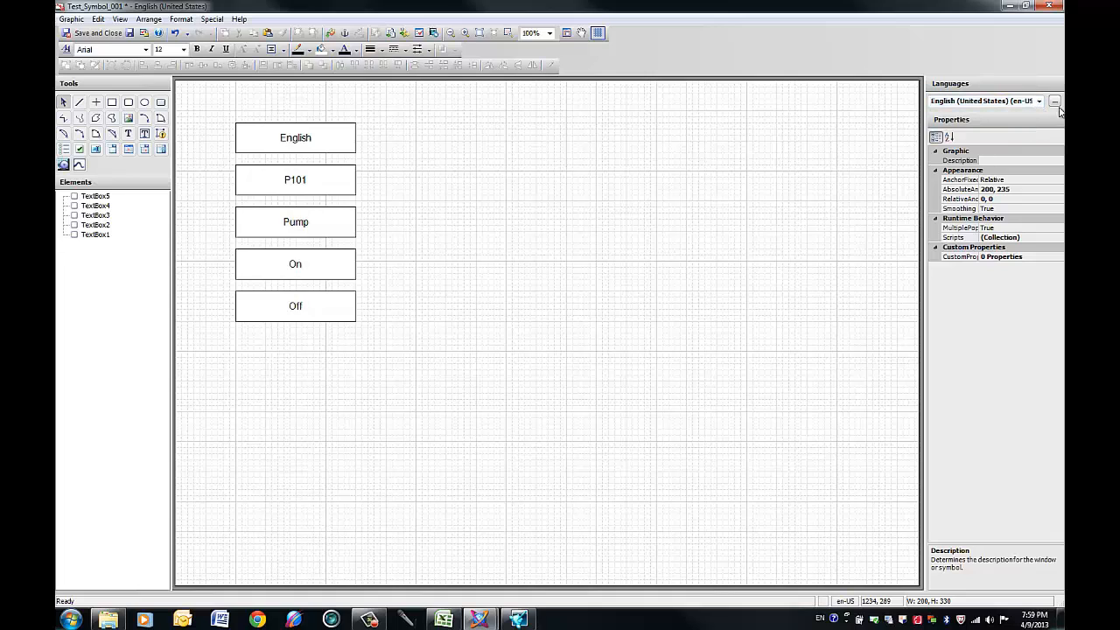
click(1038, 100)
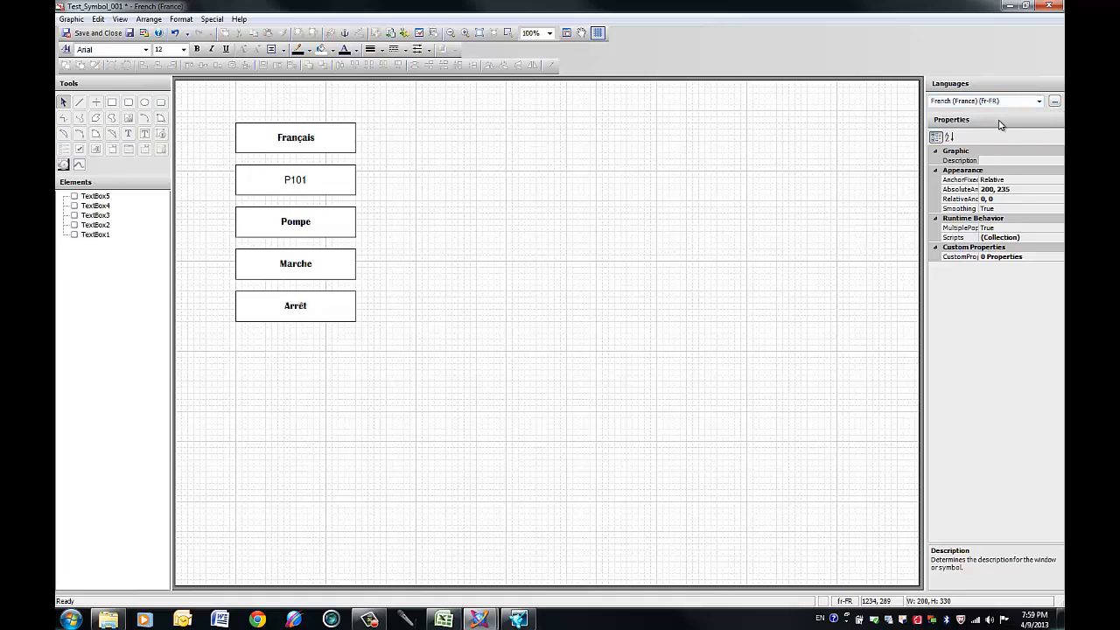
click(1038, 101)
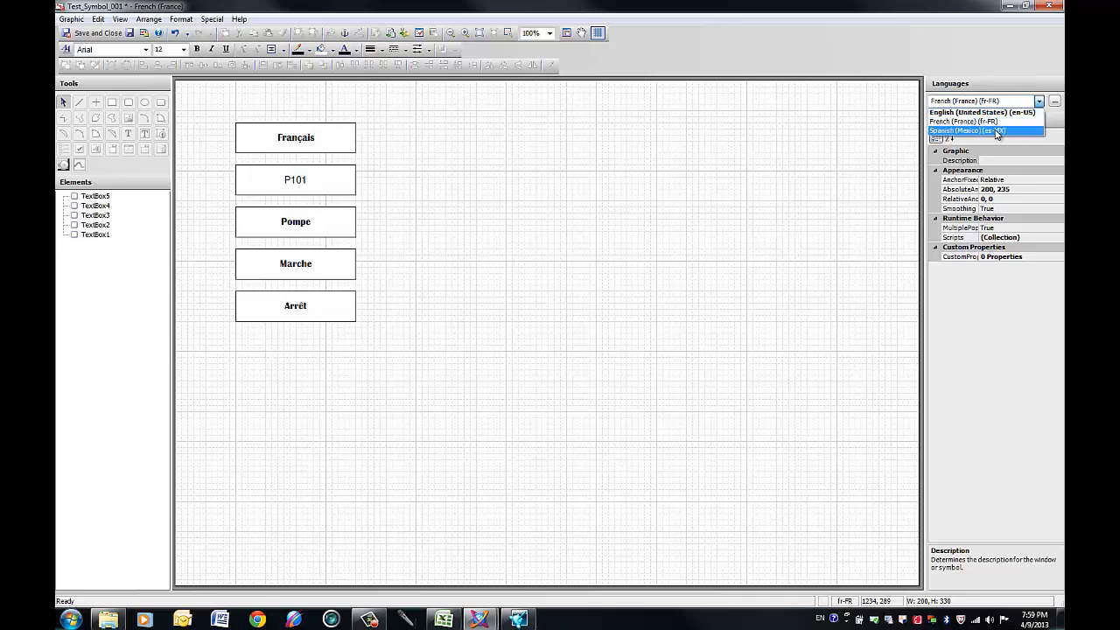
click(962, 130)
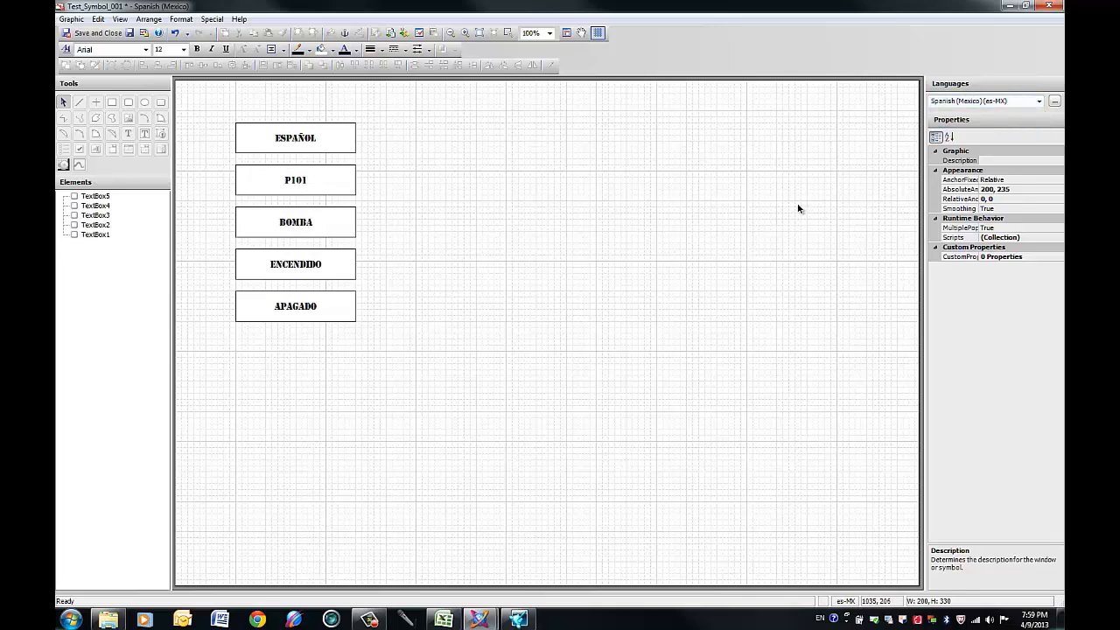
mouse_move(1053, 27)
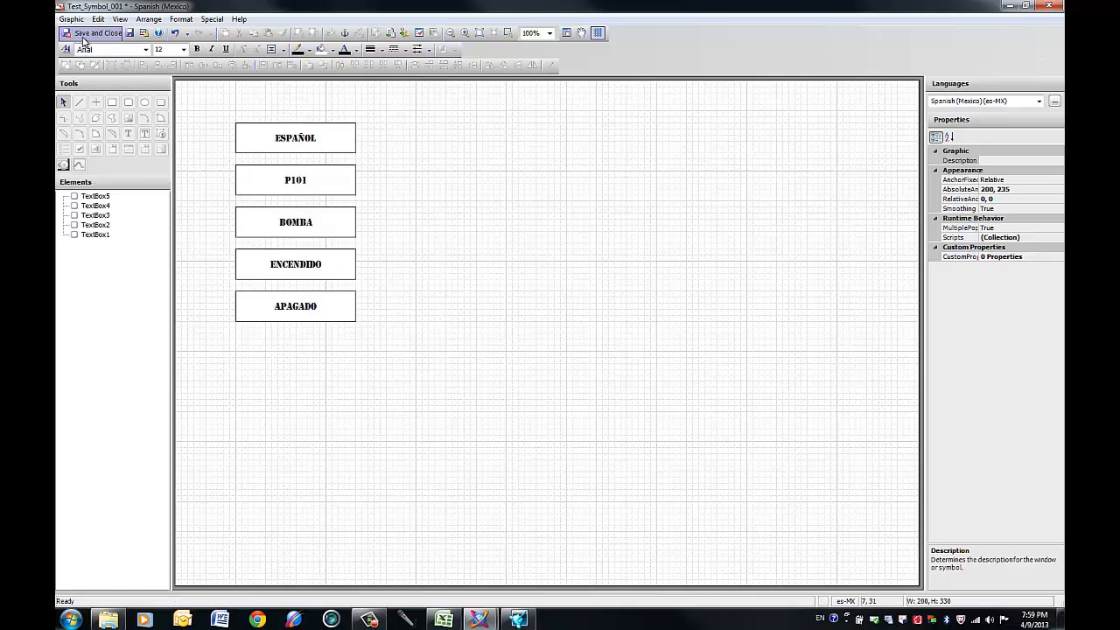
click(92, 34)
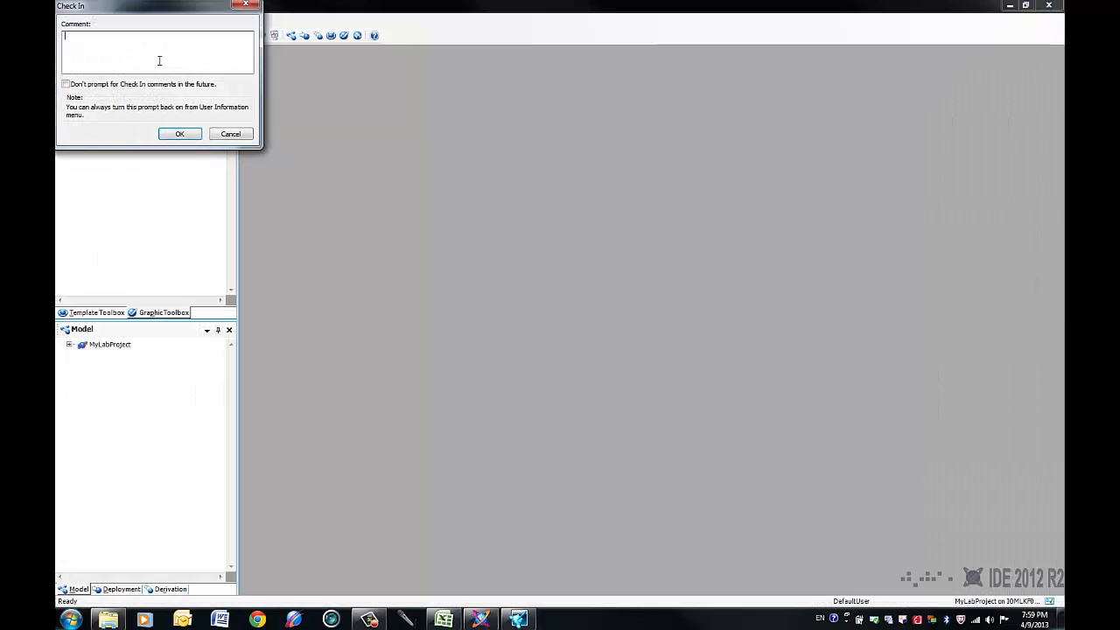
click(179, 133)
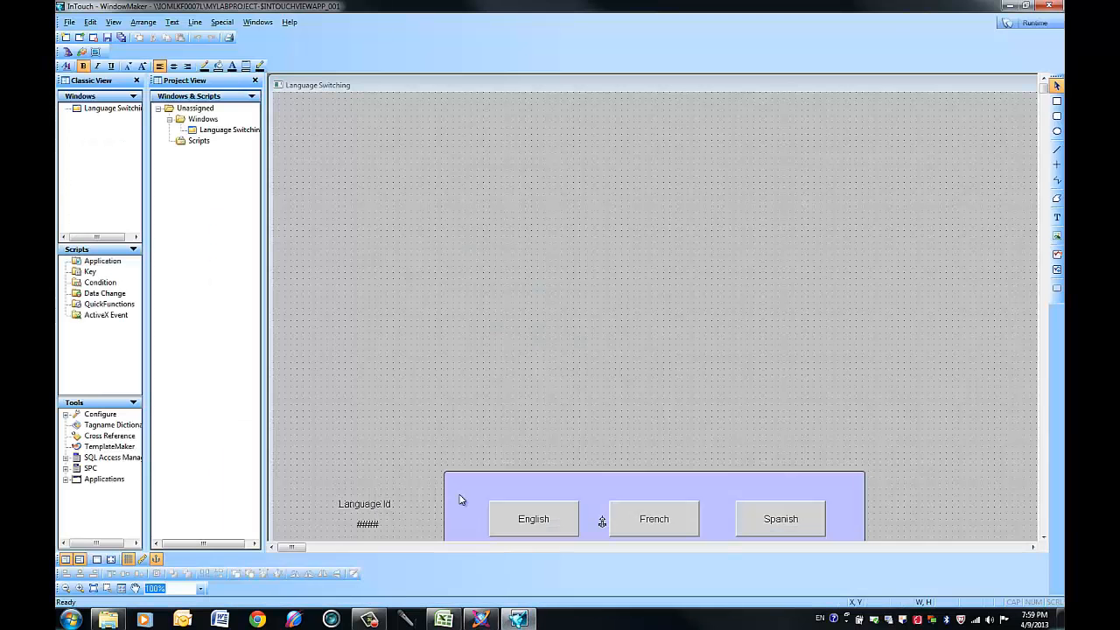
mouse_move(376, 243)
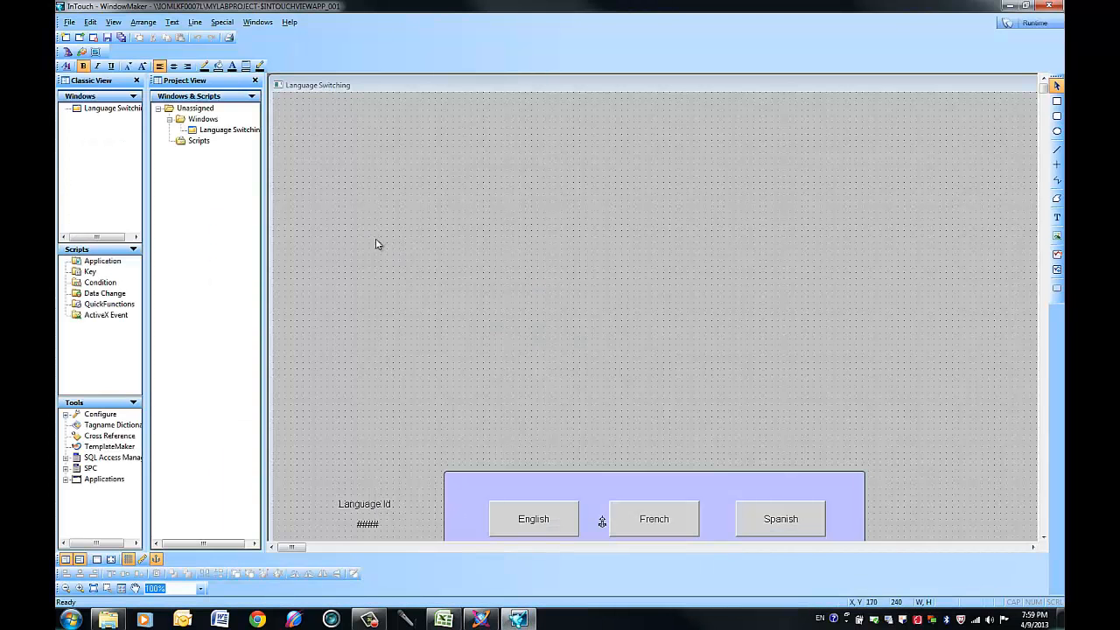
mouse_move(326, 210)
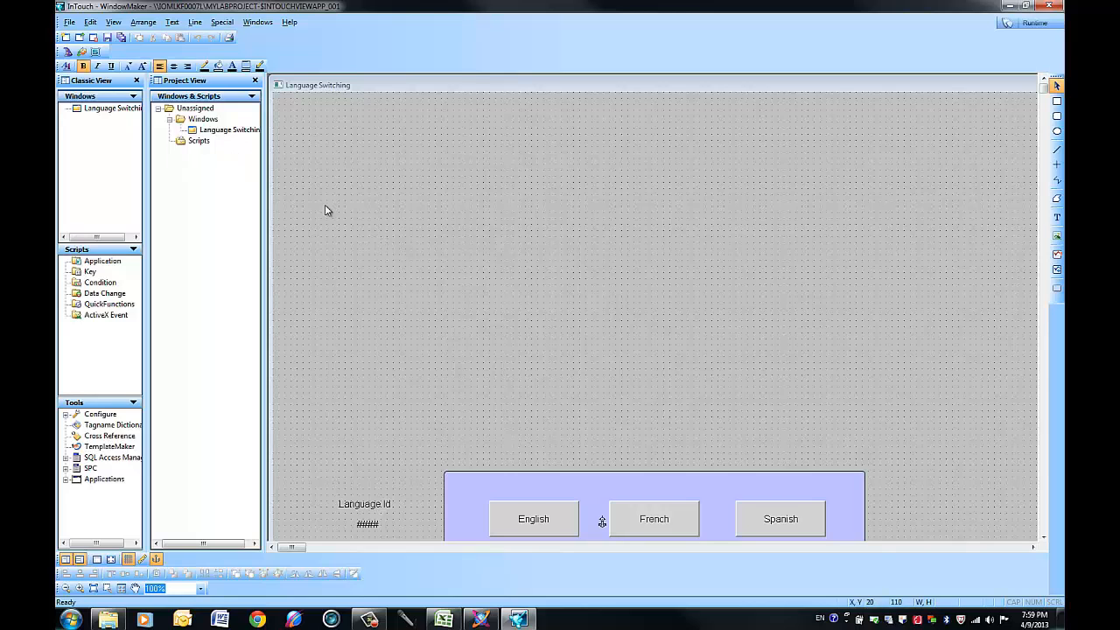
mouse_move(525, 200)
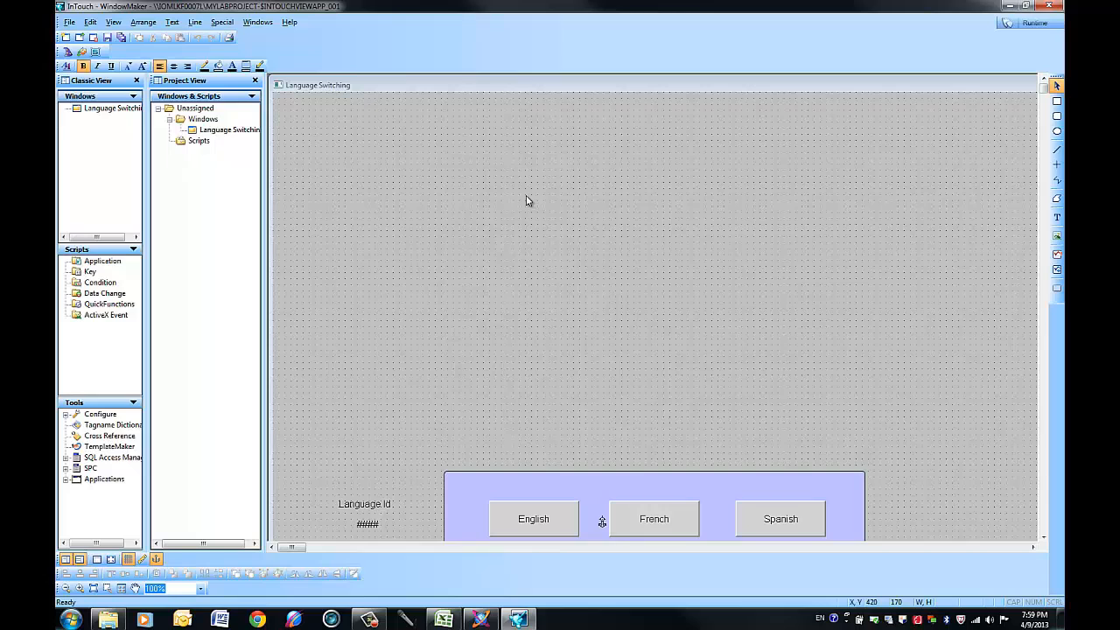
mouse_move(767, 465)
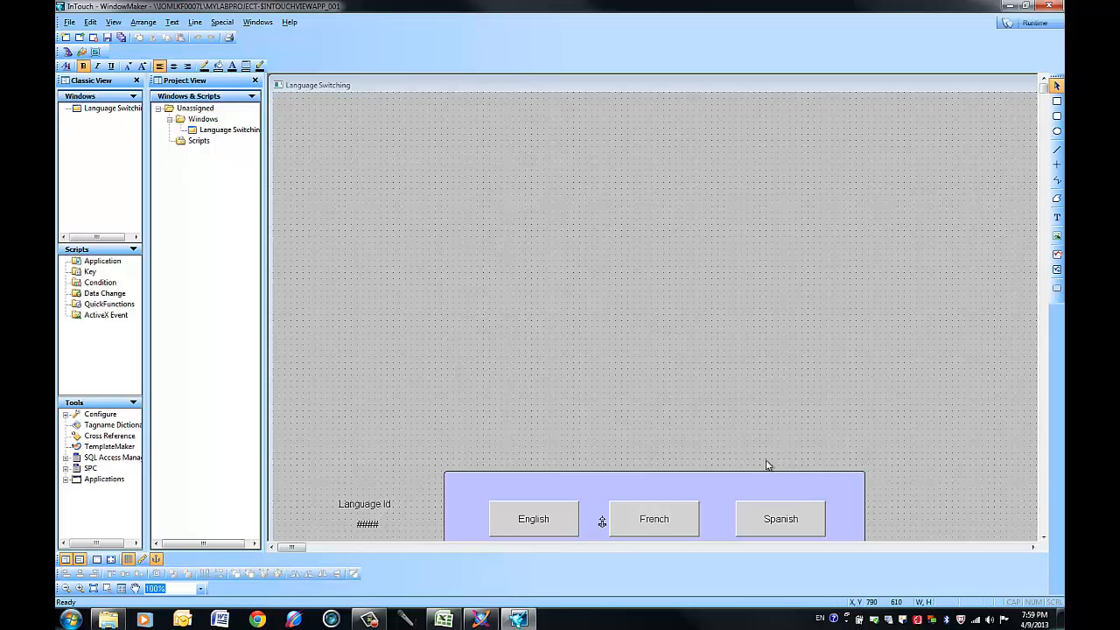
mouse_move(510, 487)
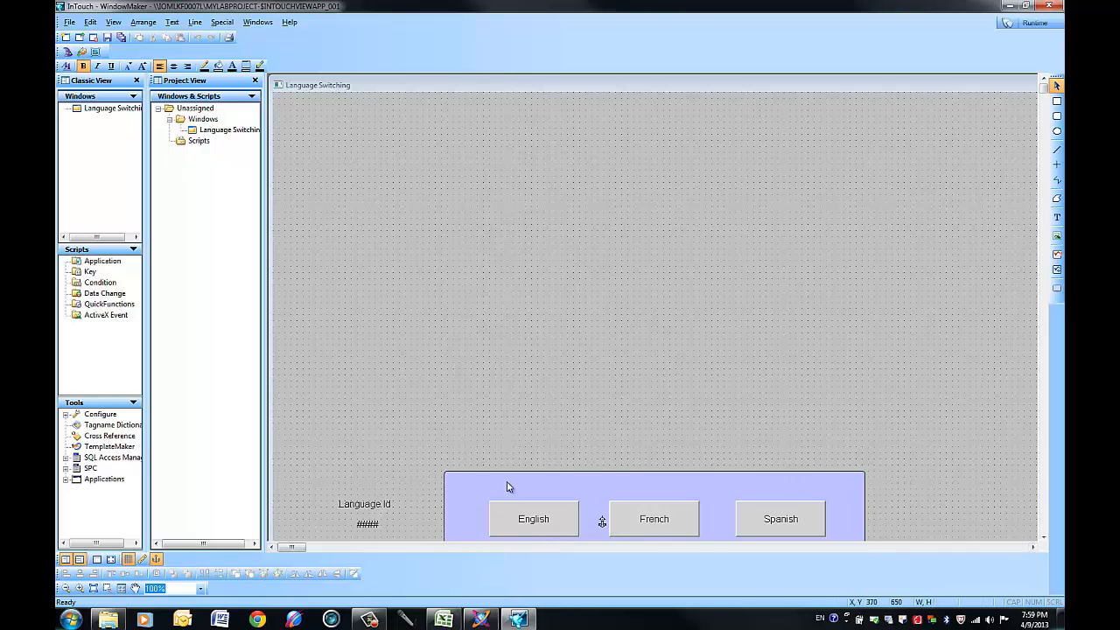
mouse_move(464, 382)
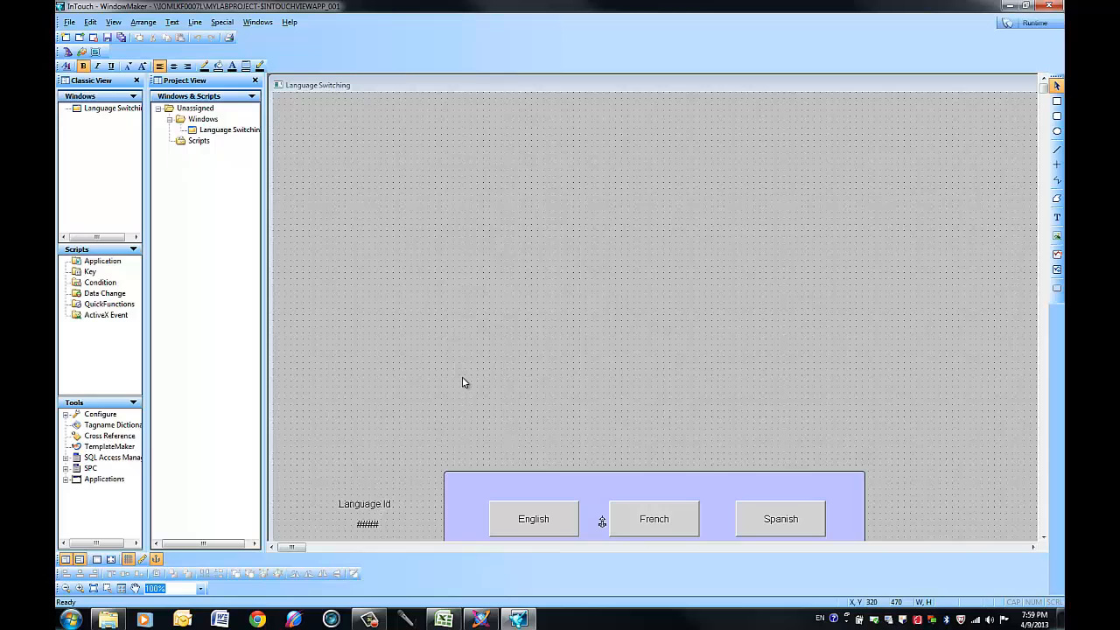
mouse_move(352, 190)
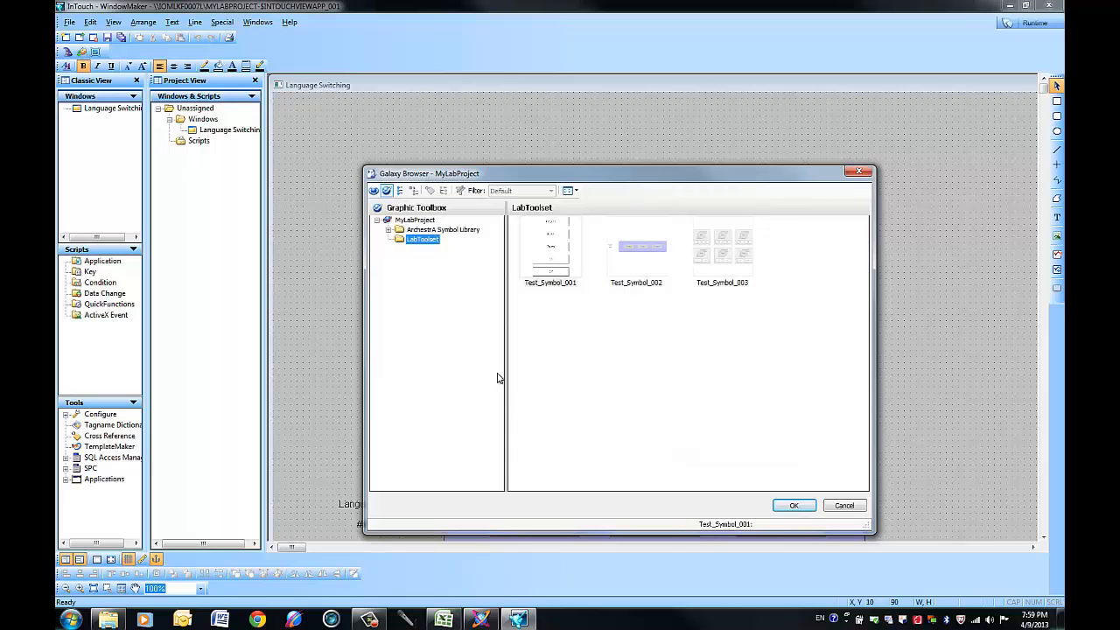
Step: Embed Test_Symbol_001 on the Language Switching window and send the window to Runtime
click(792, 504)
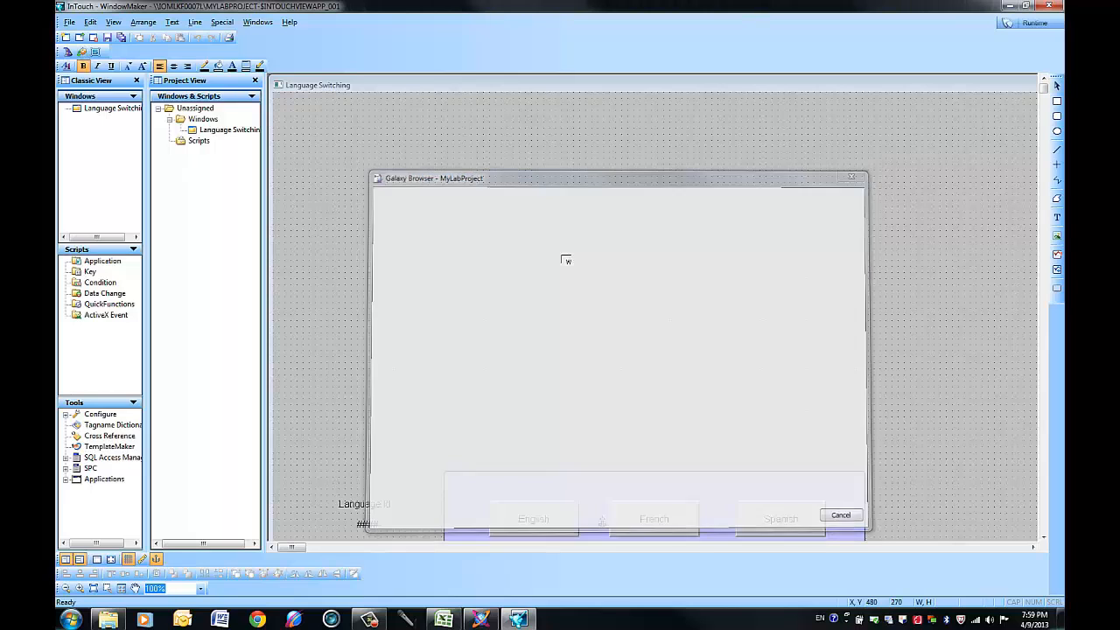
click(839, 514)
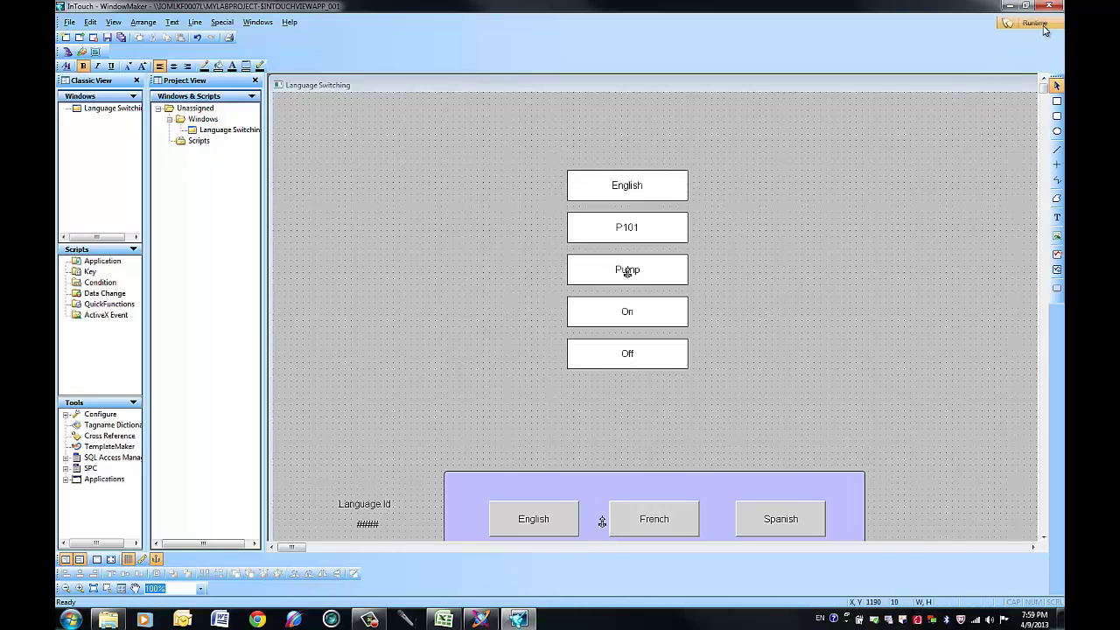
click(1032, 22)
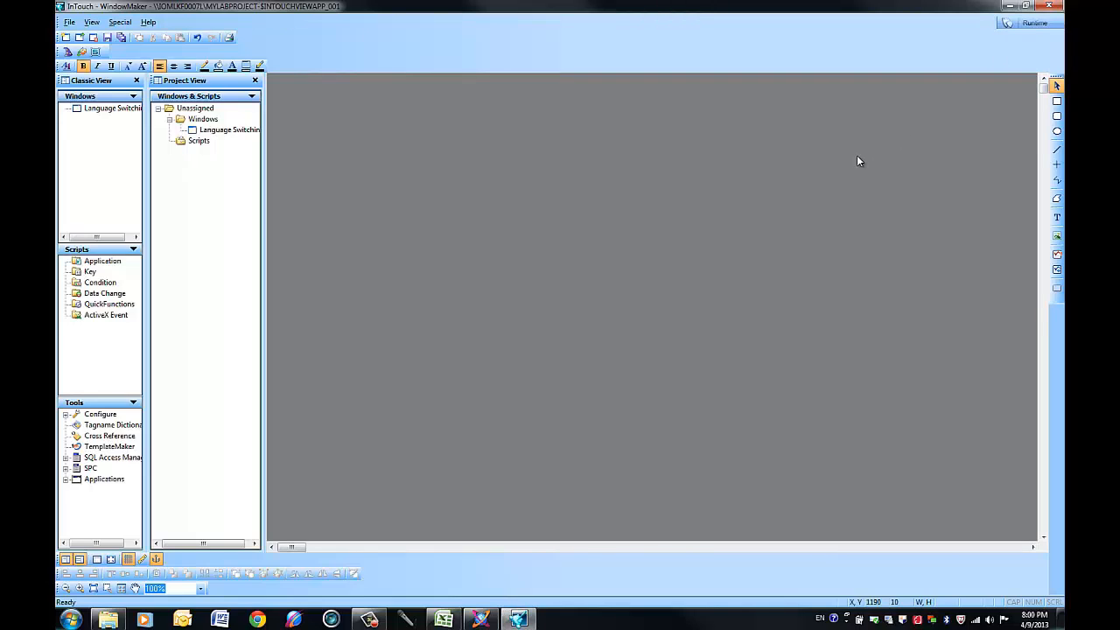
Step: Cycle the symbol labels between English, French and Spanish with the WindowViewer language buttons
click(1035, 22)
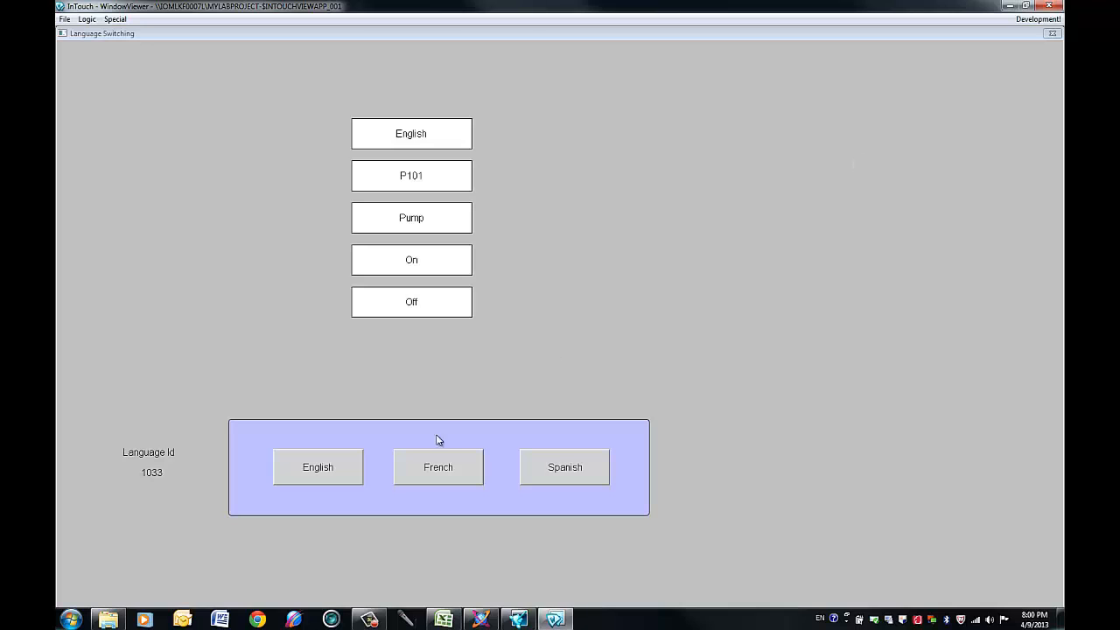
click(437, 466)
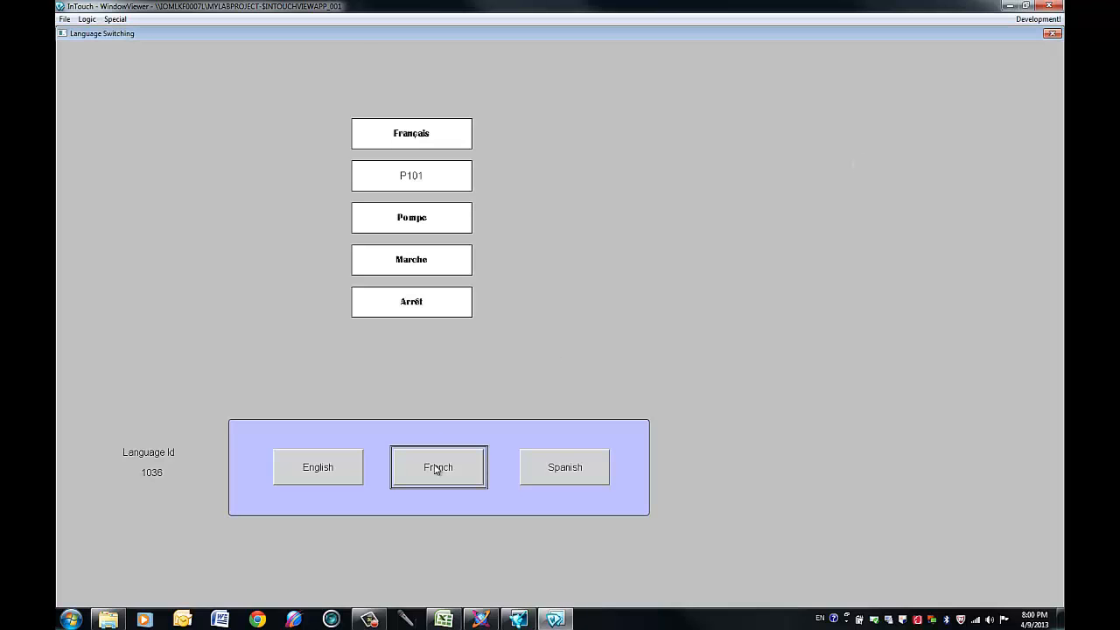
click(564, 466)
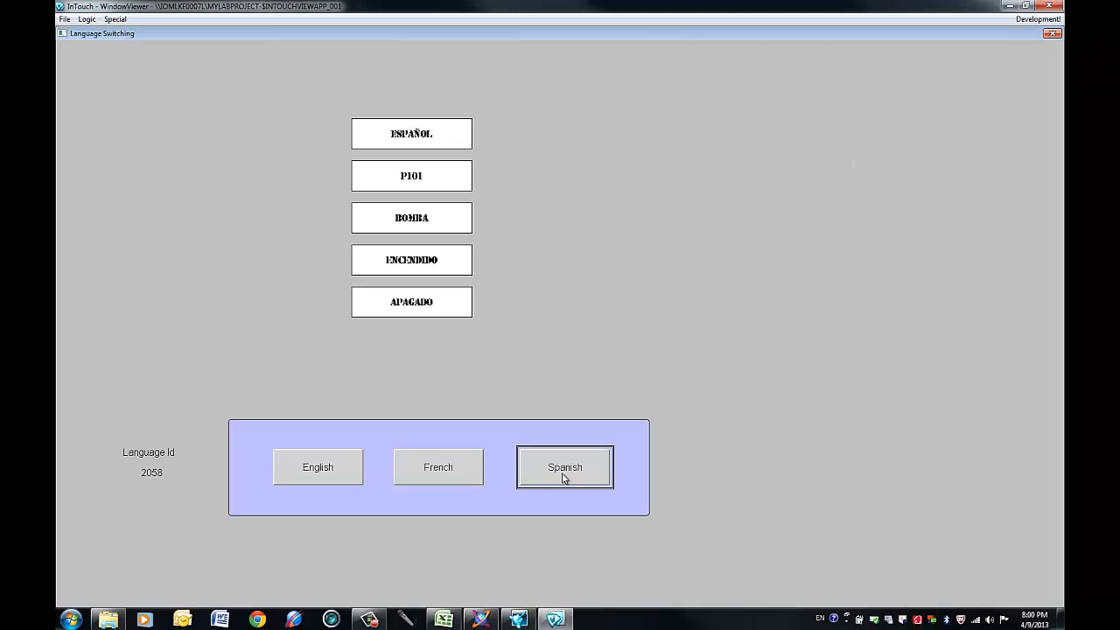
click(437, 466)
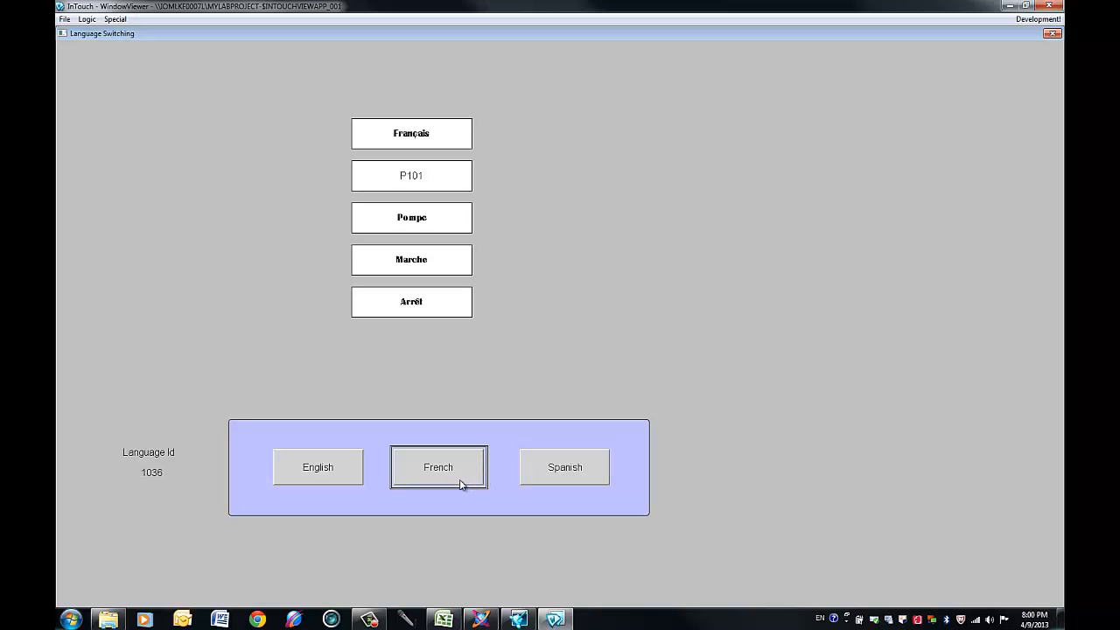
click(317, 466)
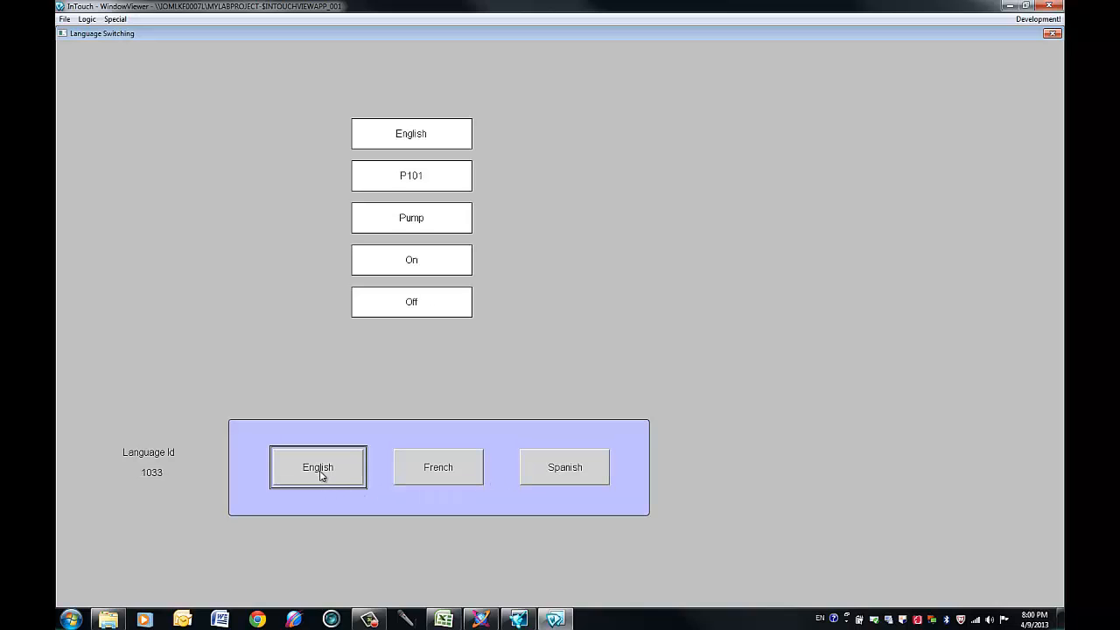
click(438, 466)
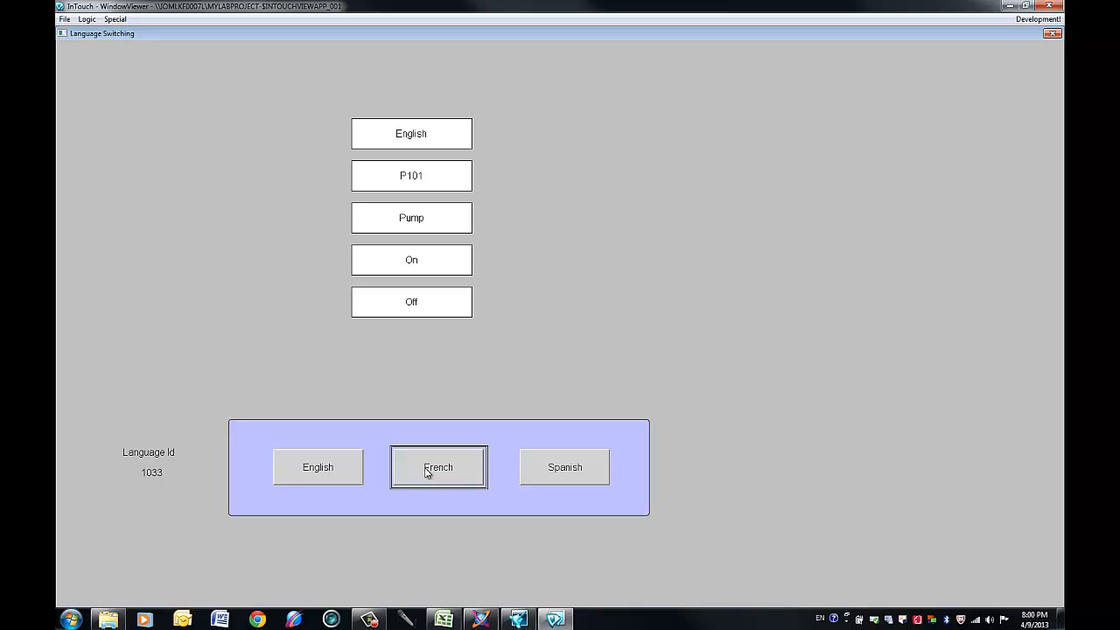
click(438, 466)
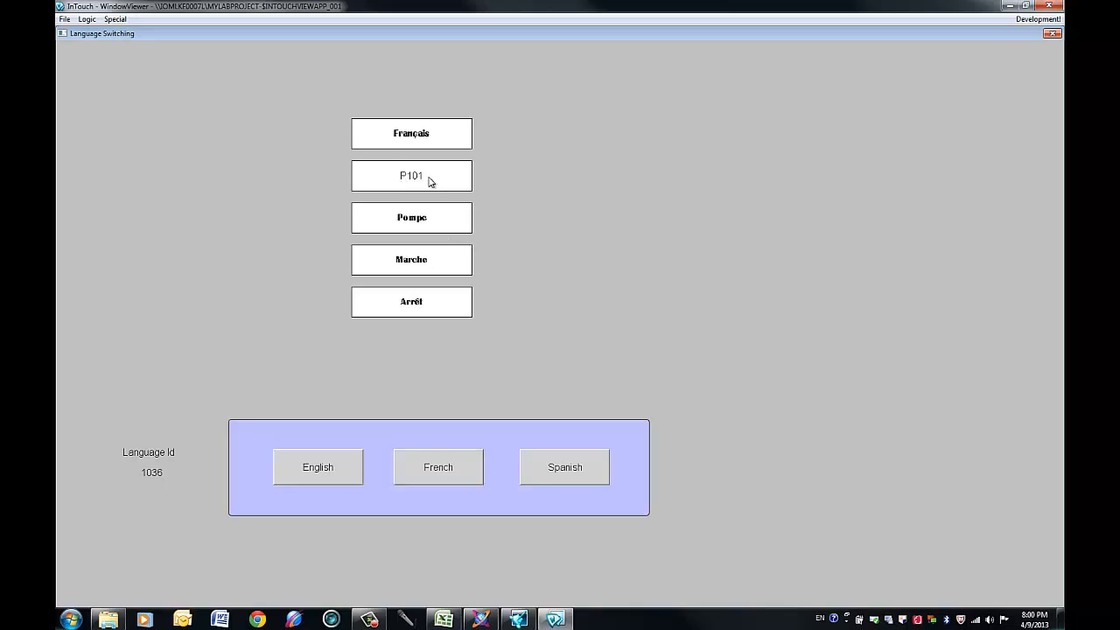
click(564, 466)
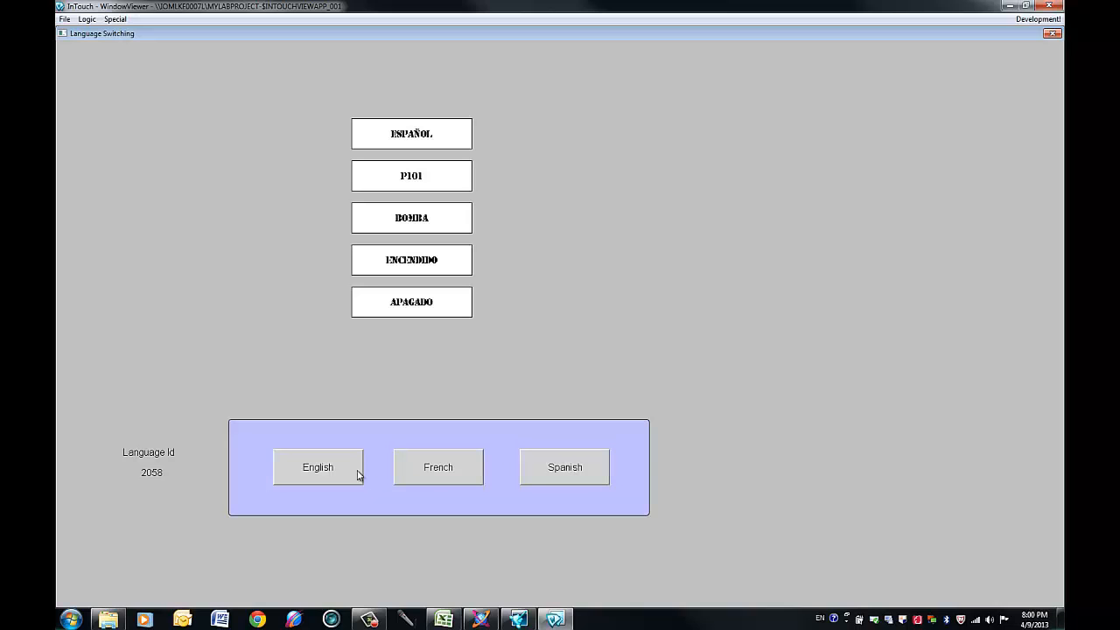
click(437, 467)
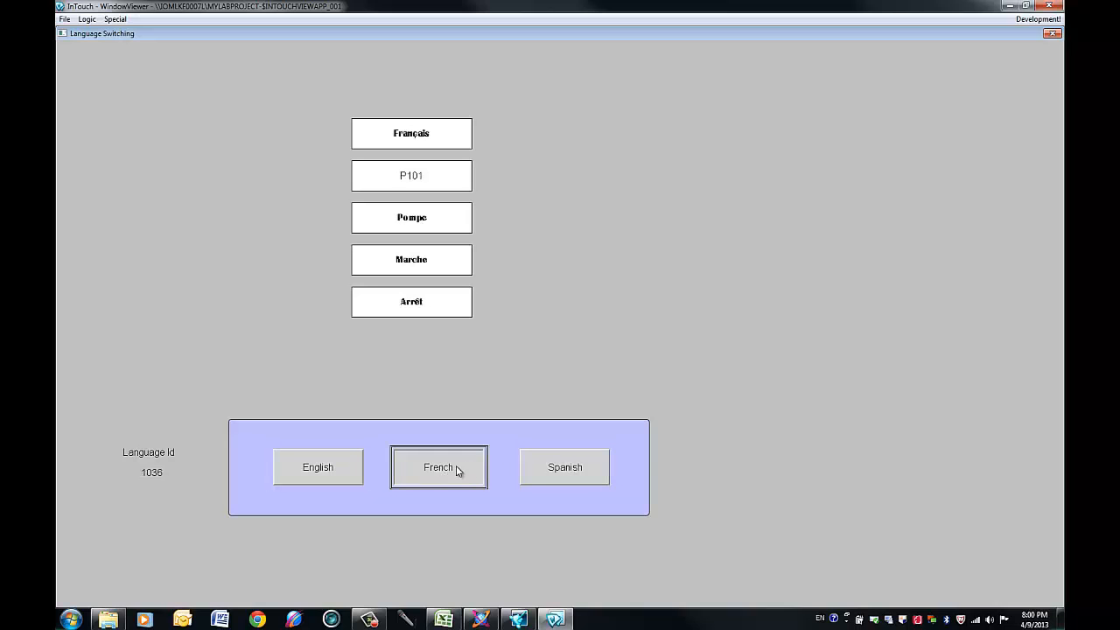
click(565, 466)
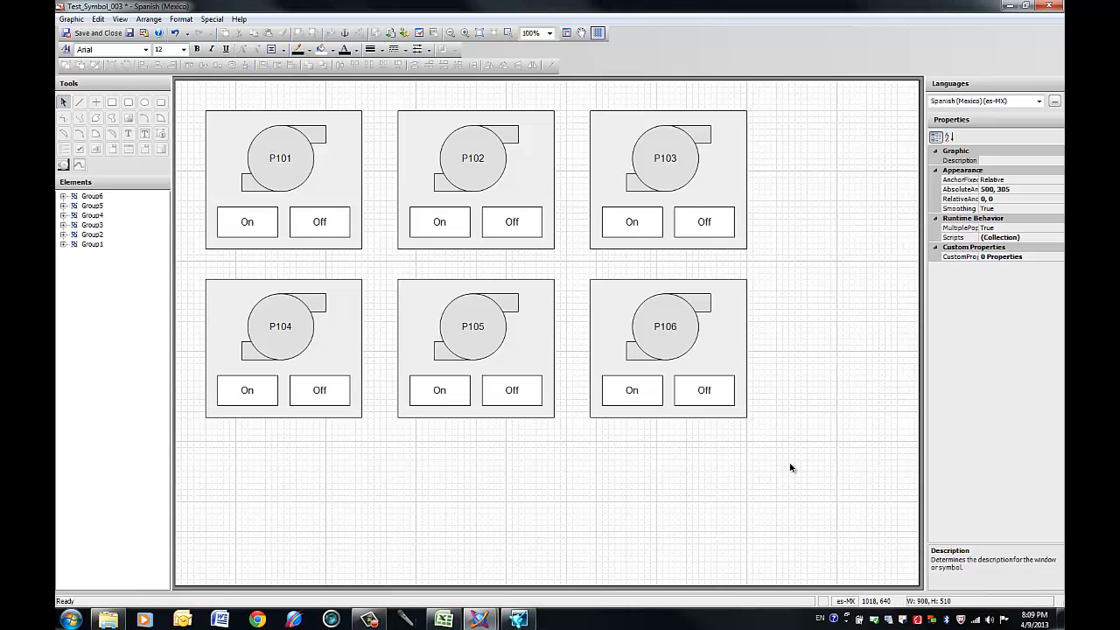
mouse_move(796, 456)
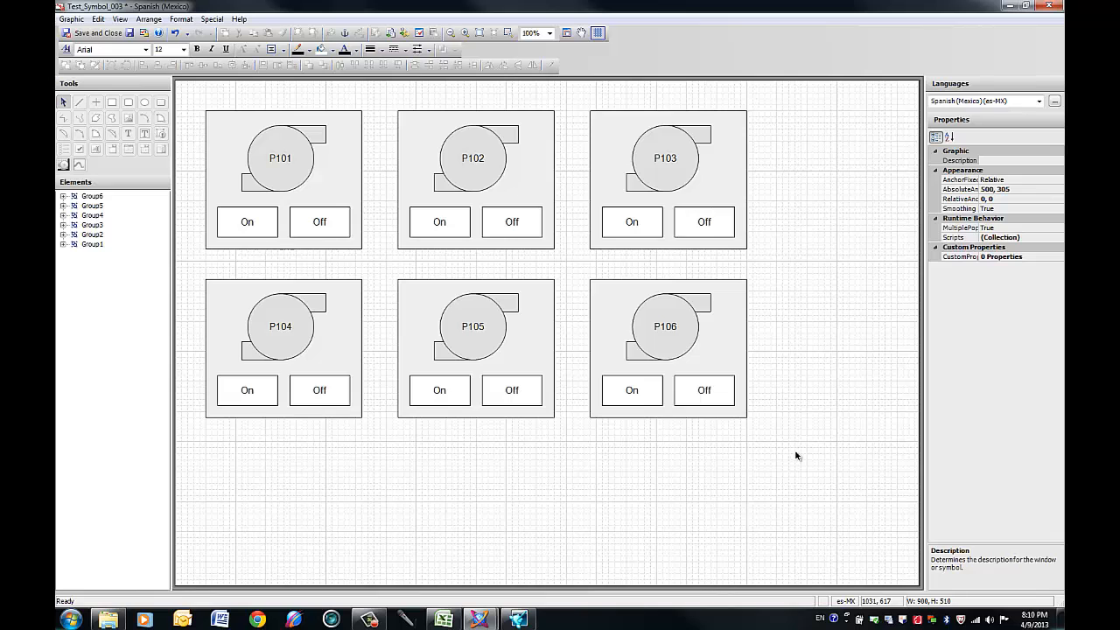
Step: Substitute the Spanish strings 'Enc.' for On and 'Apag.' for Off in Test_Symbol_003
key(ctrl+l)
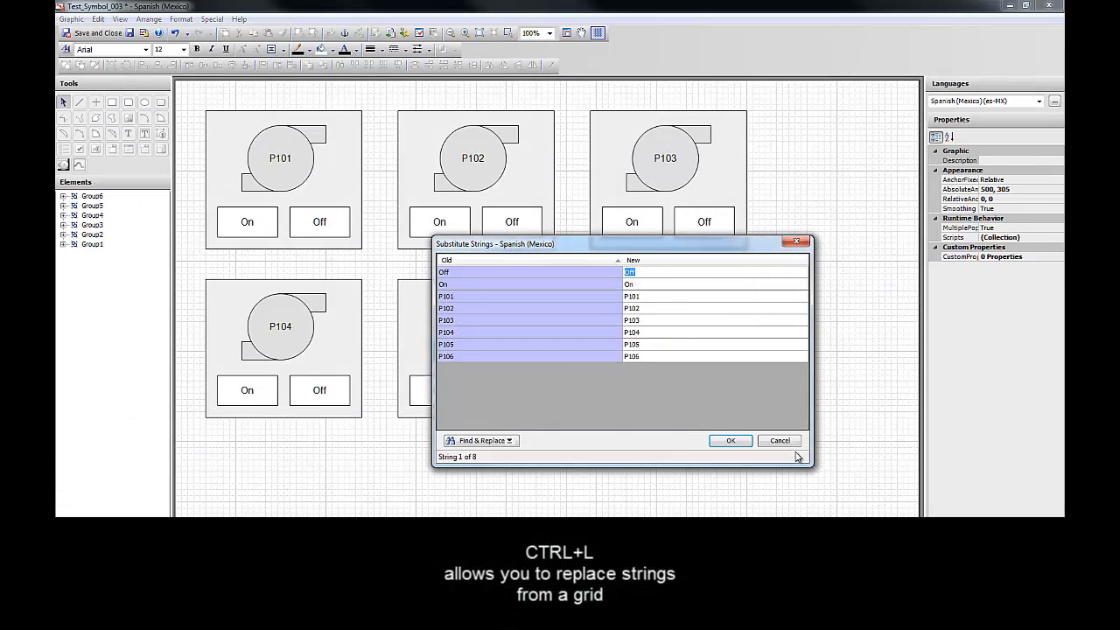
mouse_move(779, 456)
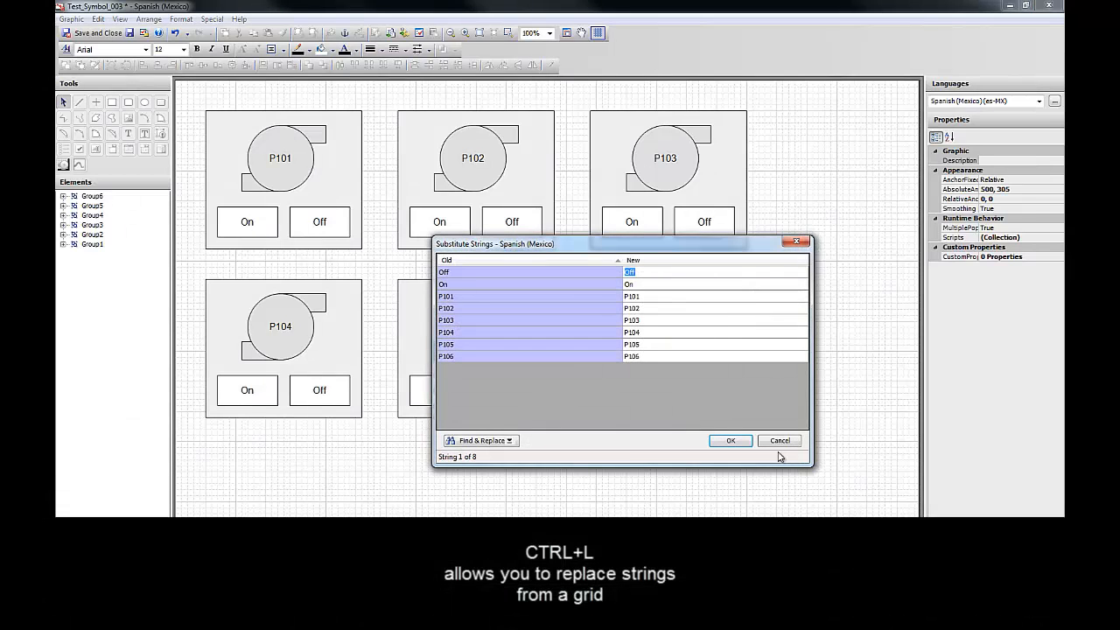
mouse_move(691, 248)
text(Apag.)
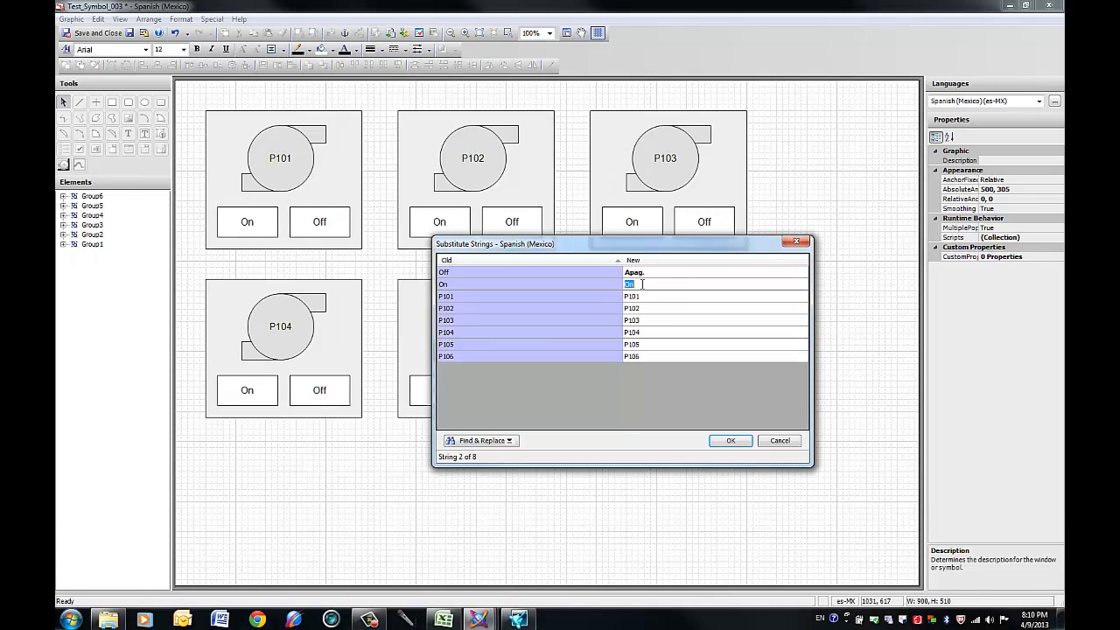
text(E)
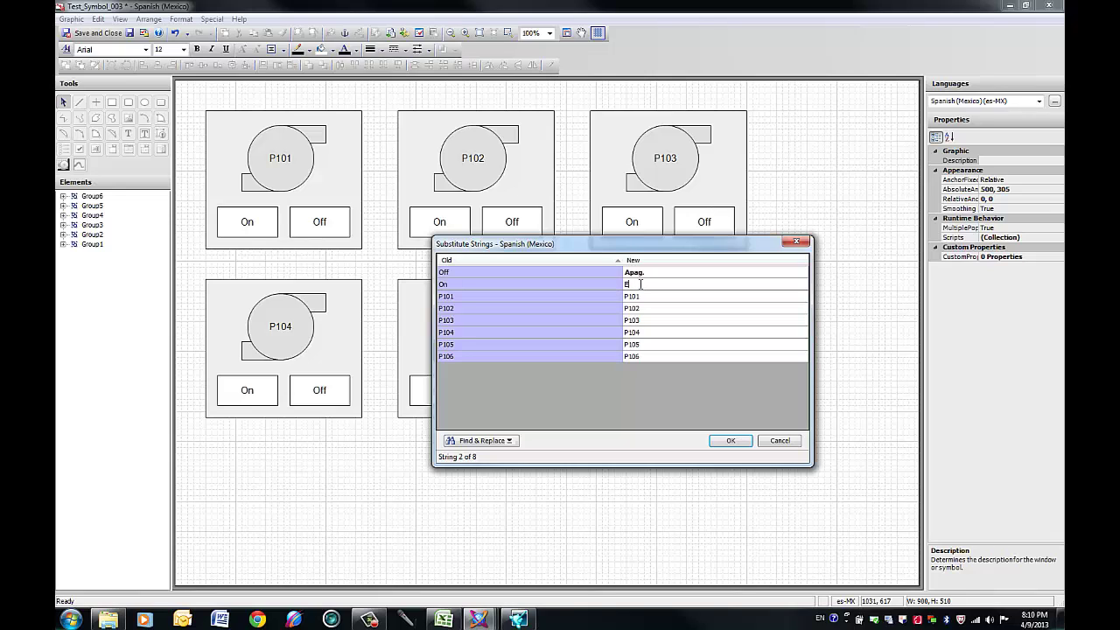
text(nc.)
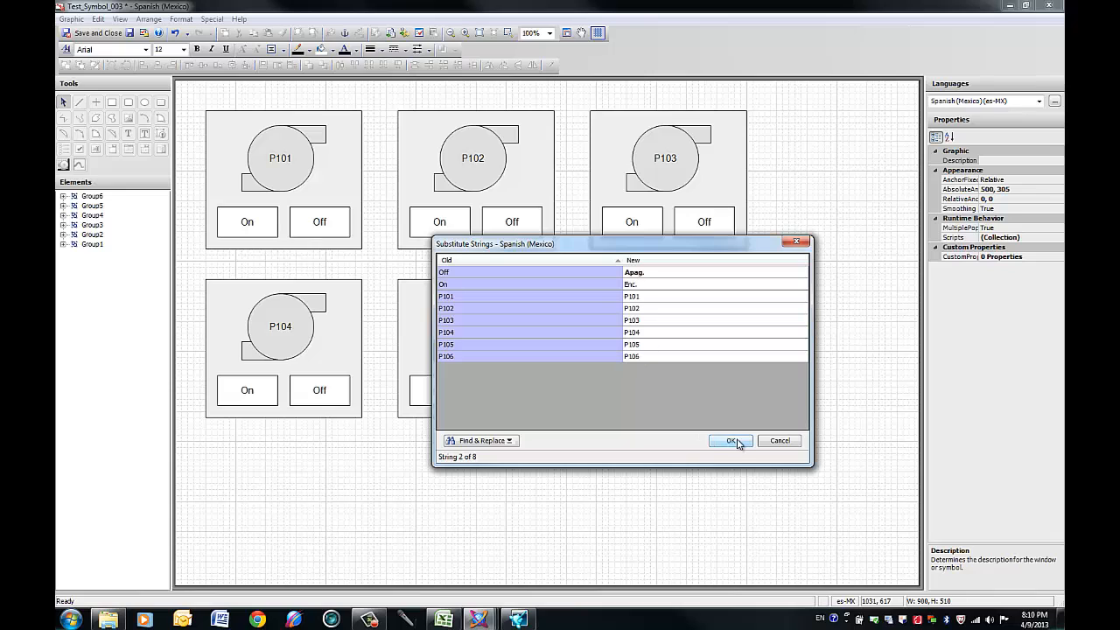
click(731, 440)
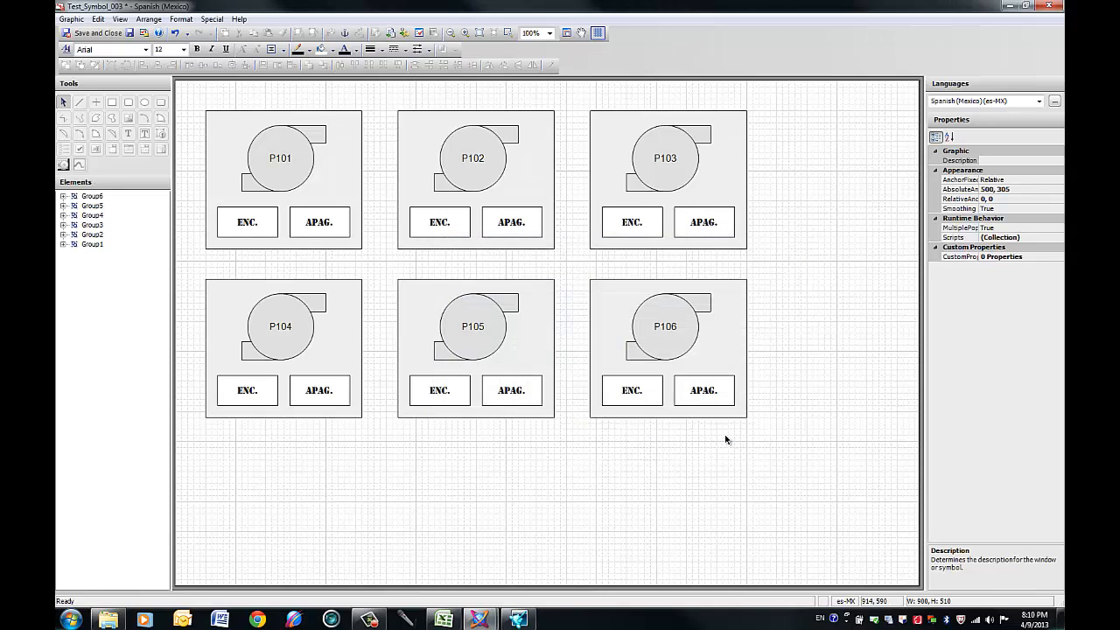
mouse_move(822, 388)
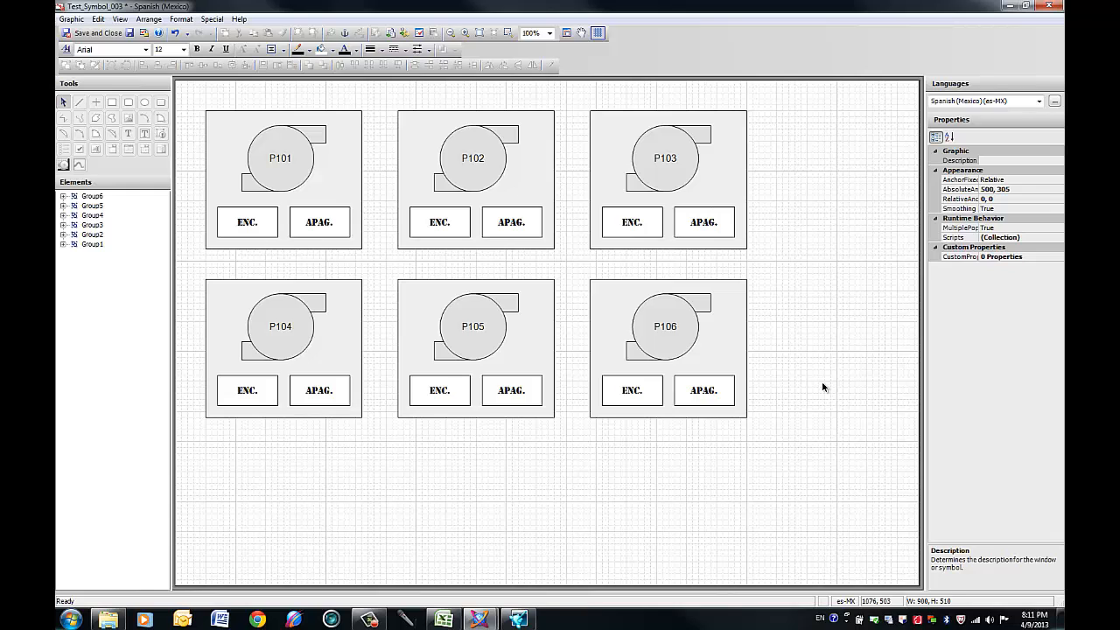
mouse_move(808, 356)
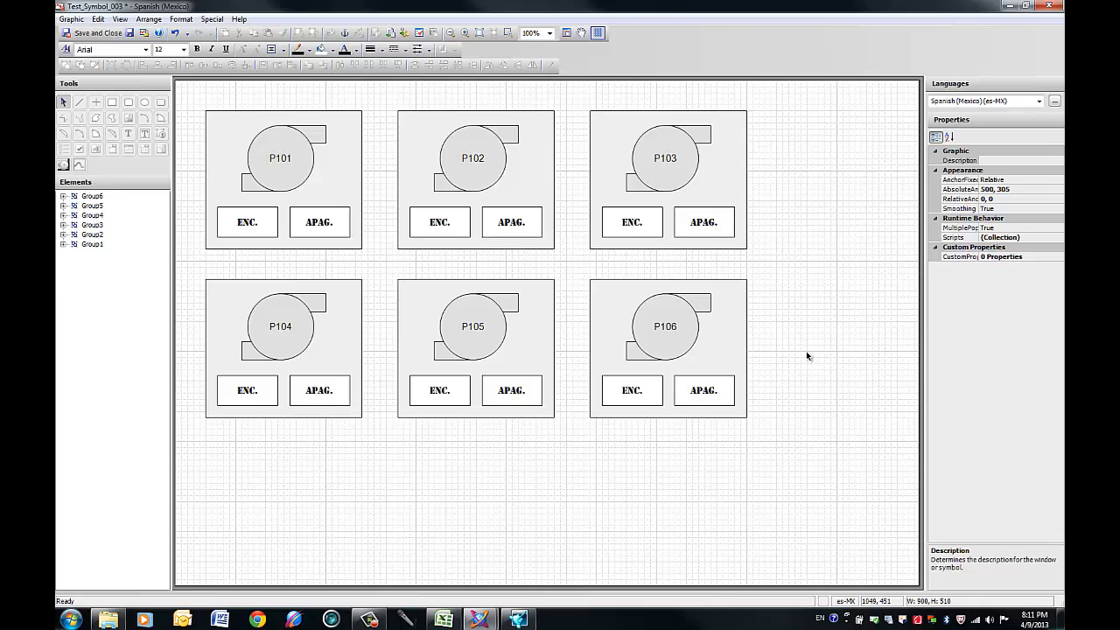